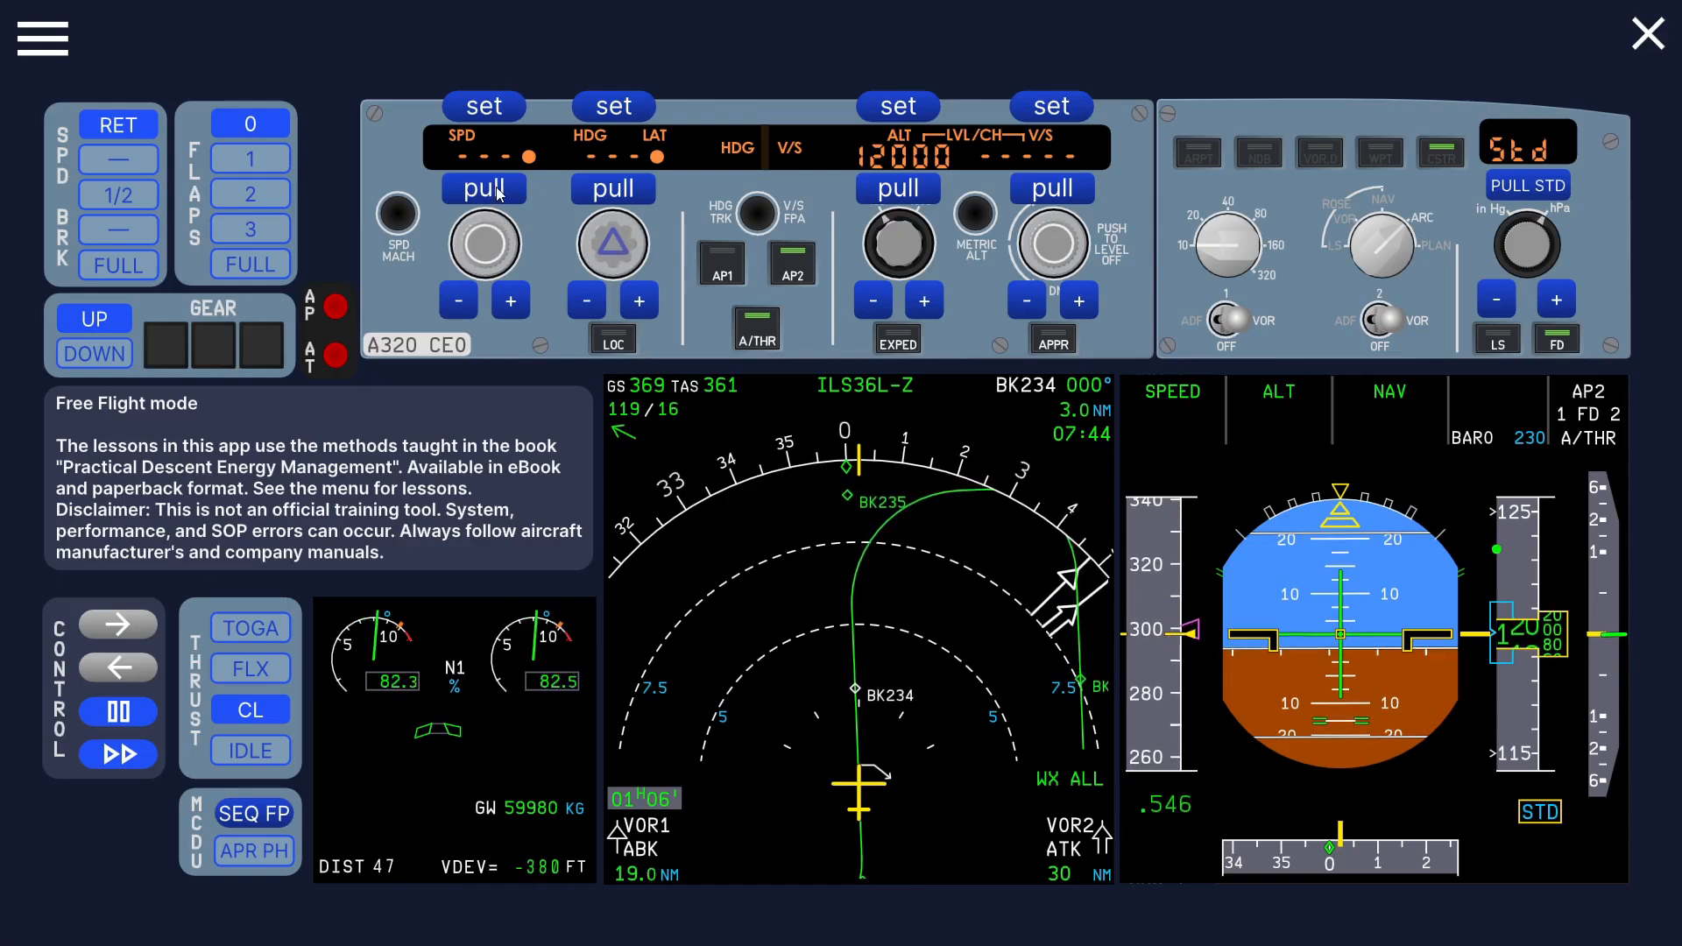
Step: Take manual control of target speed and nudge it to 295 knots
click(484, 187)
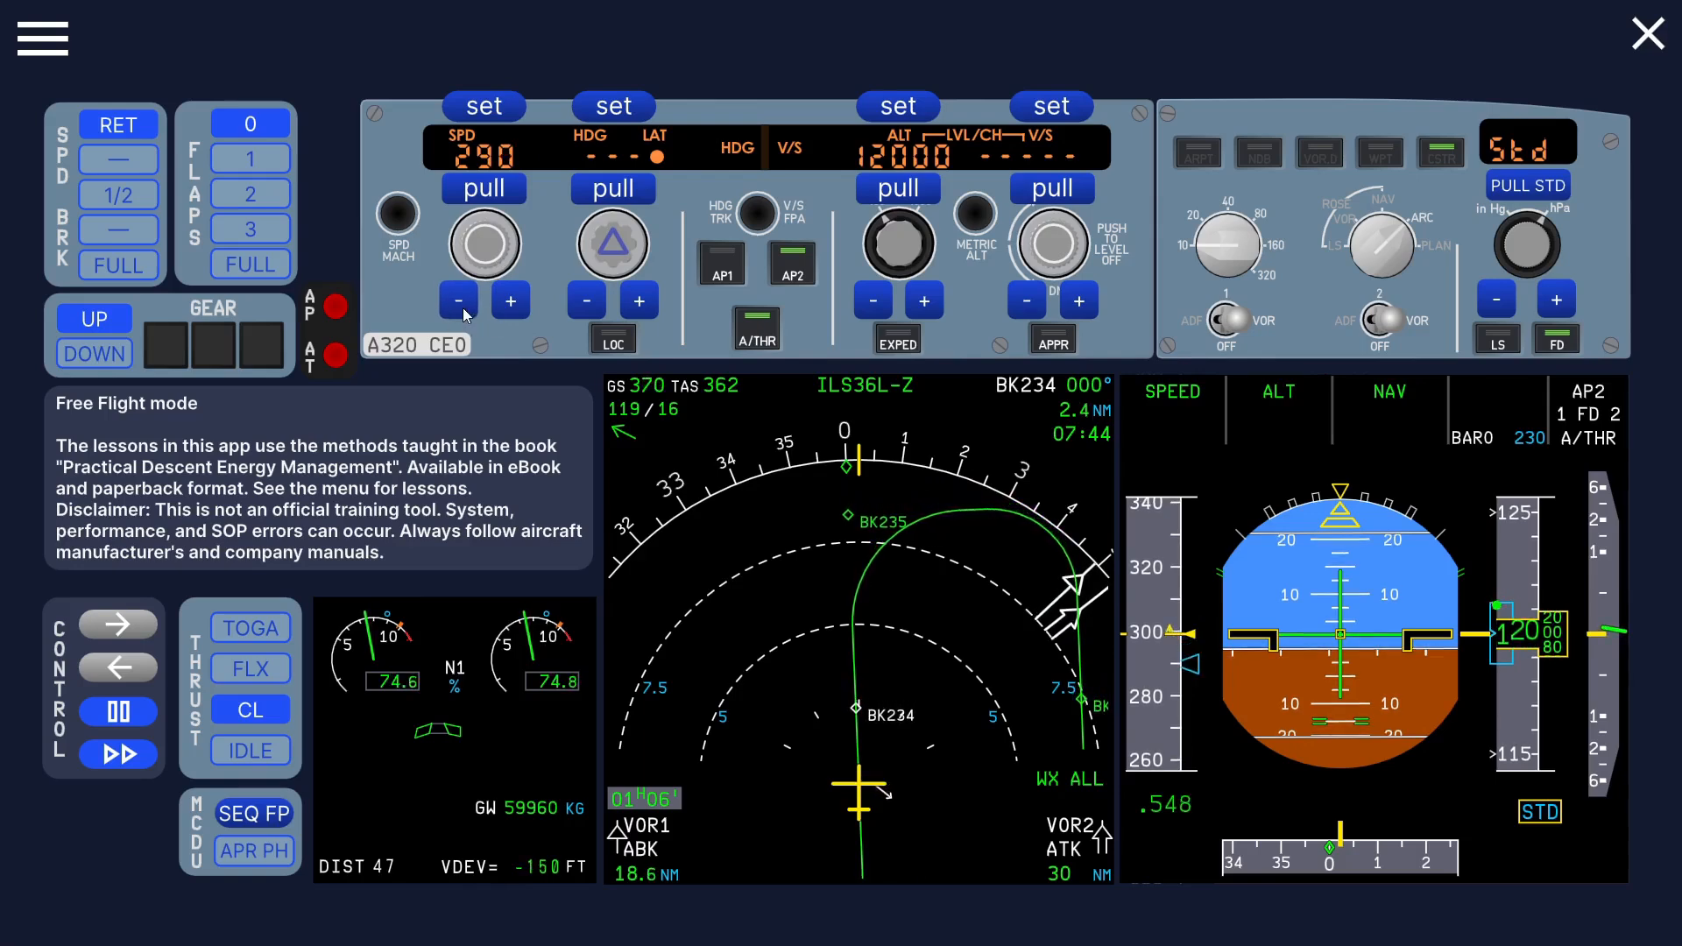
click(511, 300)
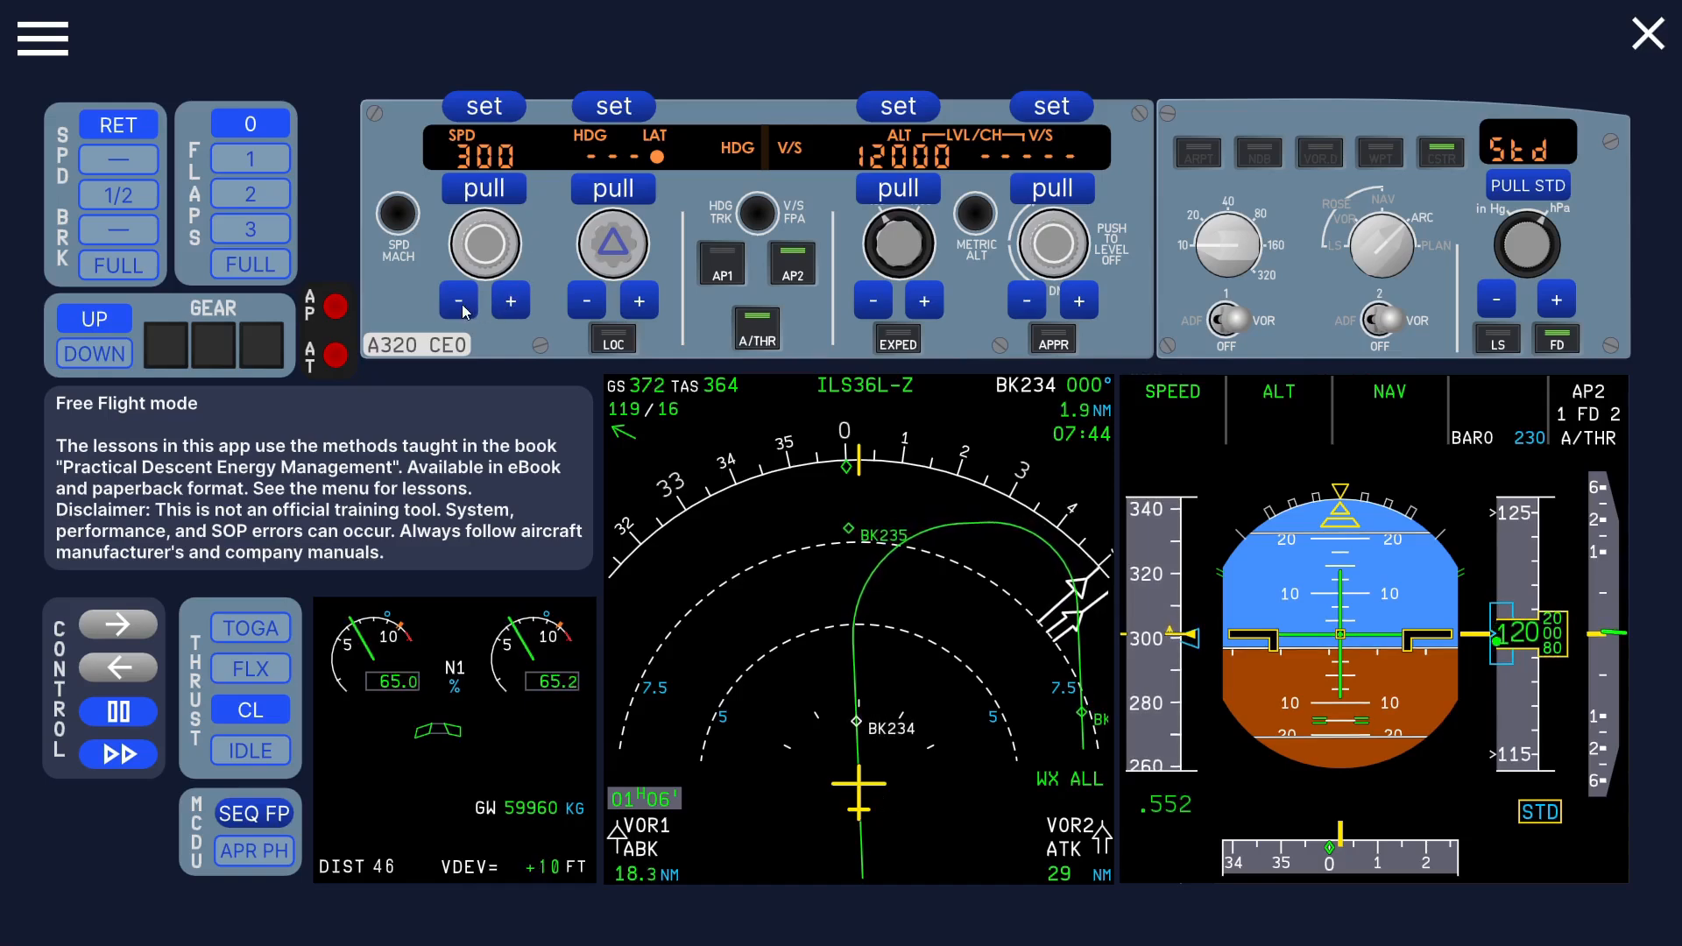
click(458, 299)
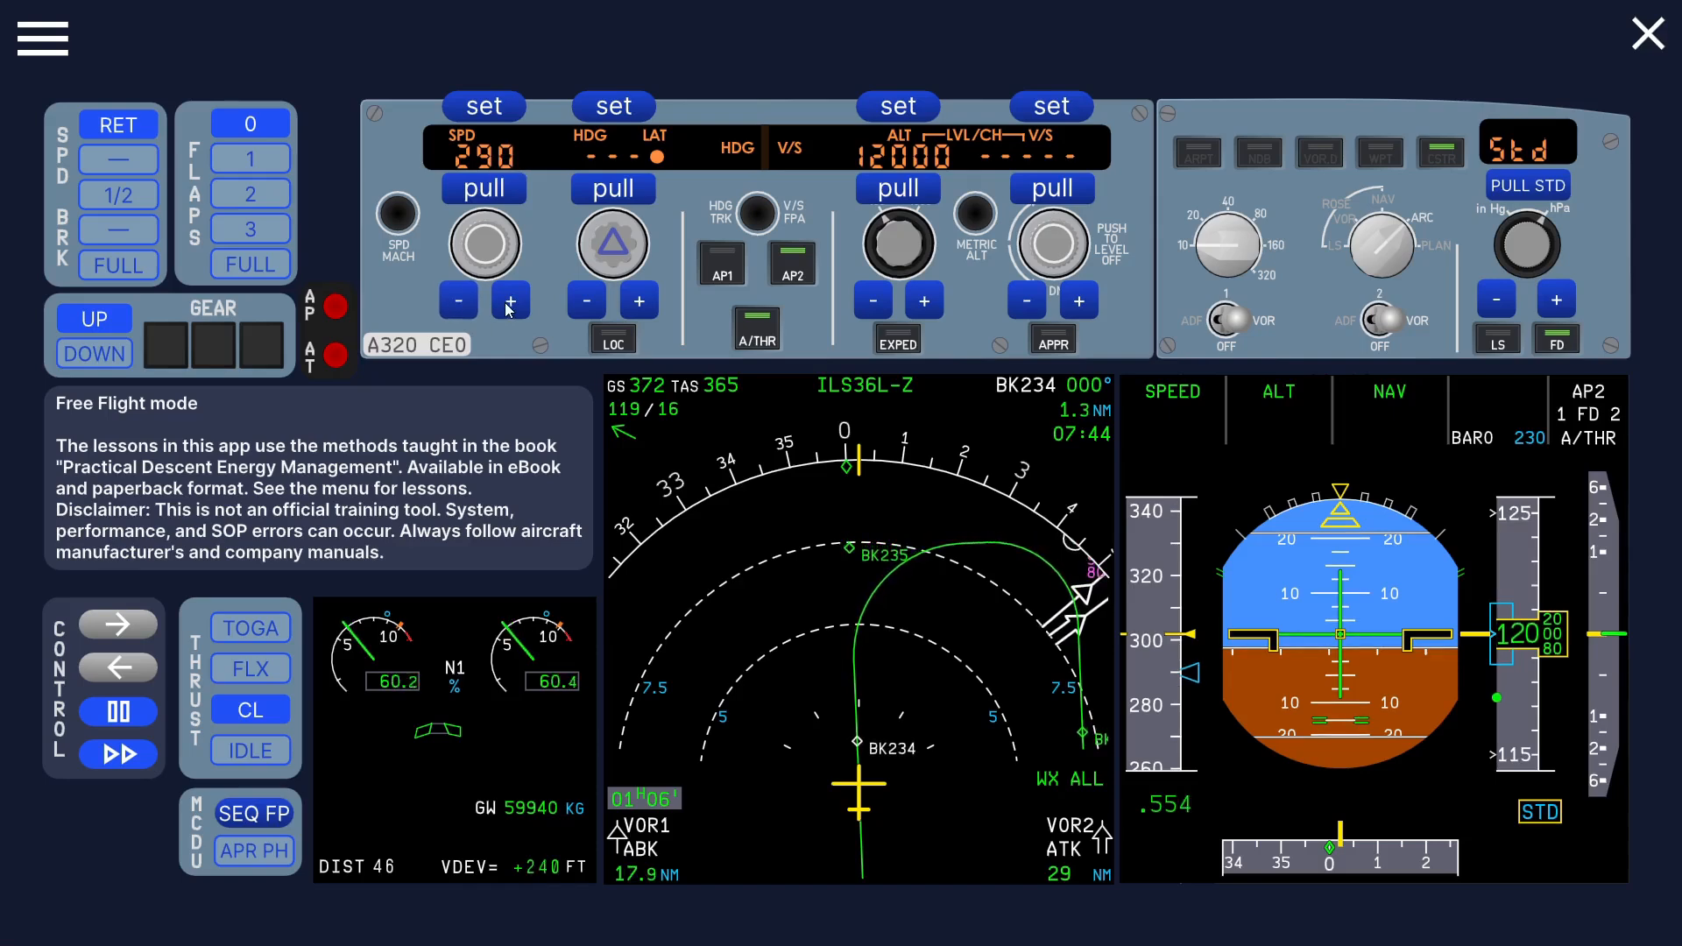
click(510, 300)
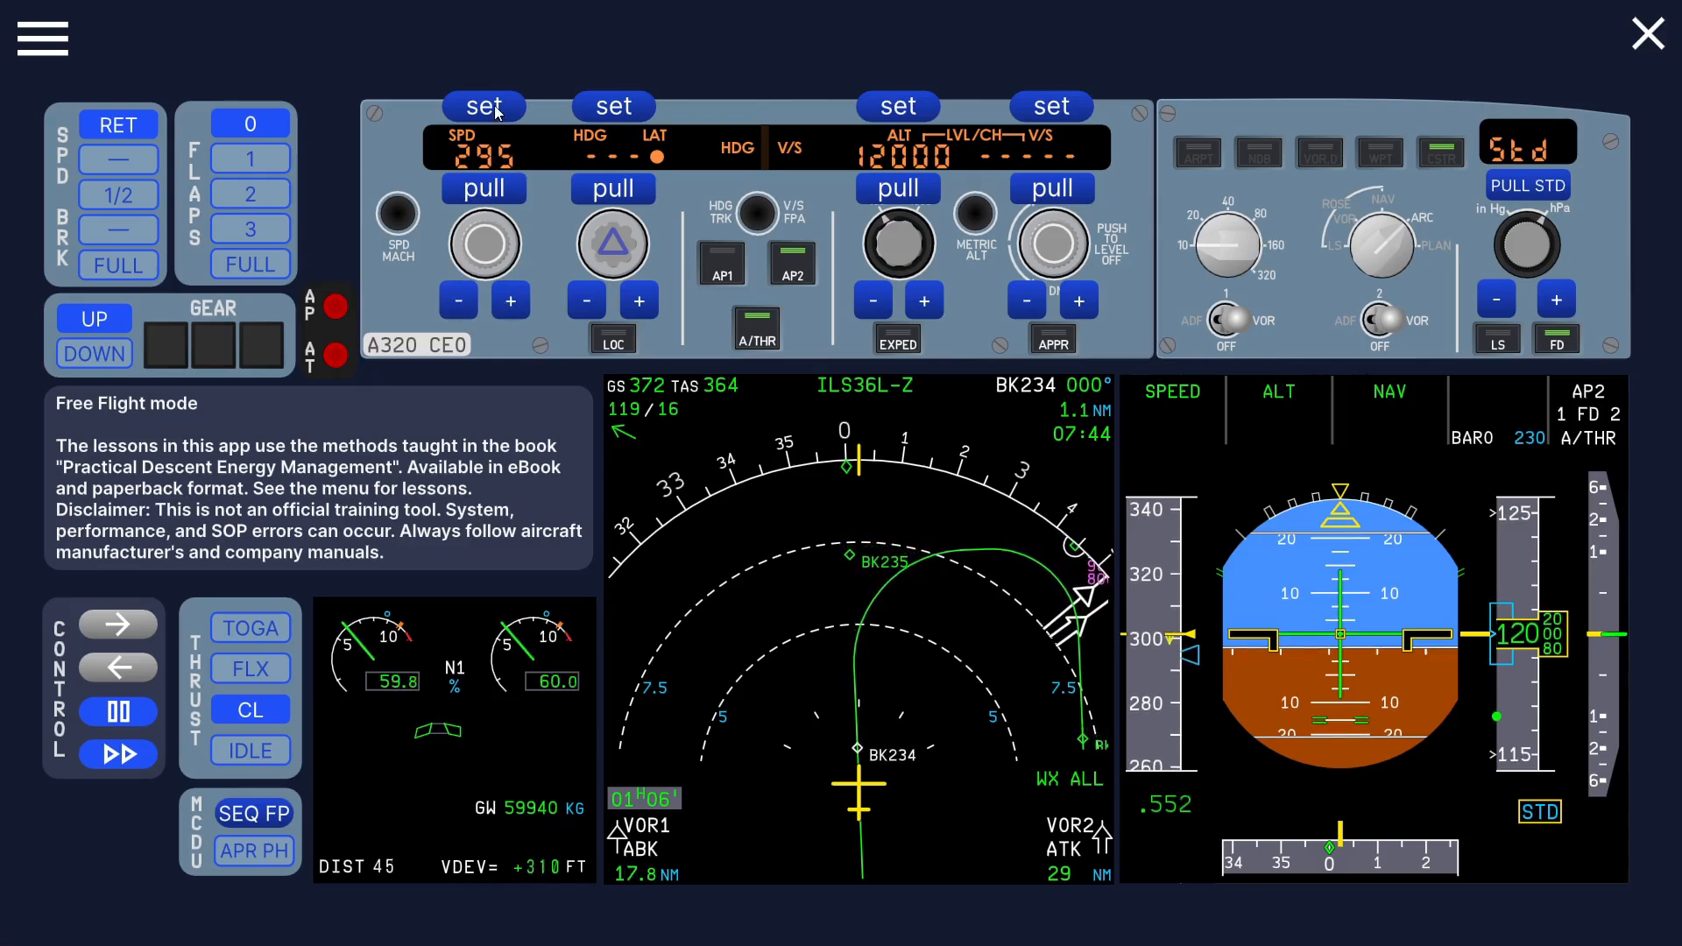
Step: Begin keying a new speed value on the numeric keypad
click(482, 106)
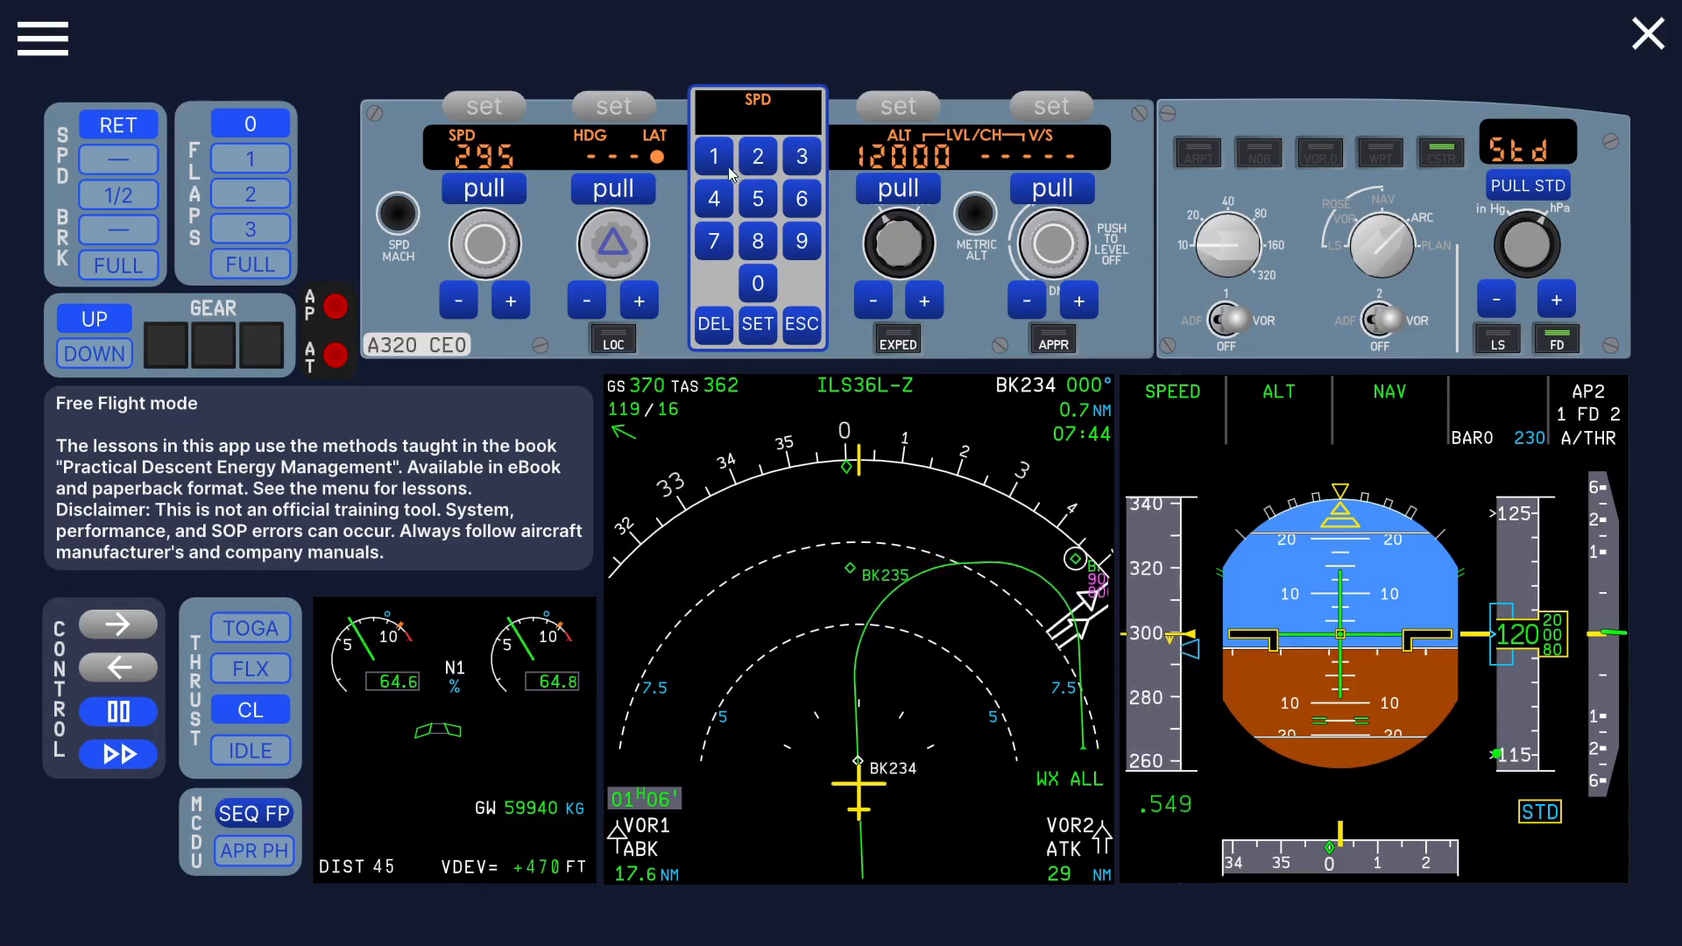
click(757, 198)
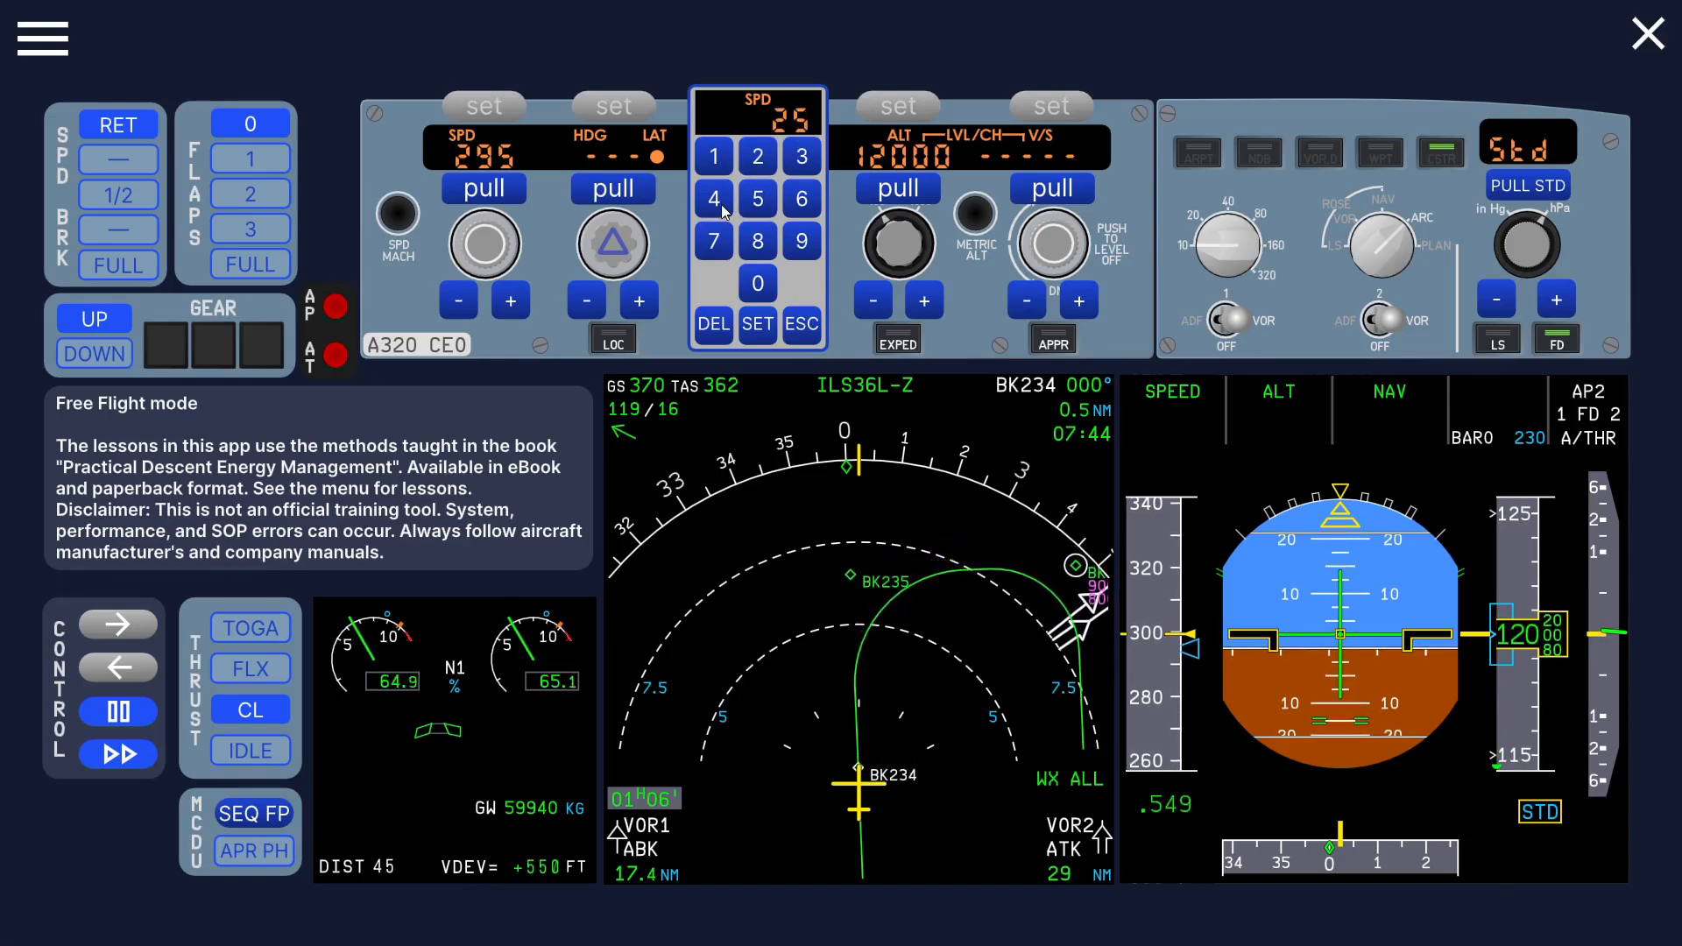
click(757, 325)
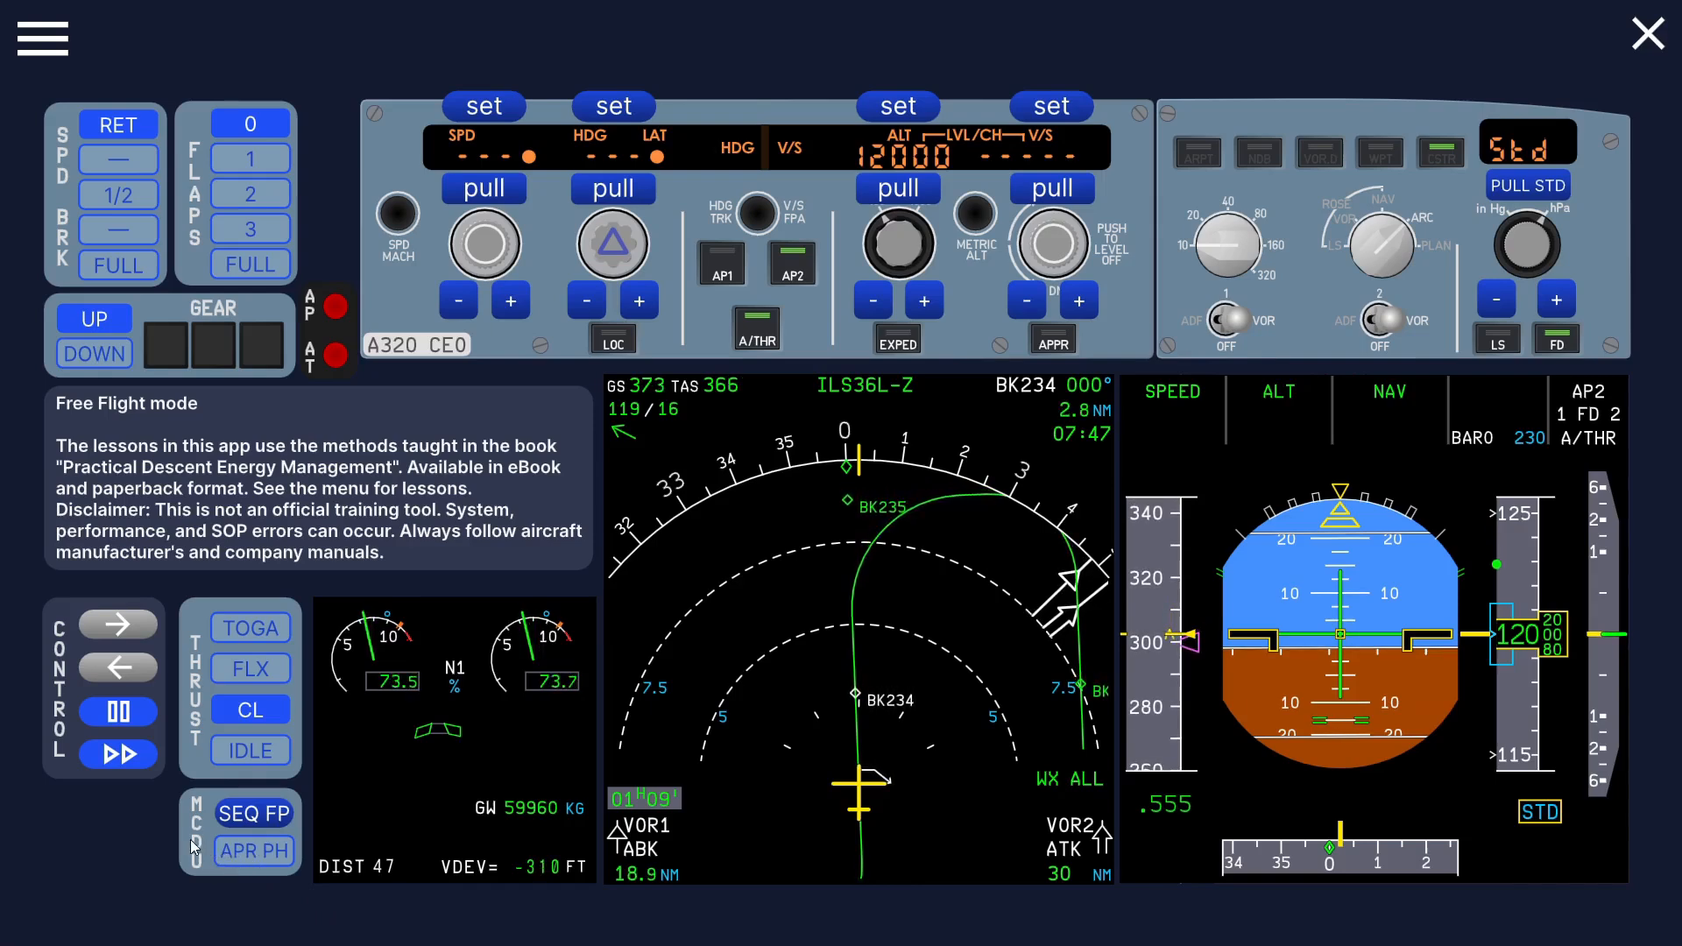
Step: Pause the simulation and then resume it
click(118, 711)
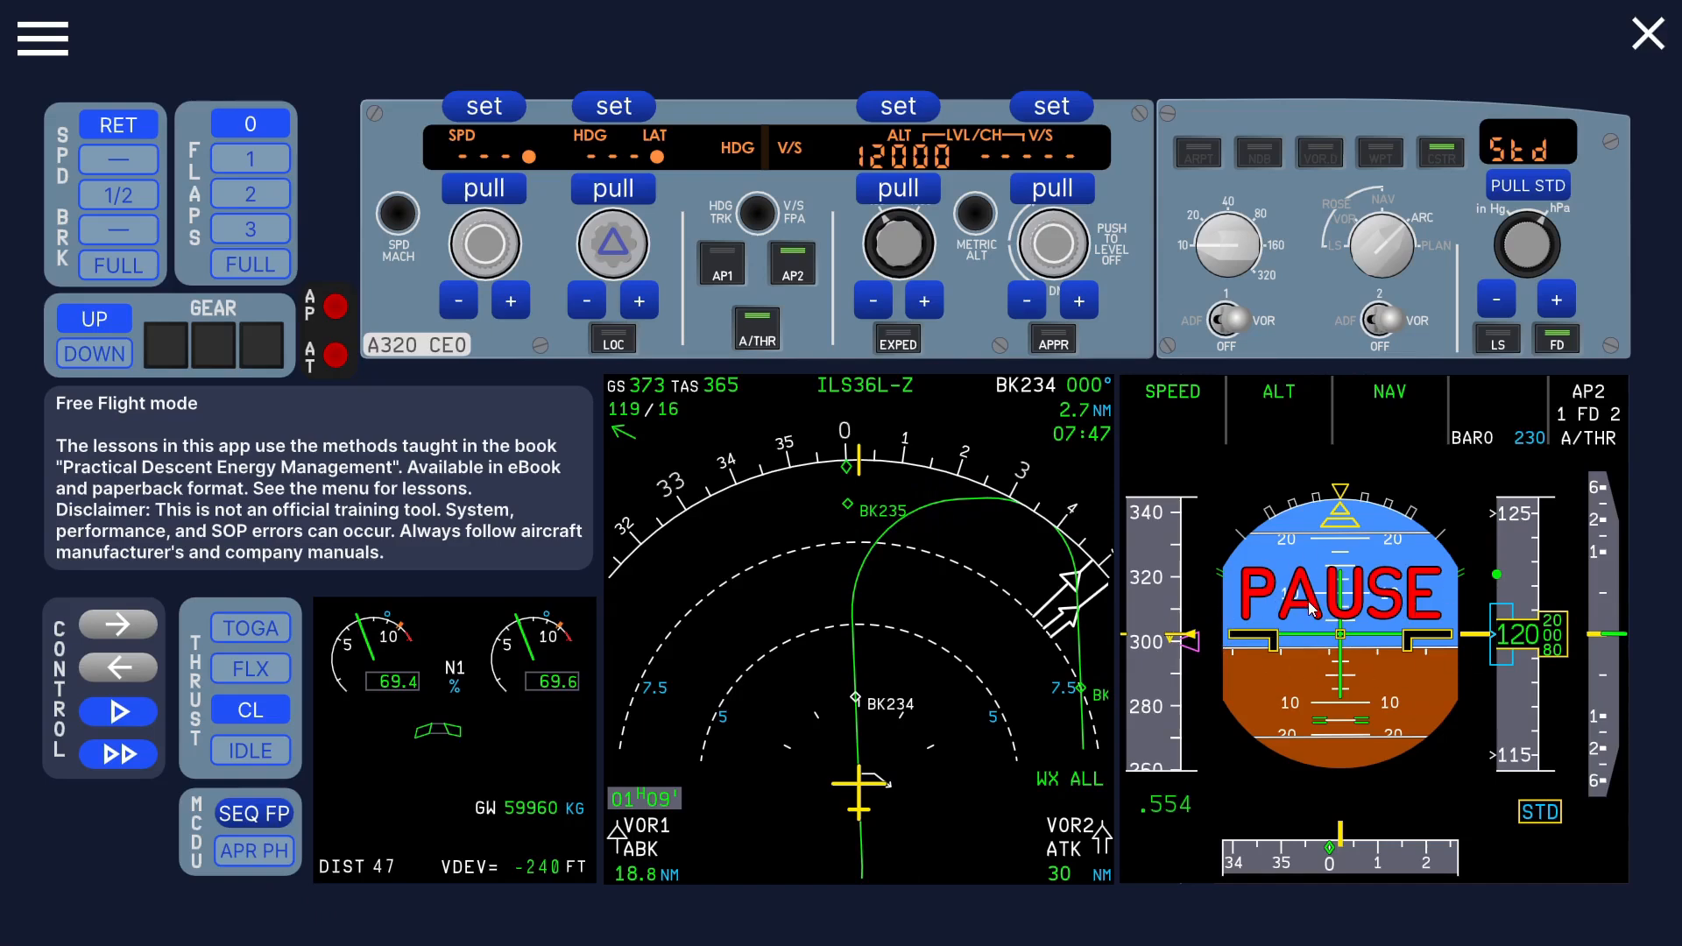
click(118, 711)
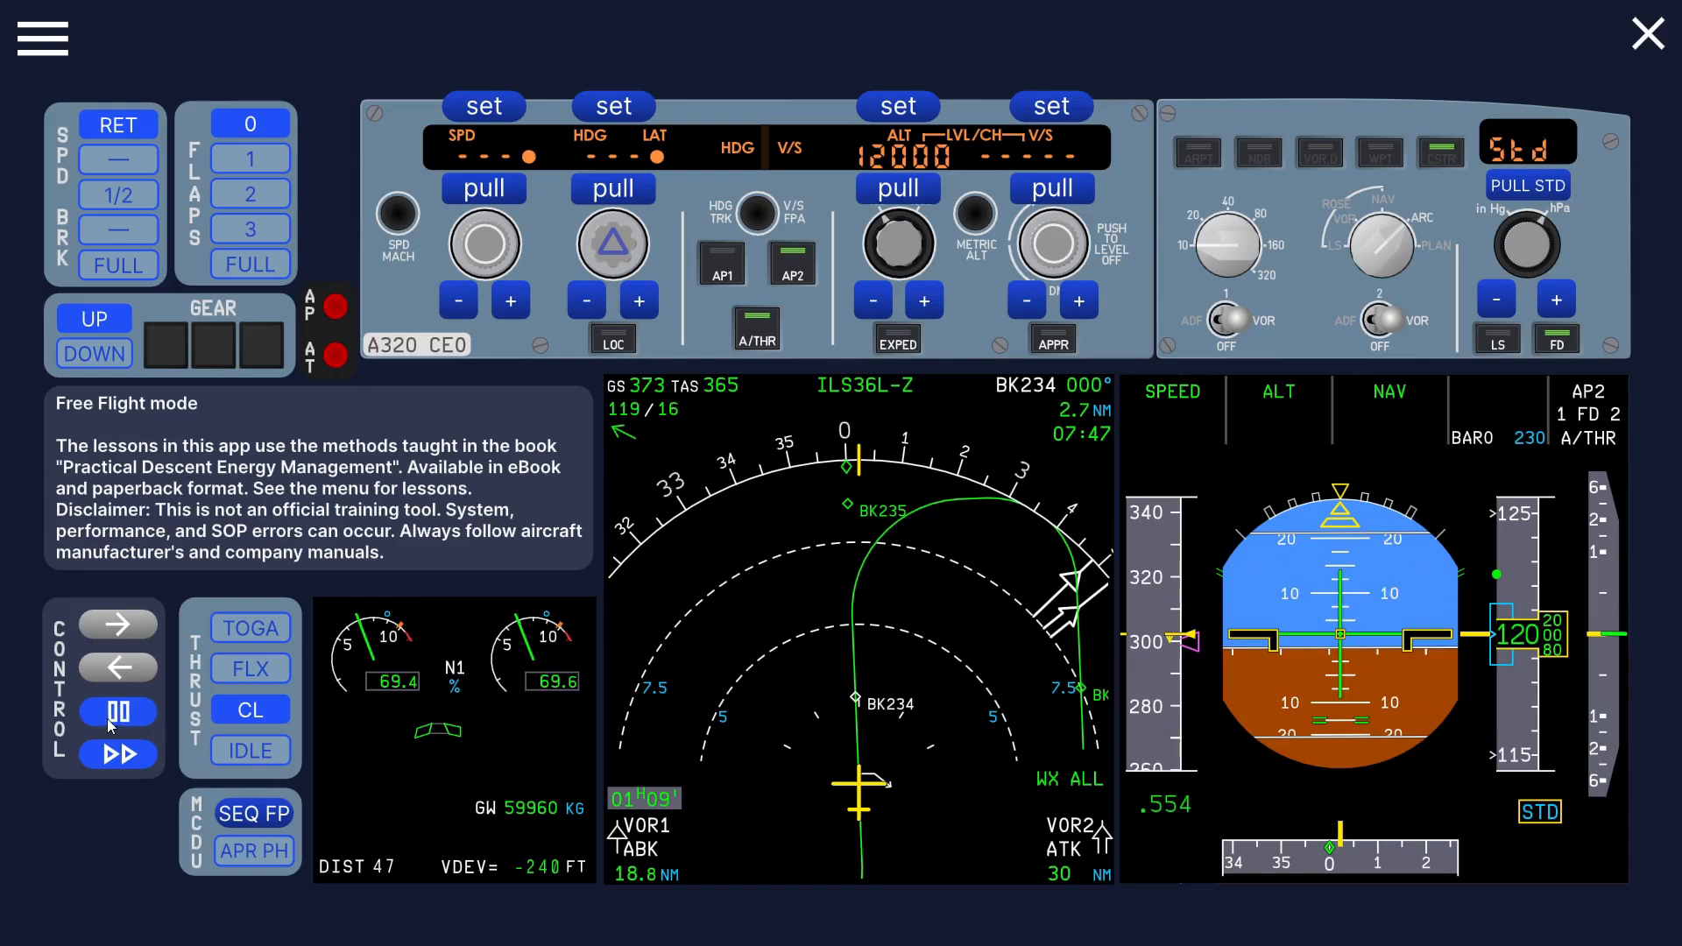
click(118, 753)
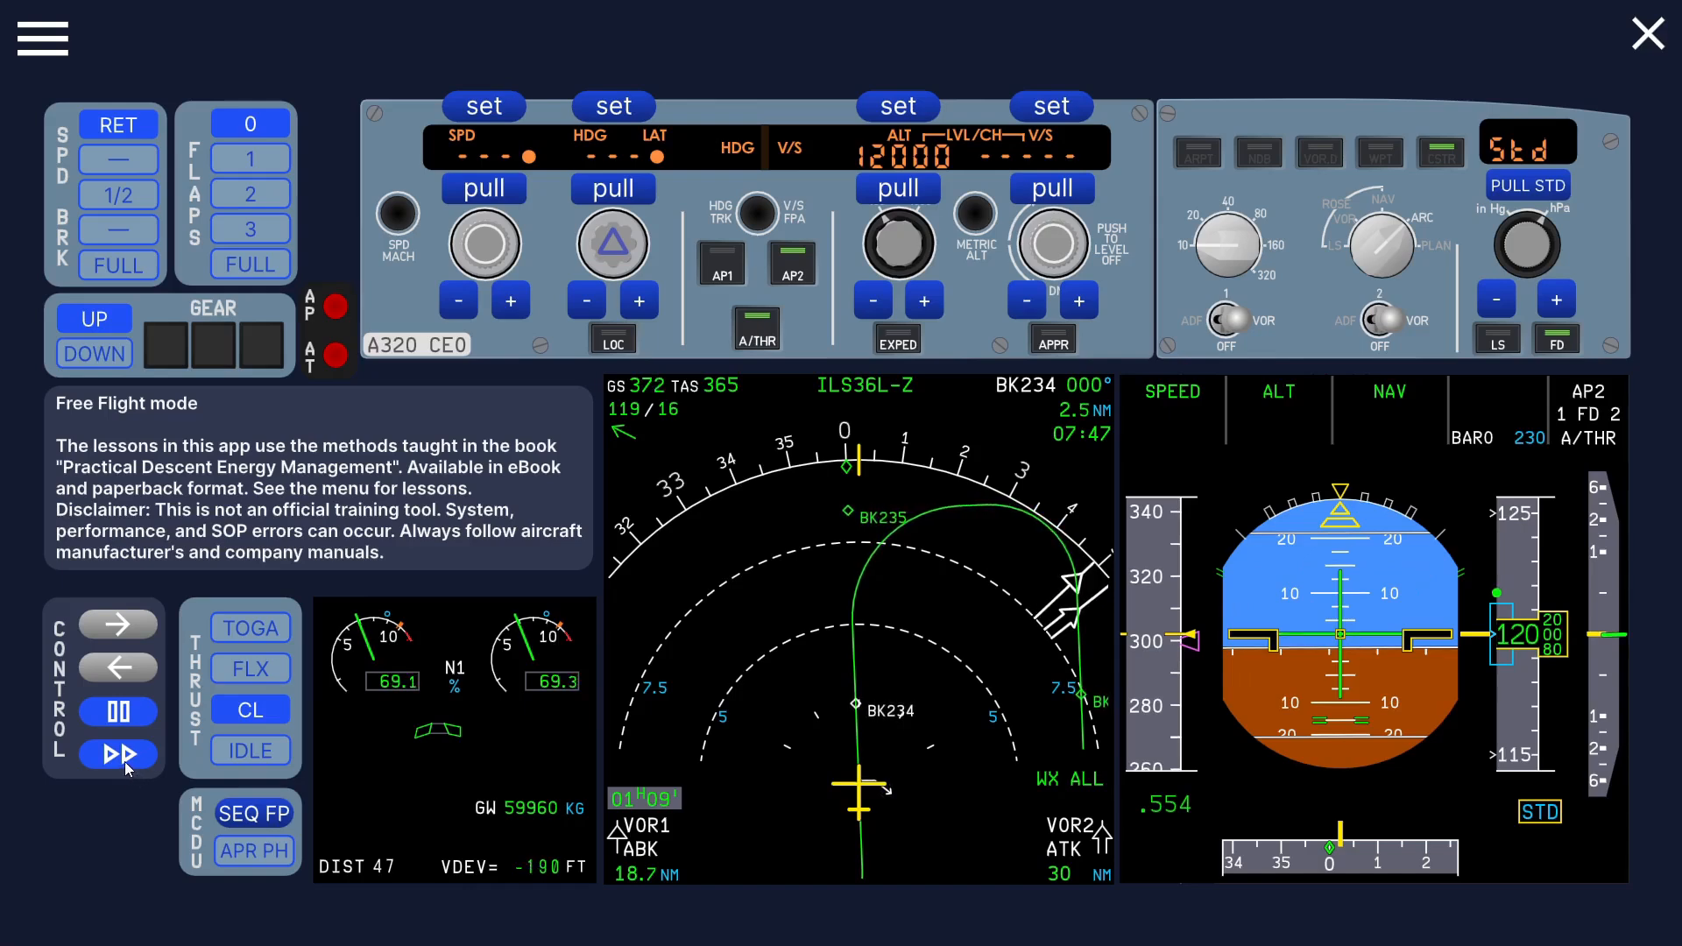
Step: Run the simulation briefly at five times normal speed, then back to normal
click(117, 751)
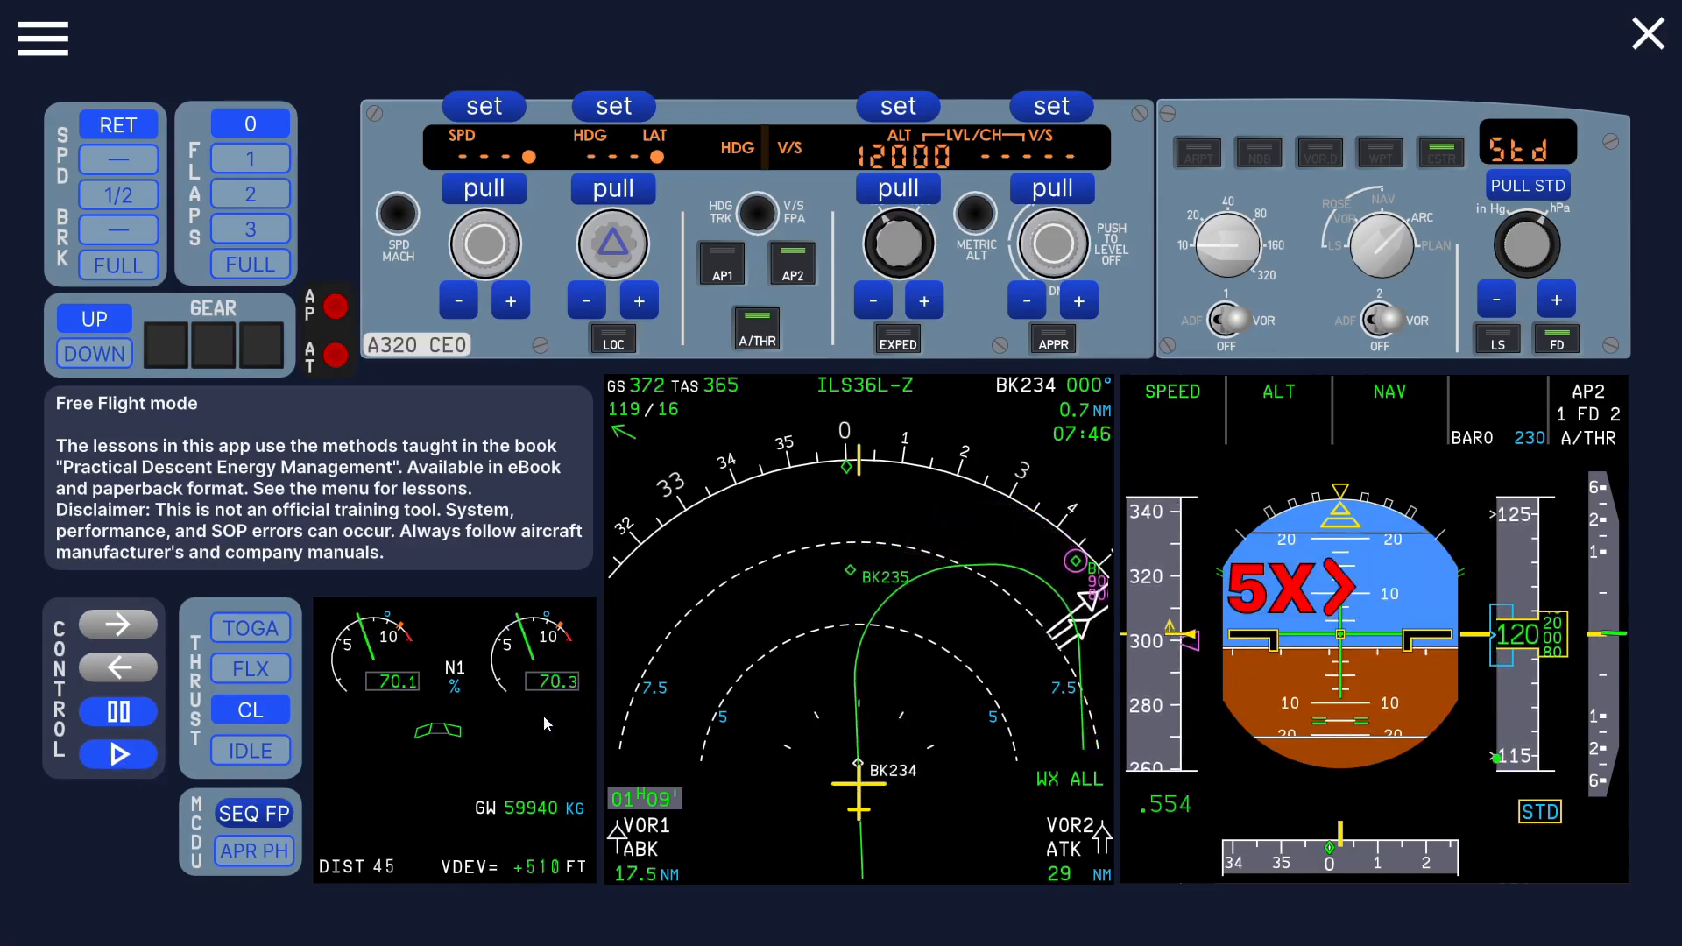
click(117, 753)
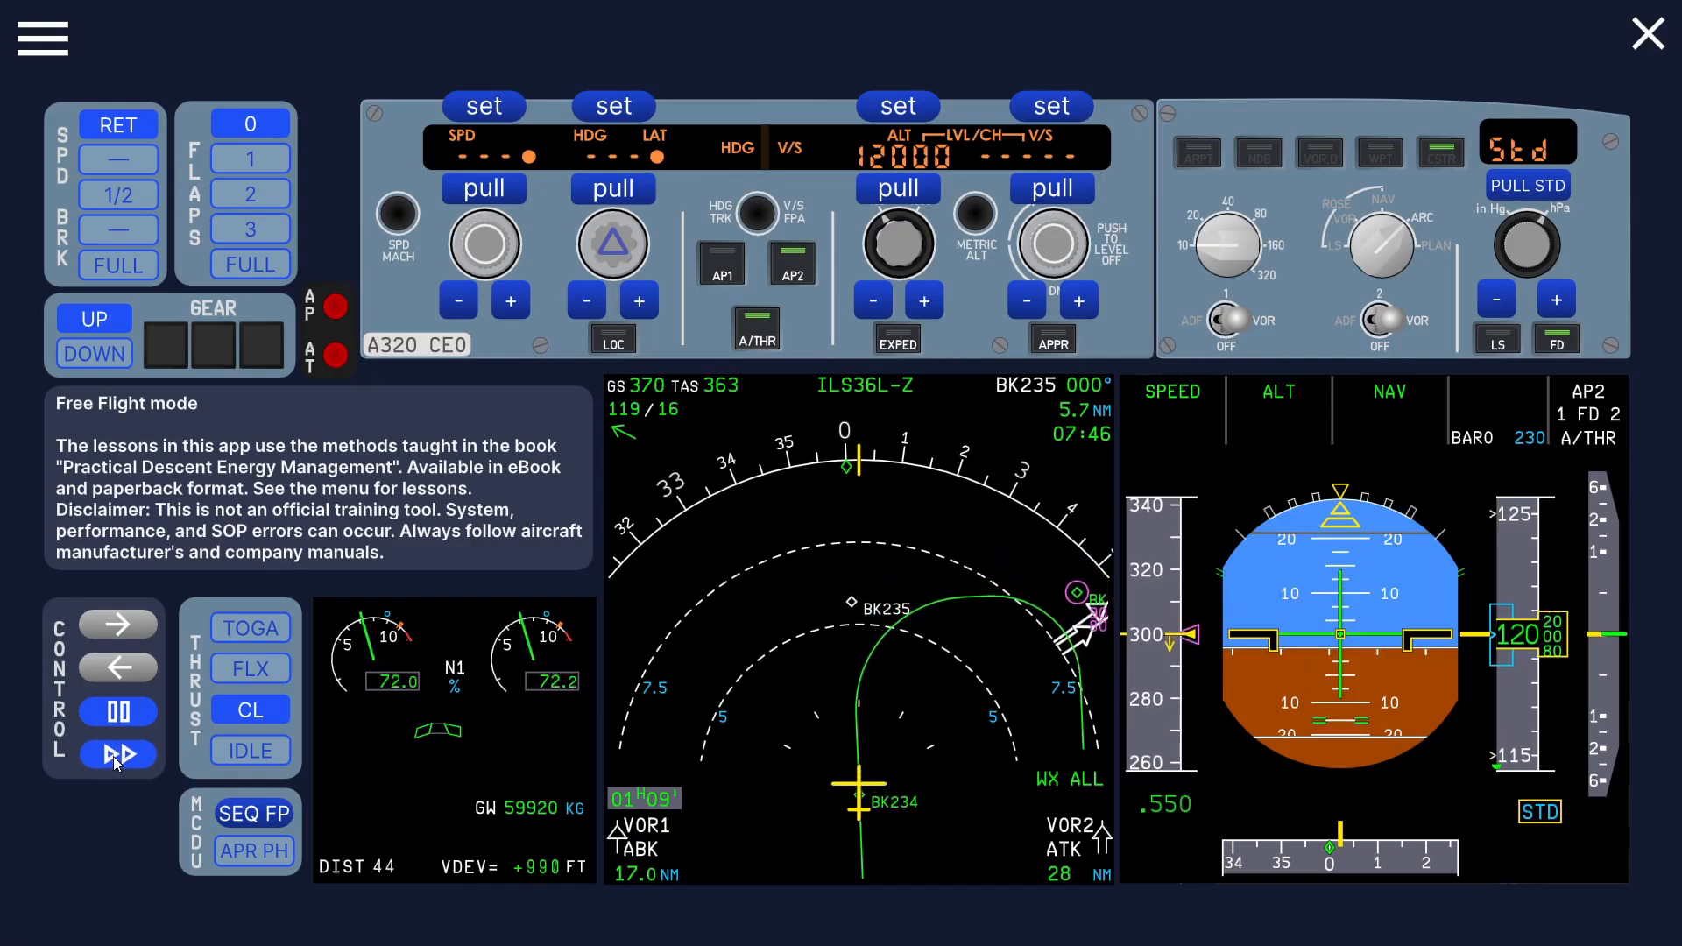
click(117, 755)
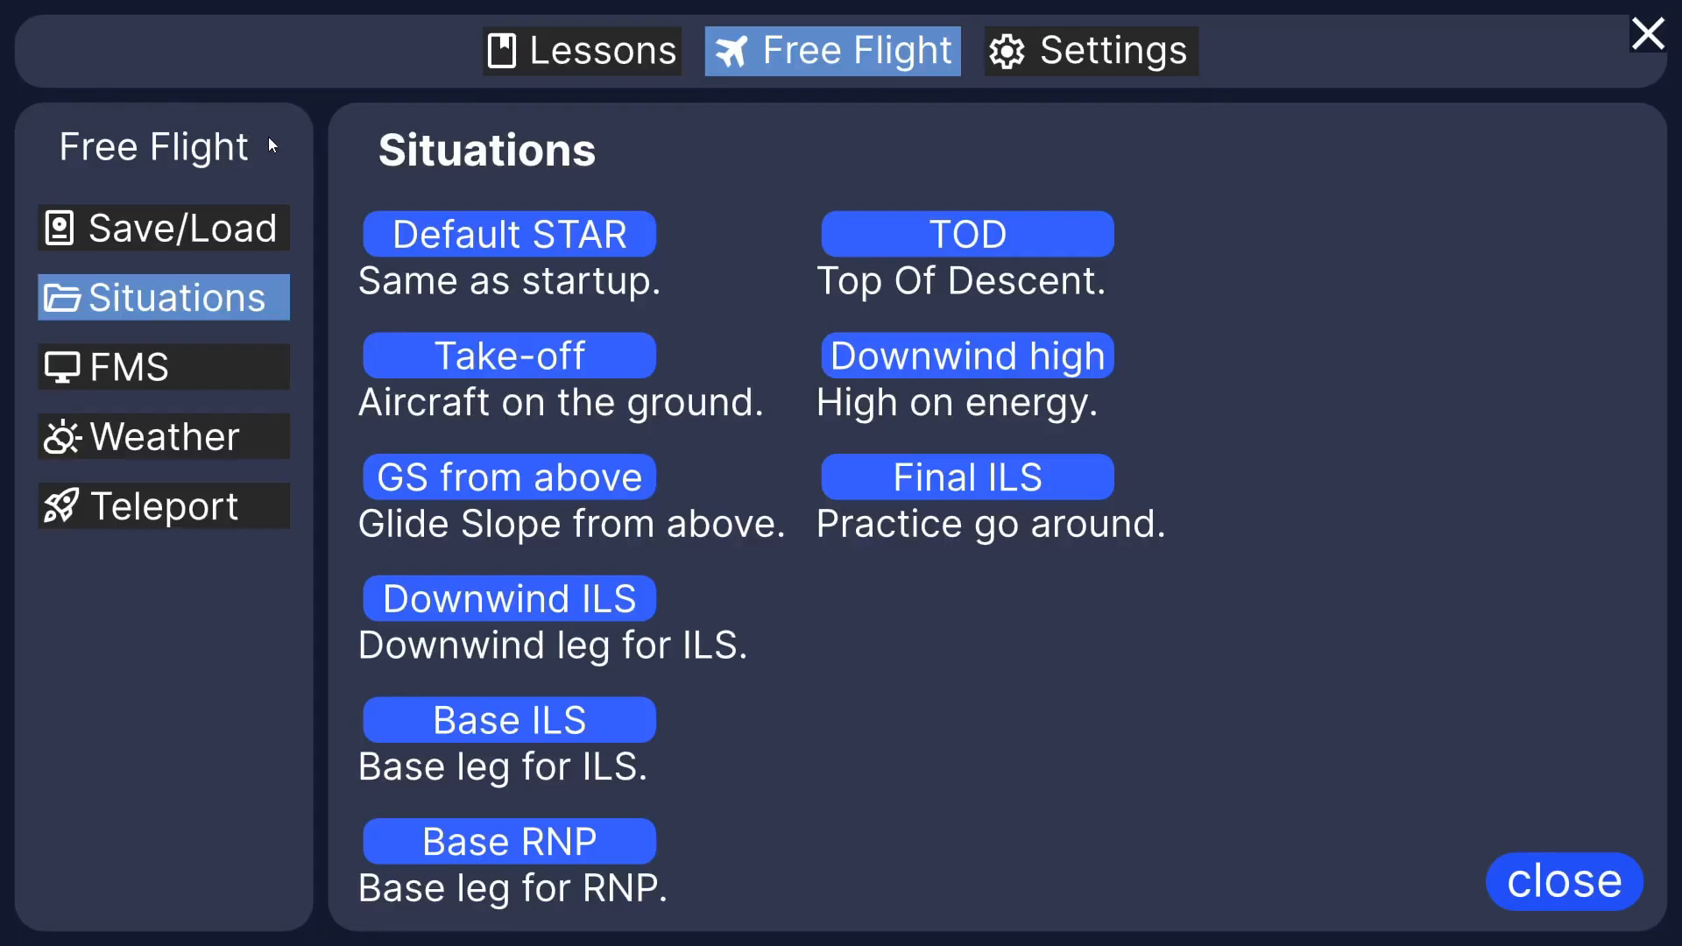
Step: Show the Descent lessons category in the Lessons section
click(582, 50)
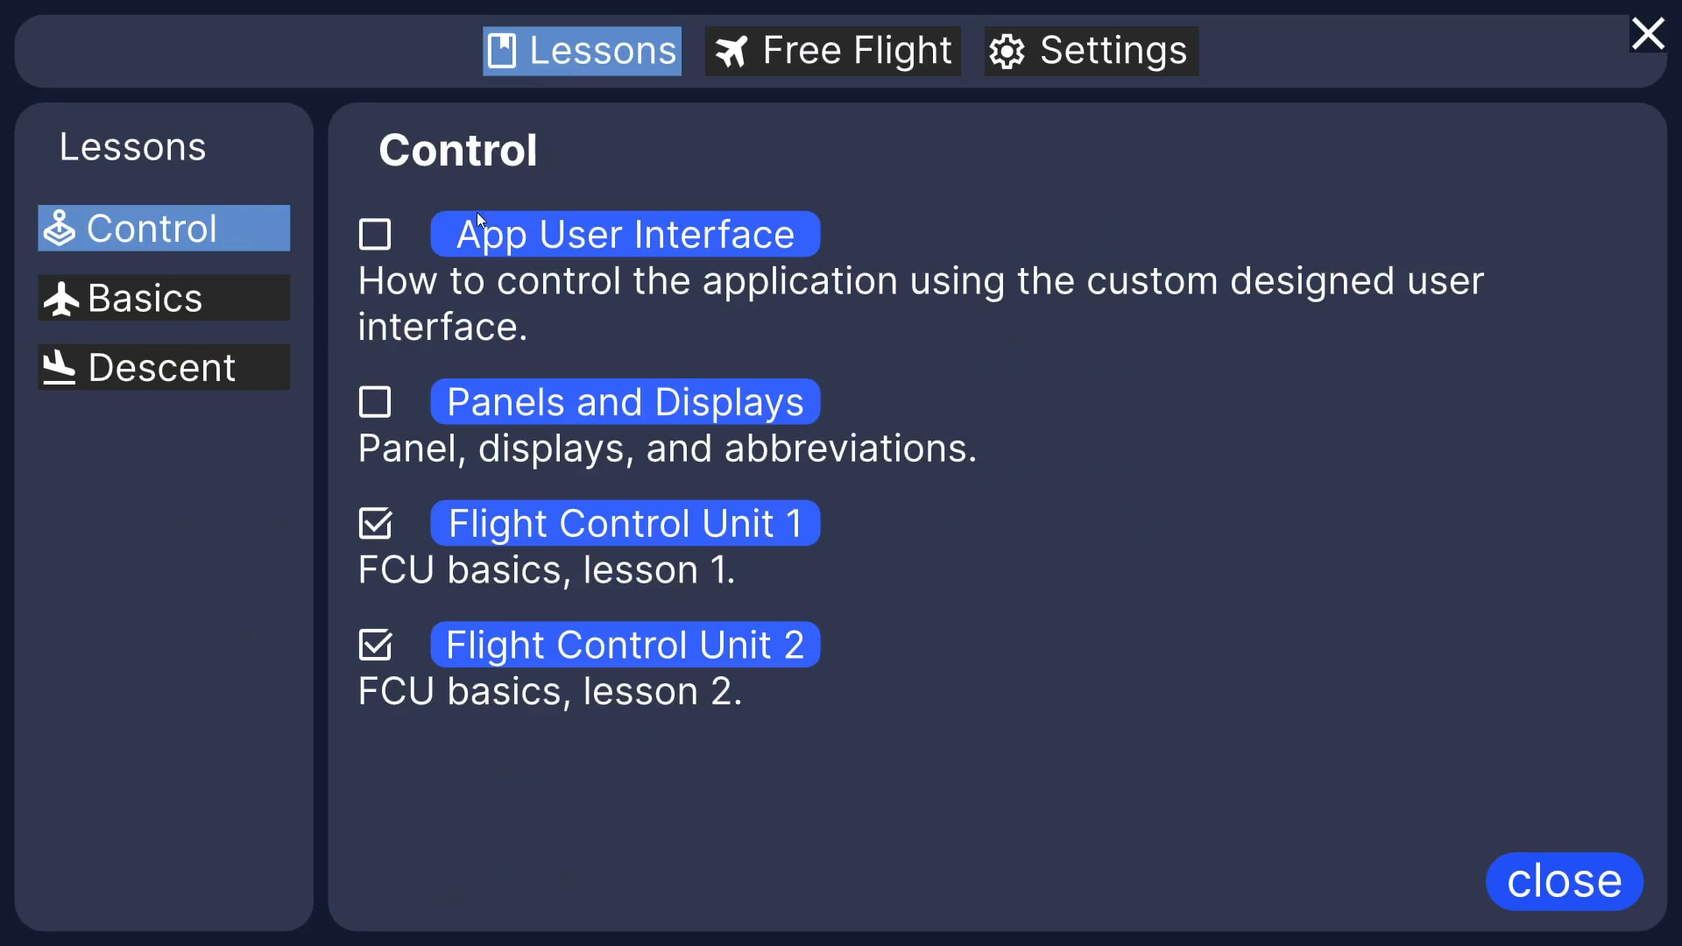
mouse_move(601, 399)
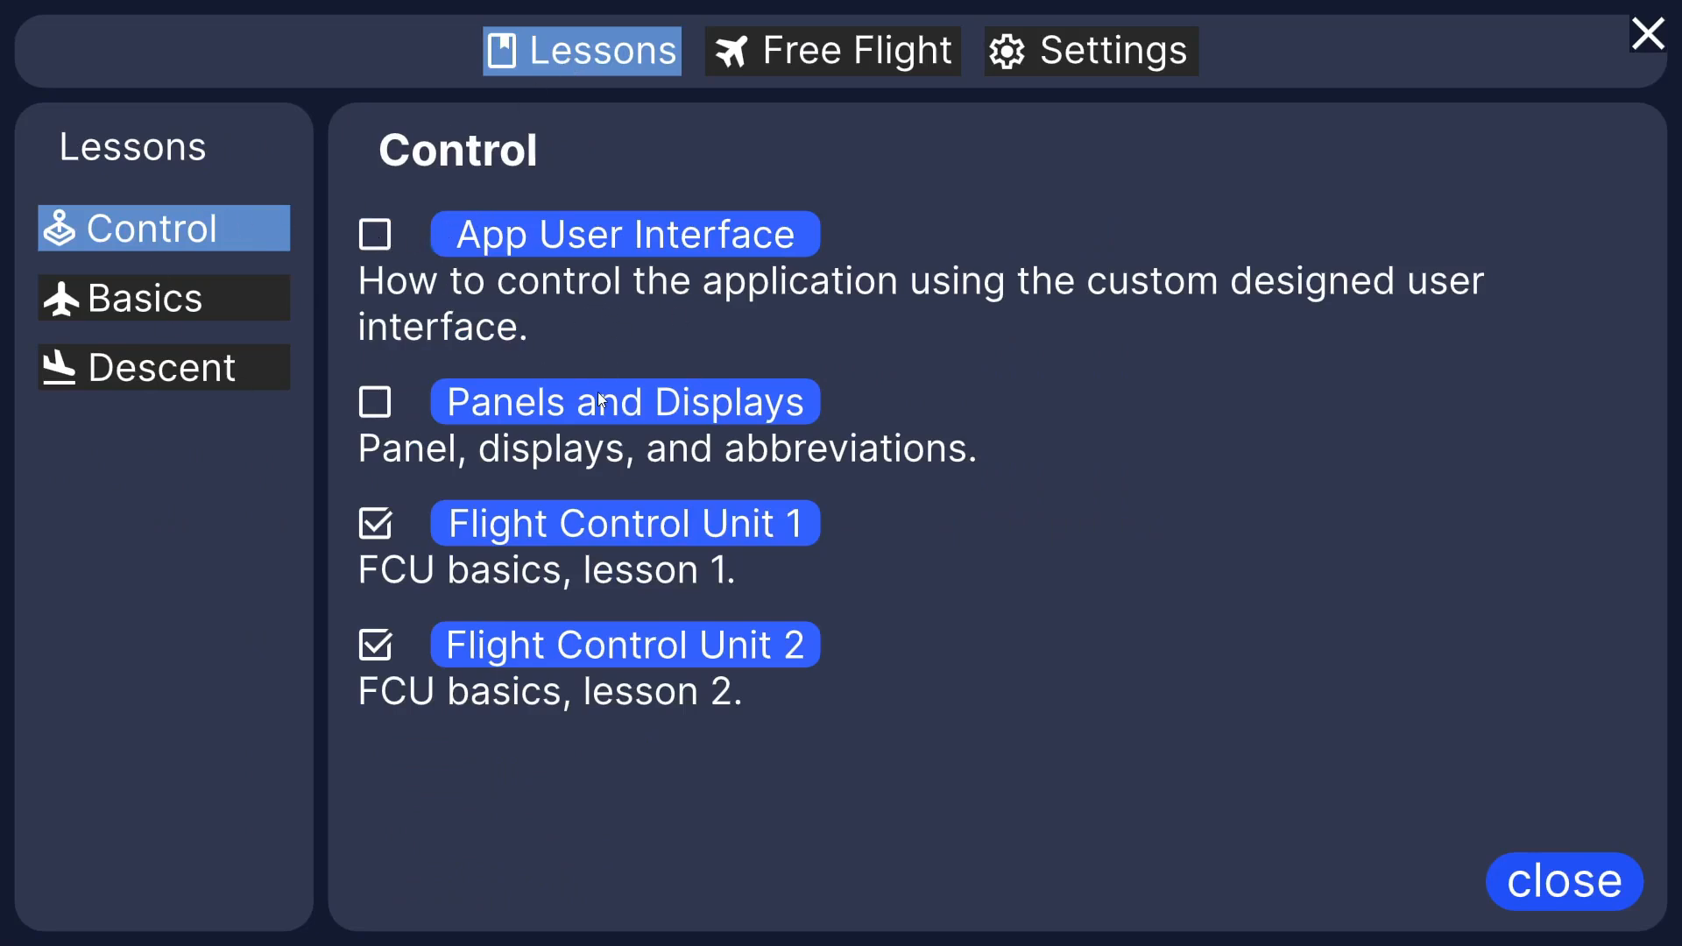
click(163, 368)
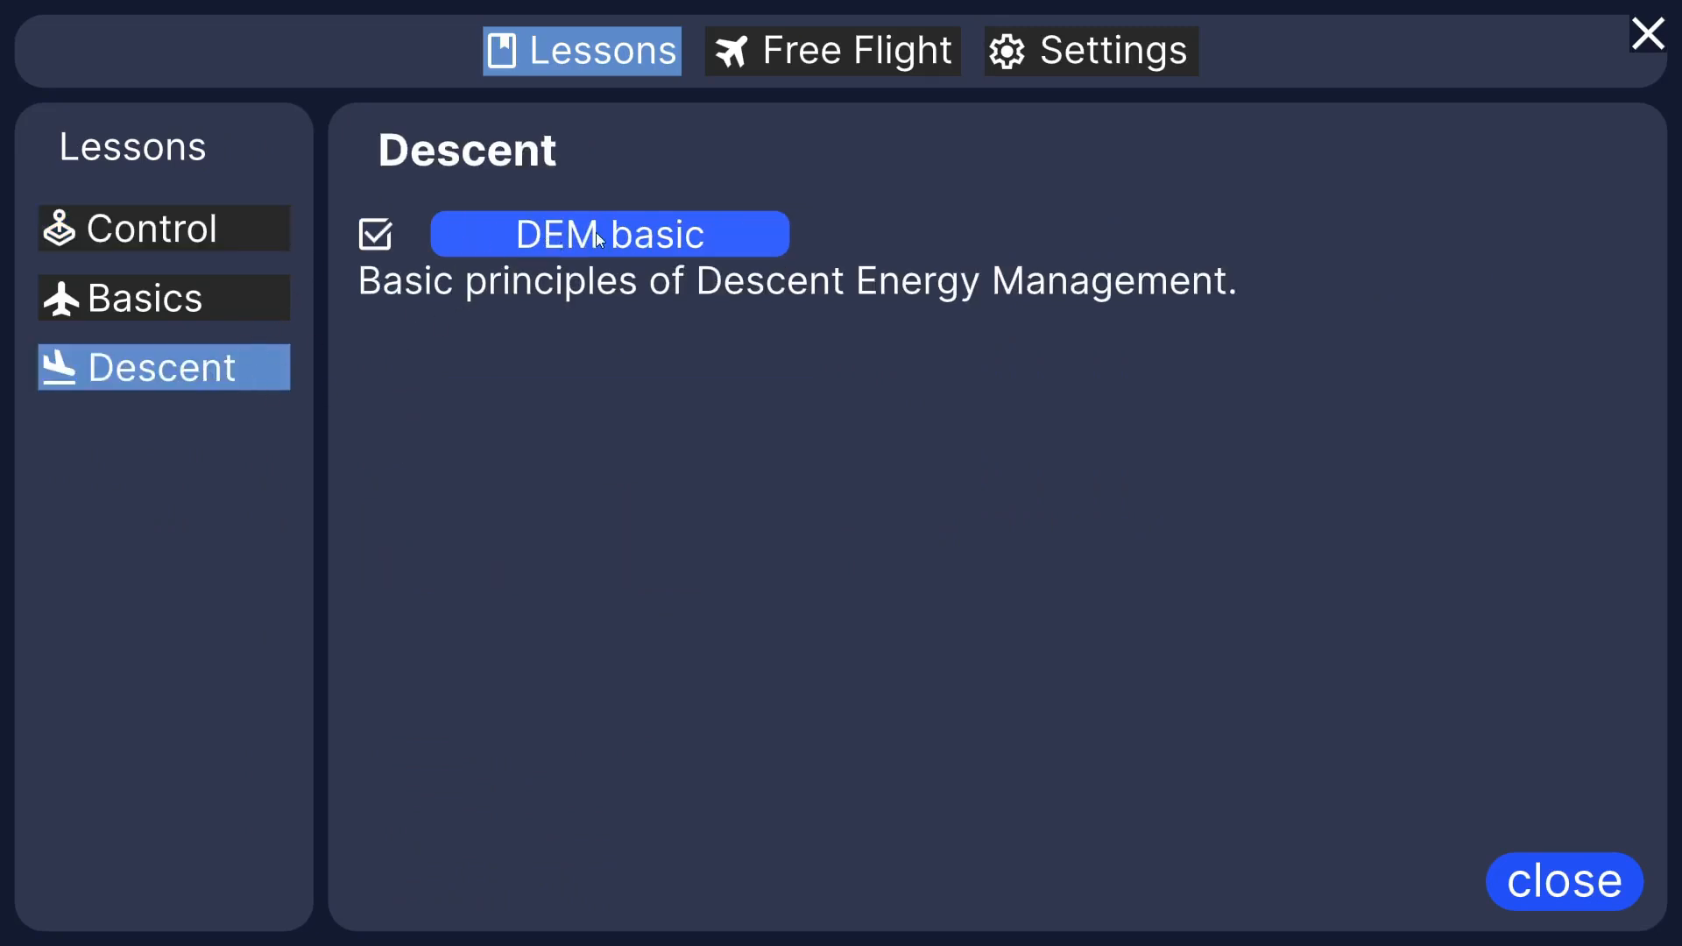
mouse_move(676, 247)
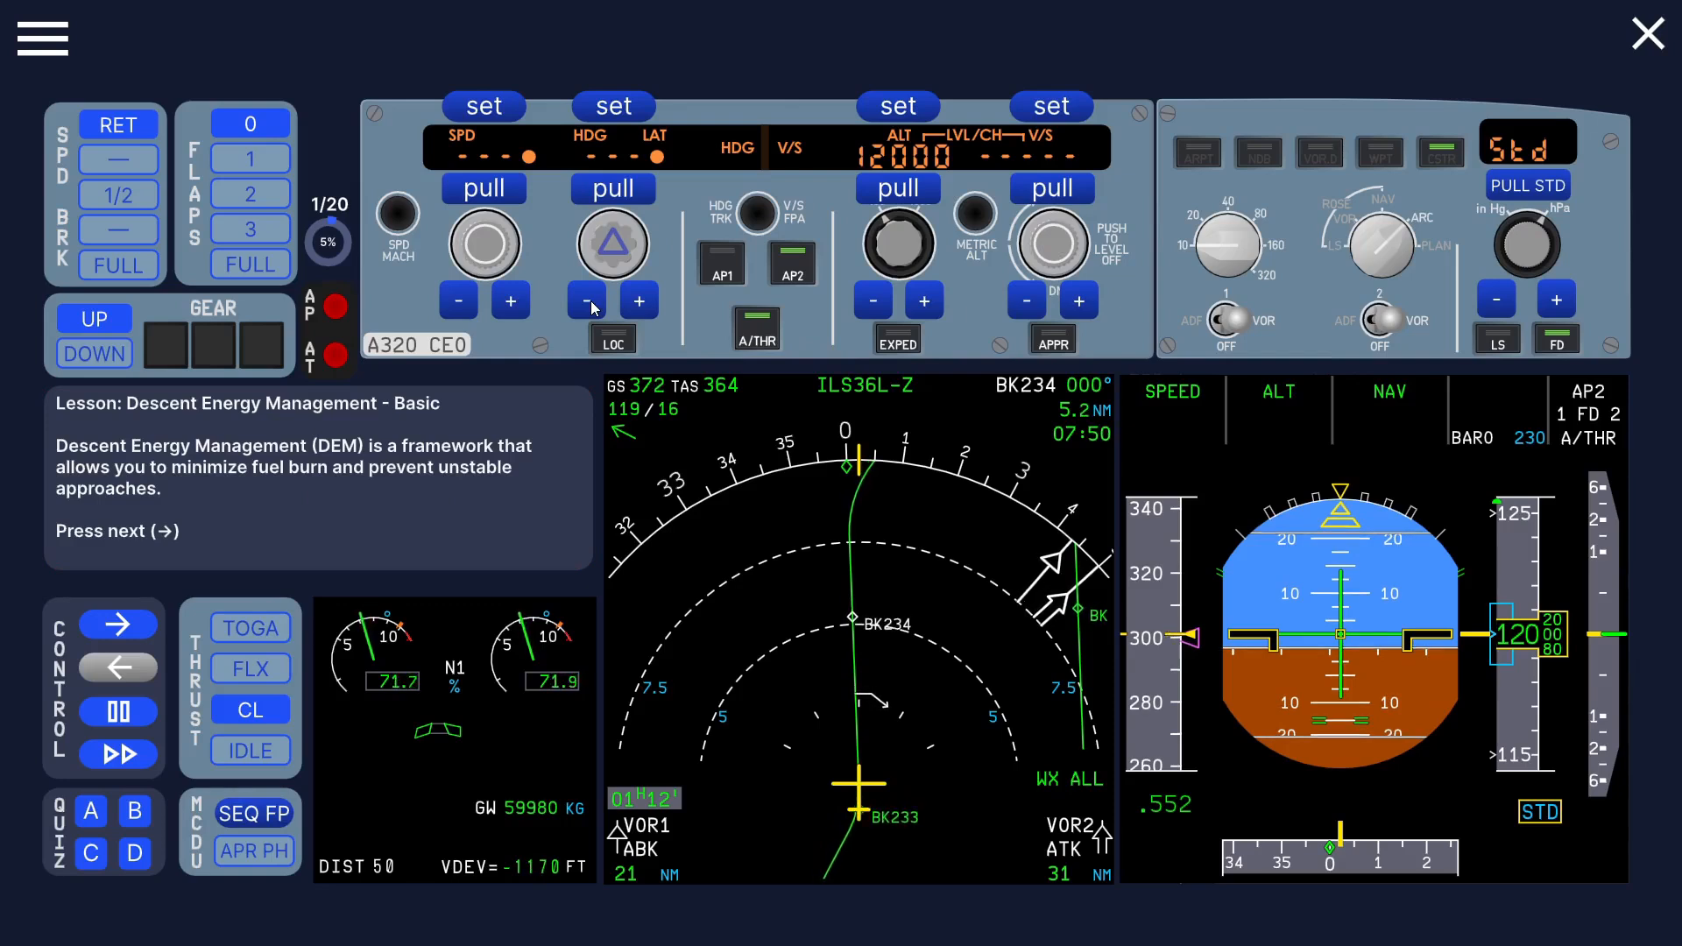
Step: Advance the DEM basic lesson step by step to 9/20, the 220-knot prompt
click(117, 624)
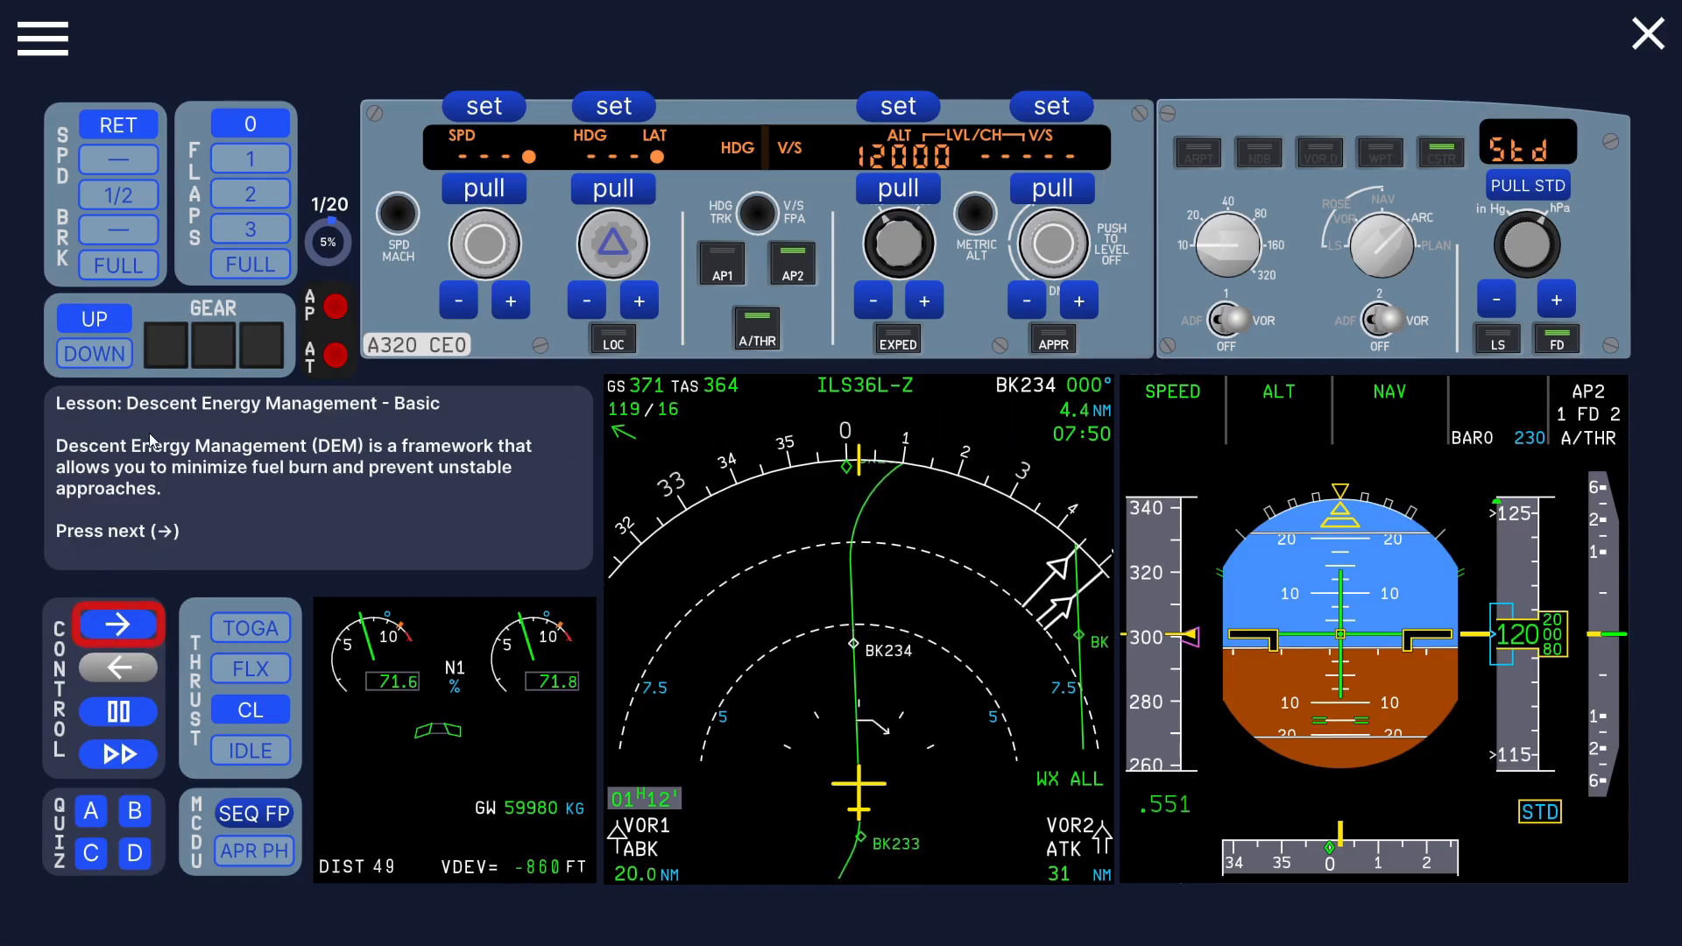
mouse_move(105, 563)
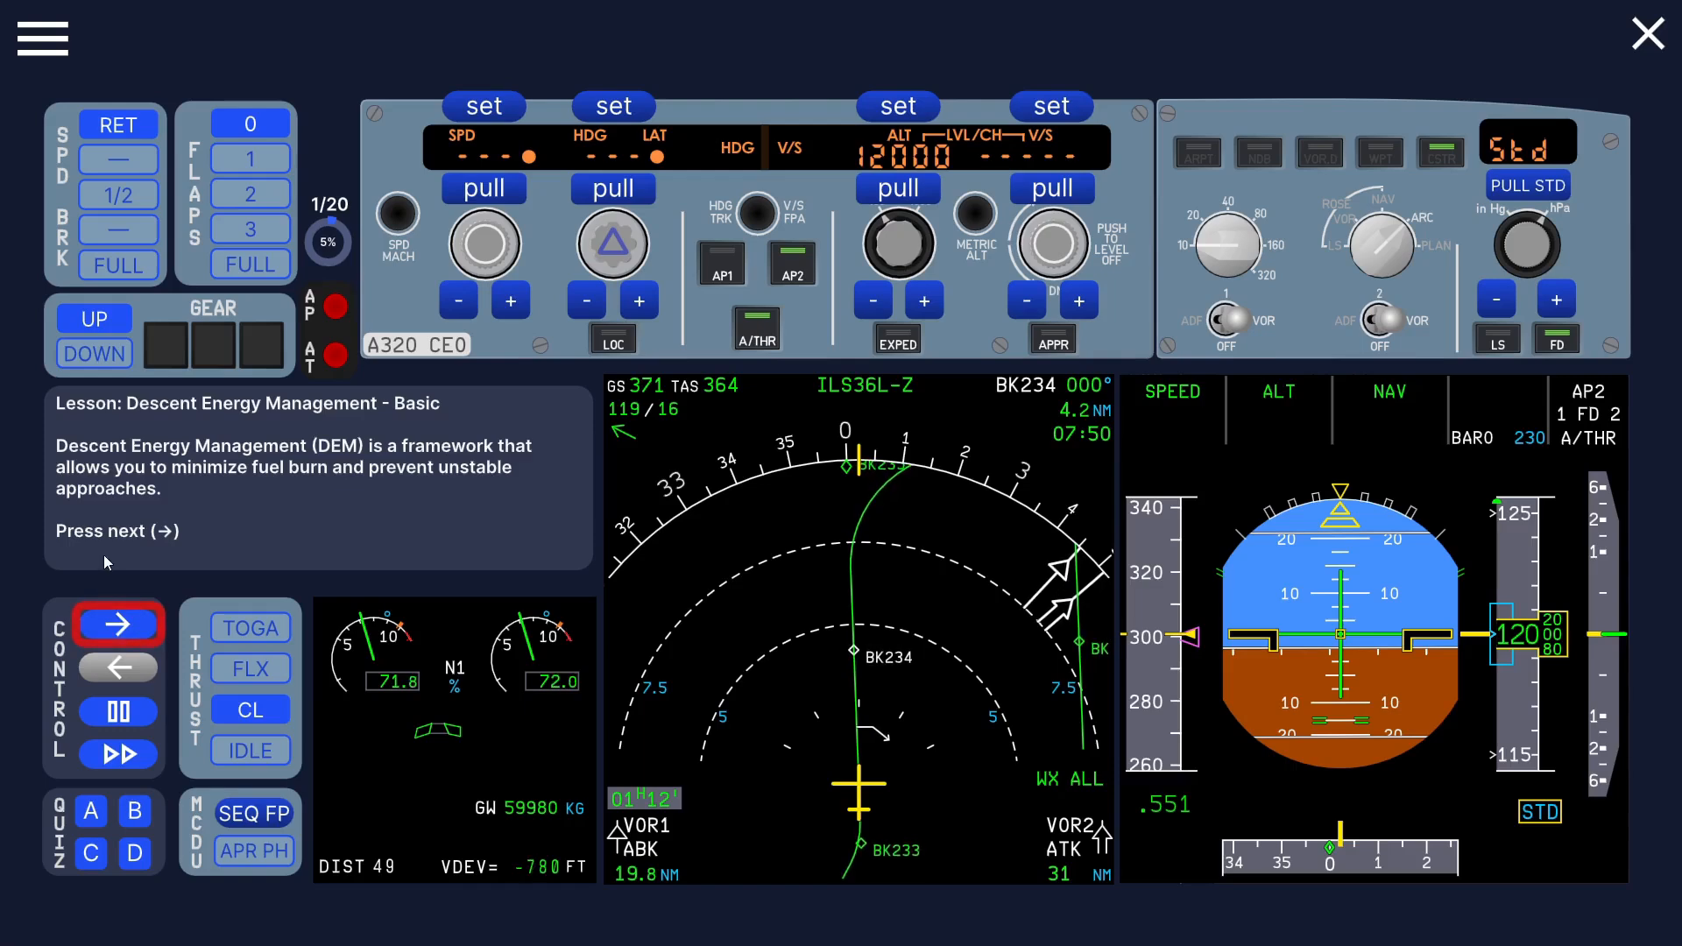
click(117, 624)
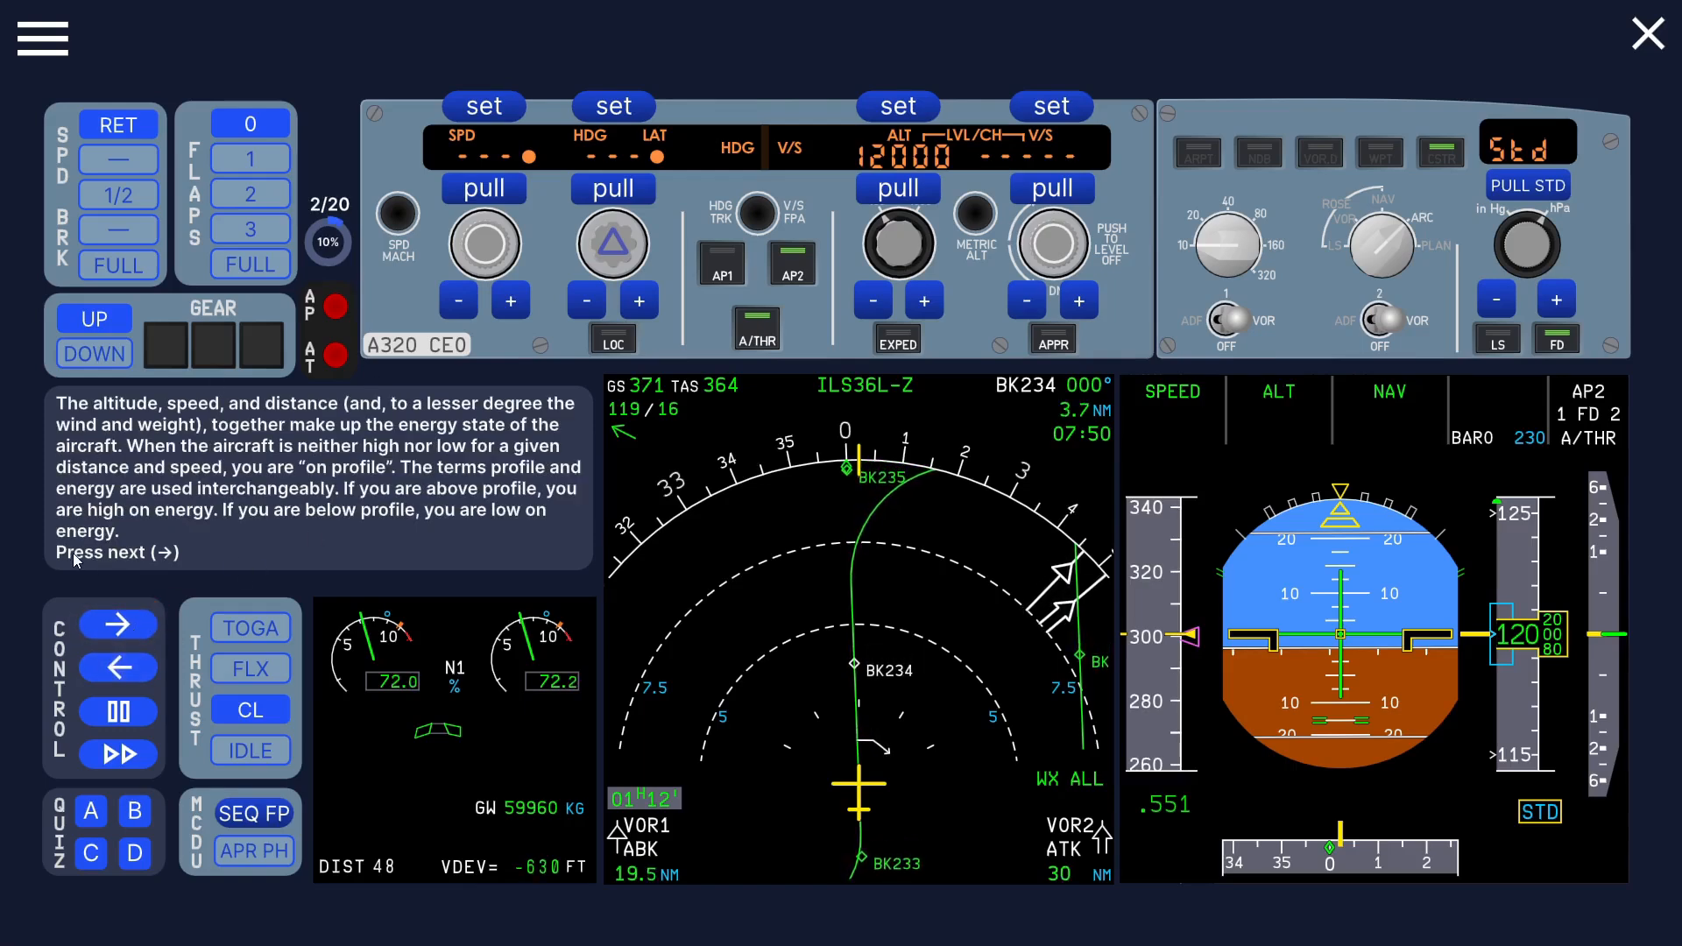
click(118, 624)
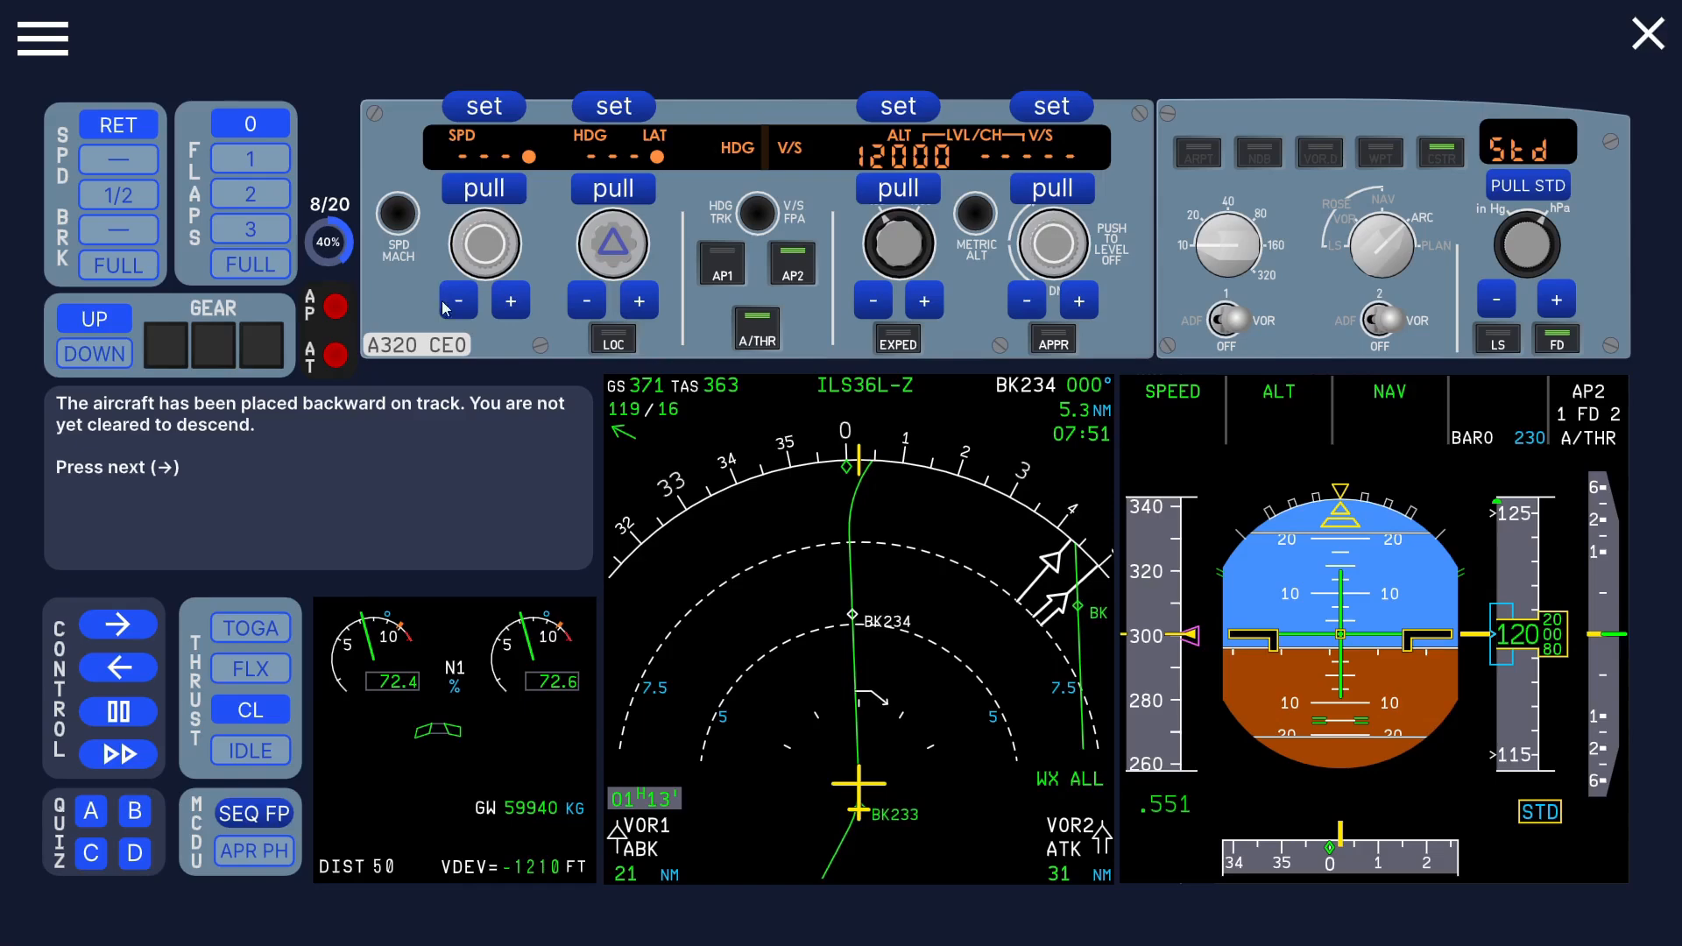
click(117, 624)
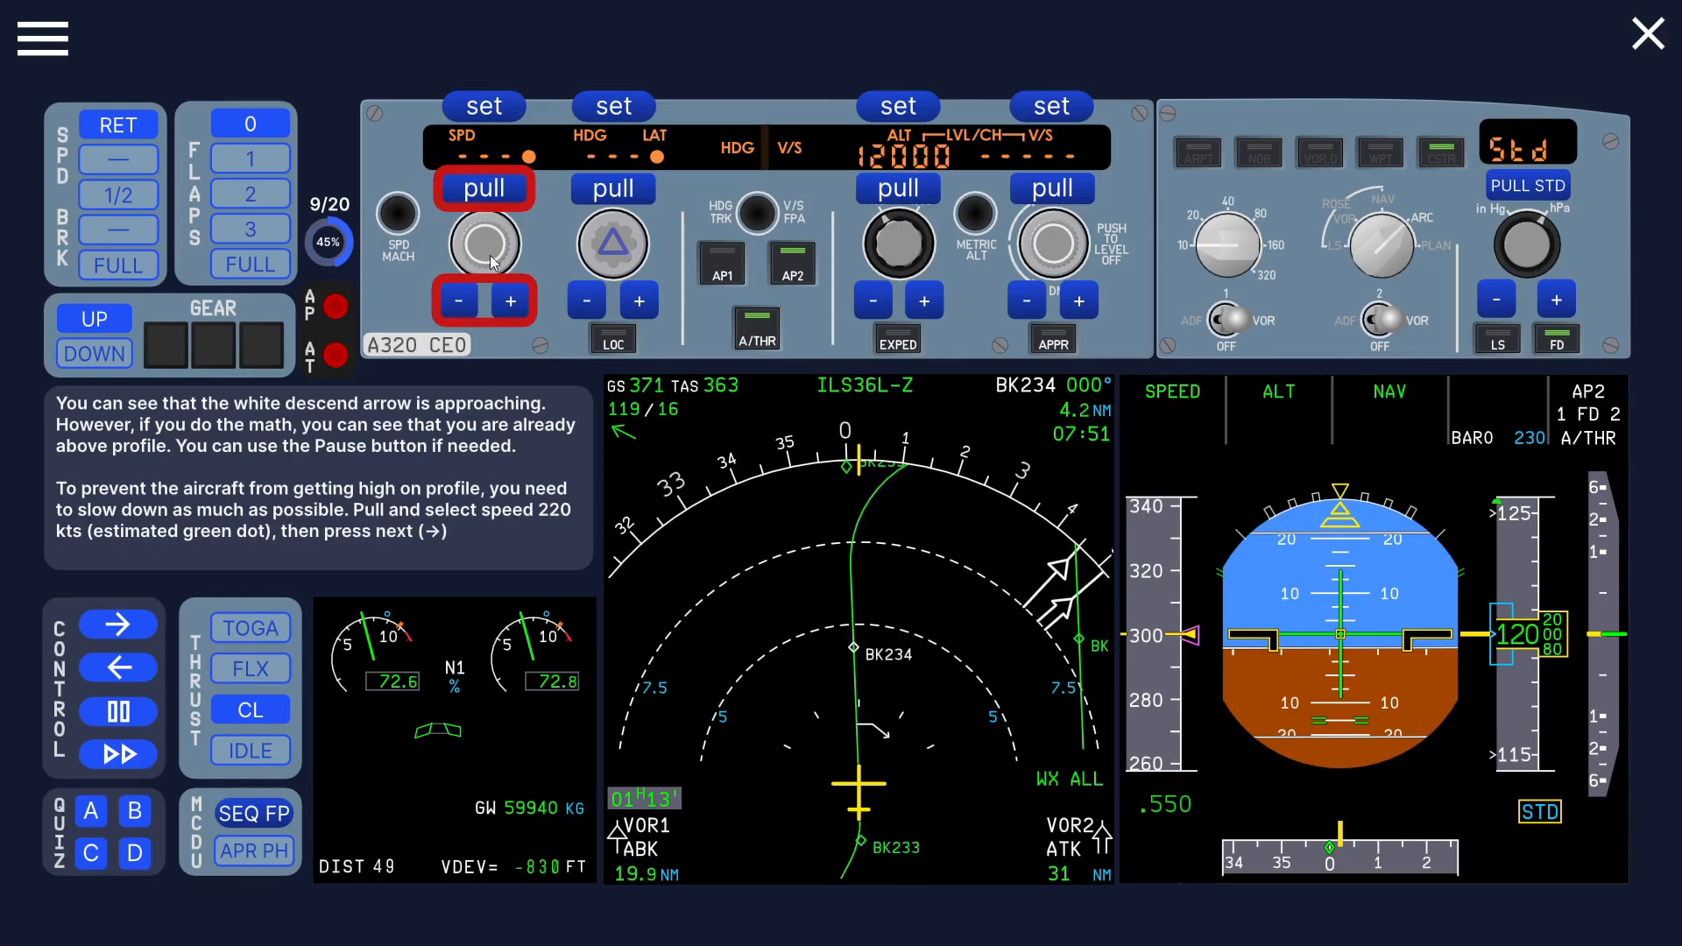
Step: Select manual speed and lower the target toward 220 knots
click(483, 242)
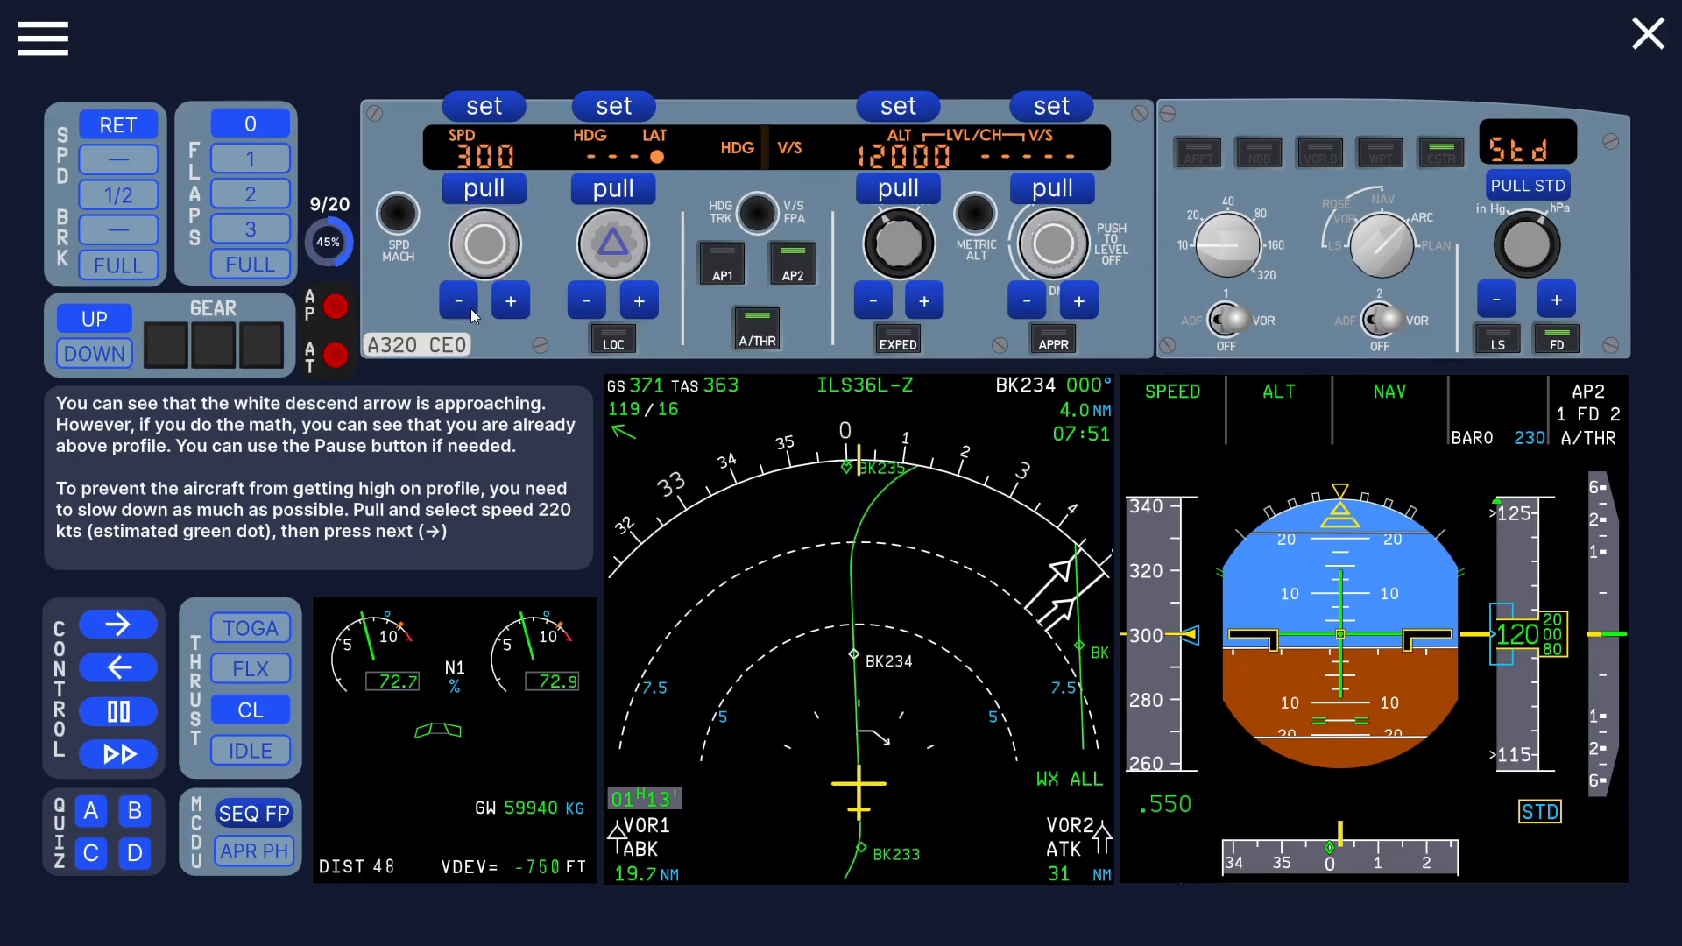
click(457, 300)
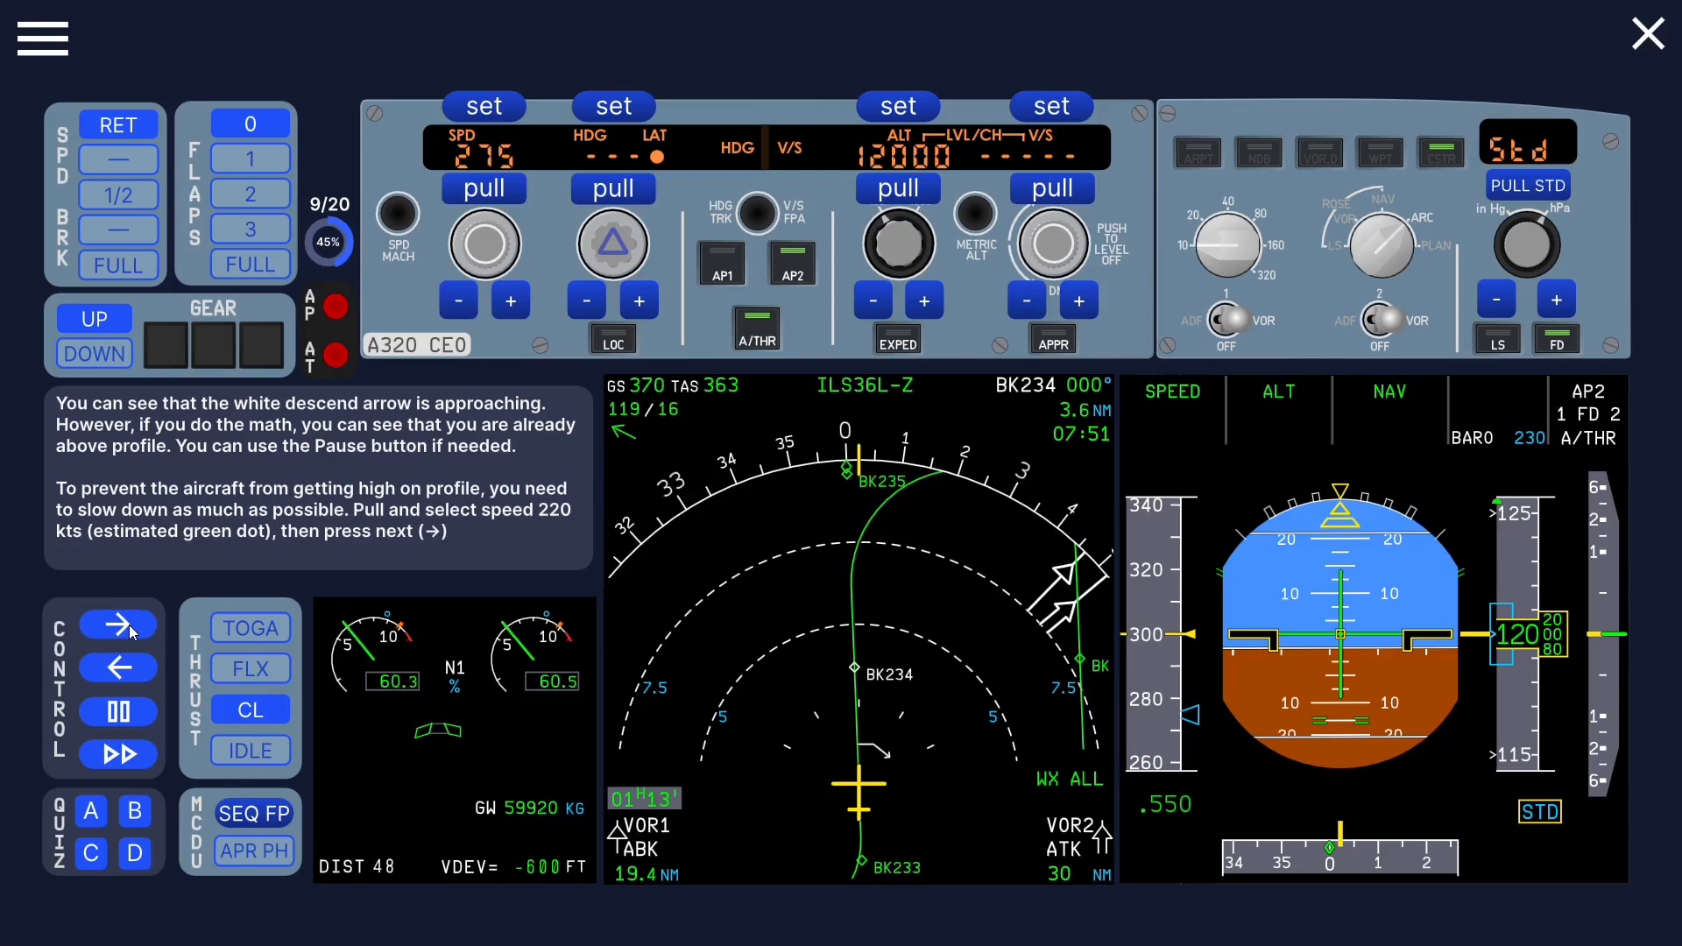
click(457, 300)
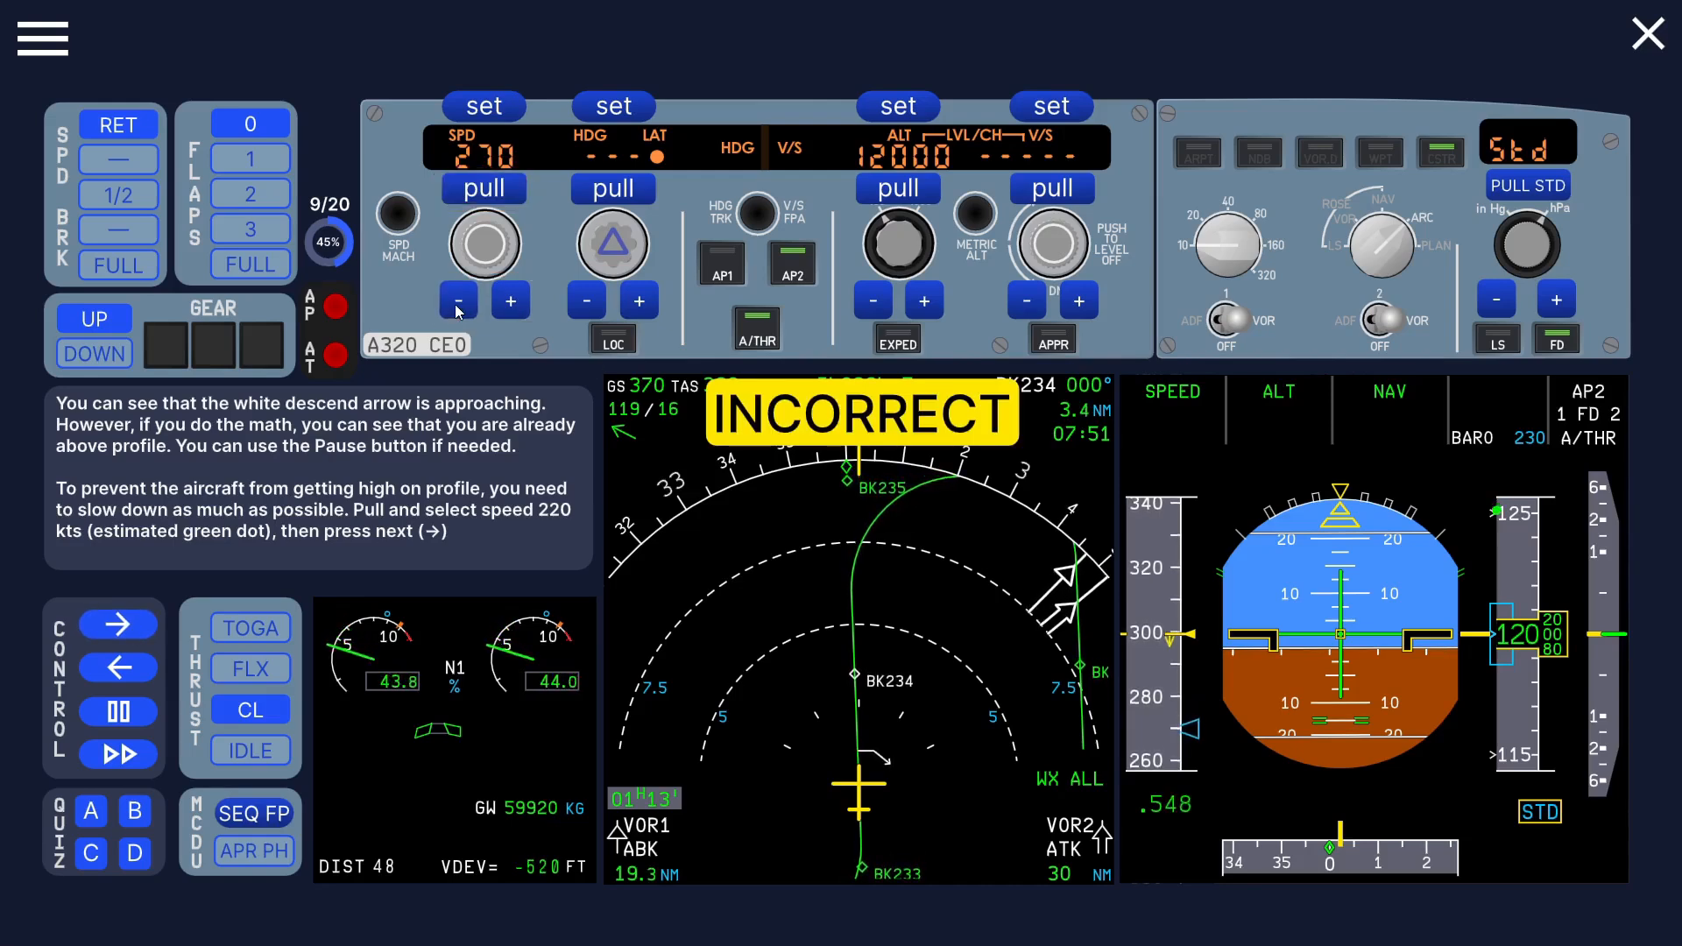
click(457, 299)
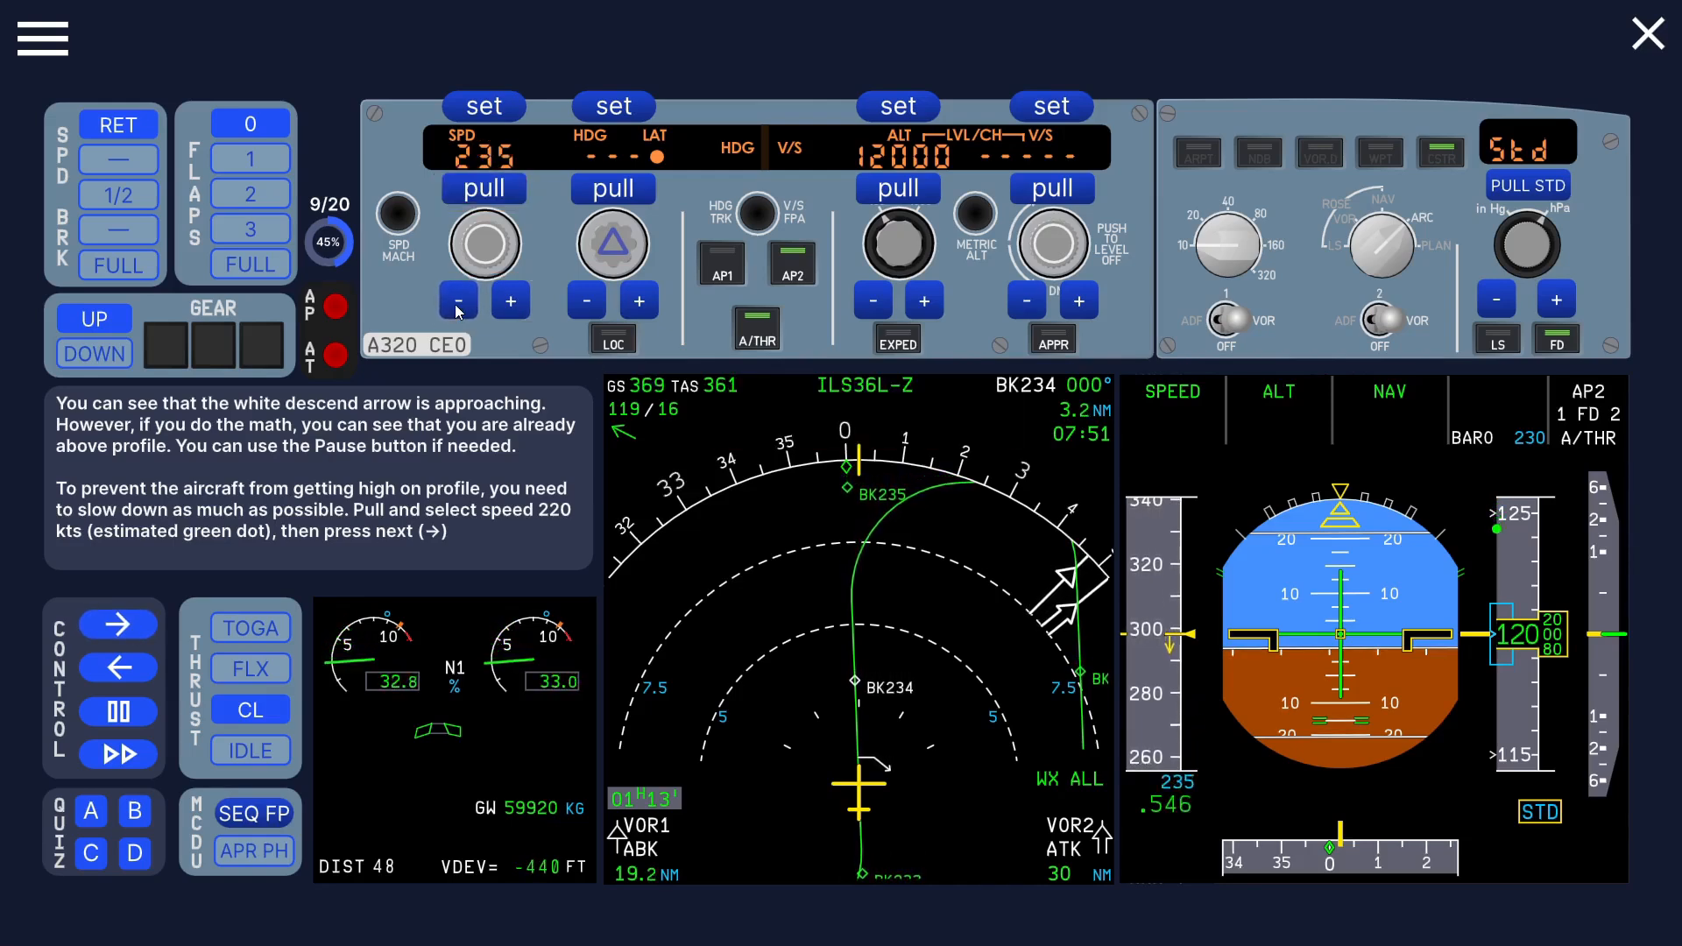
click(457, 299)
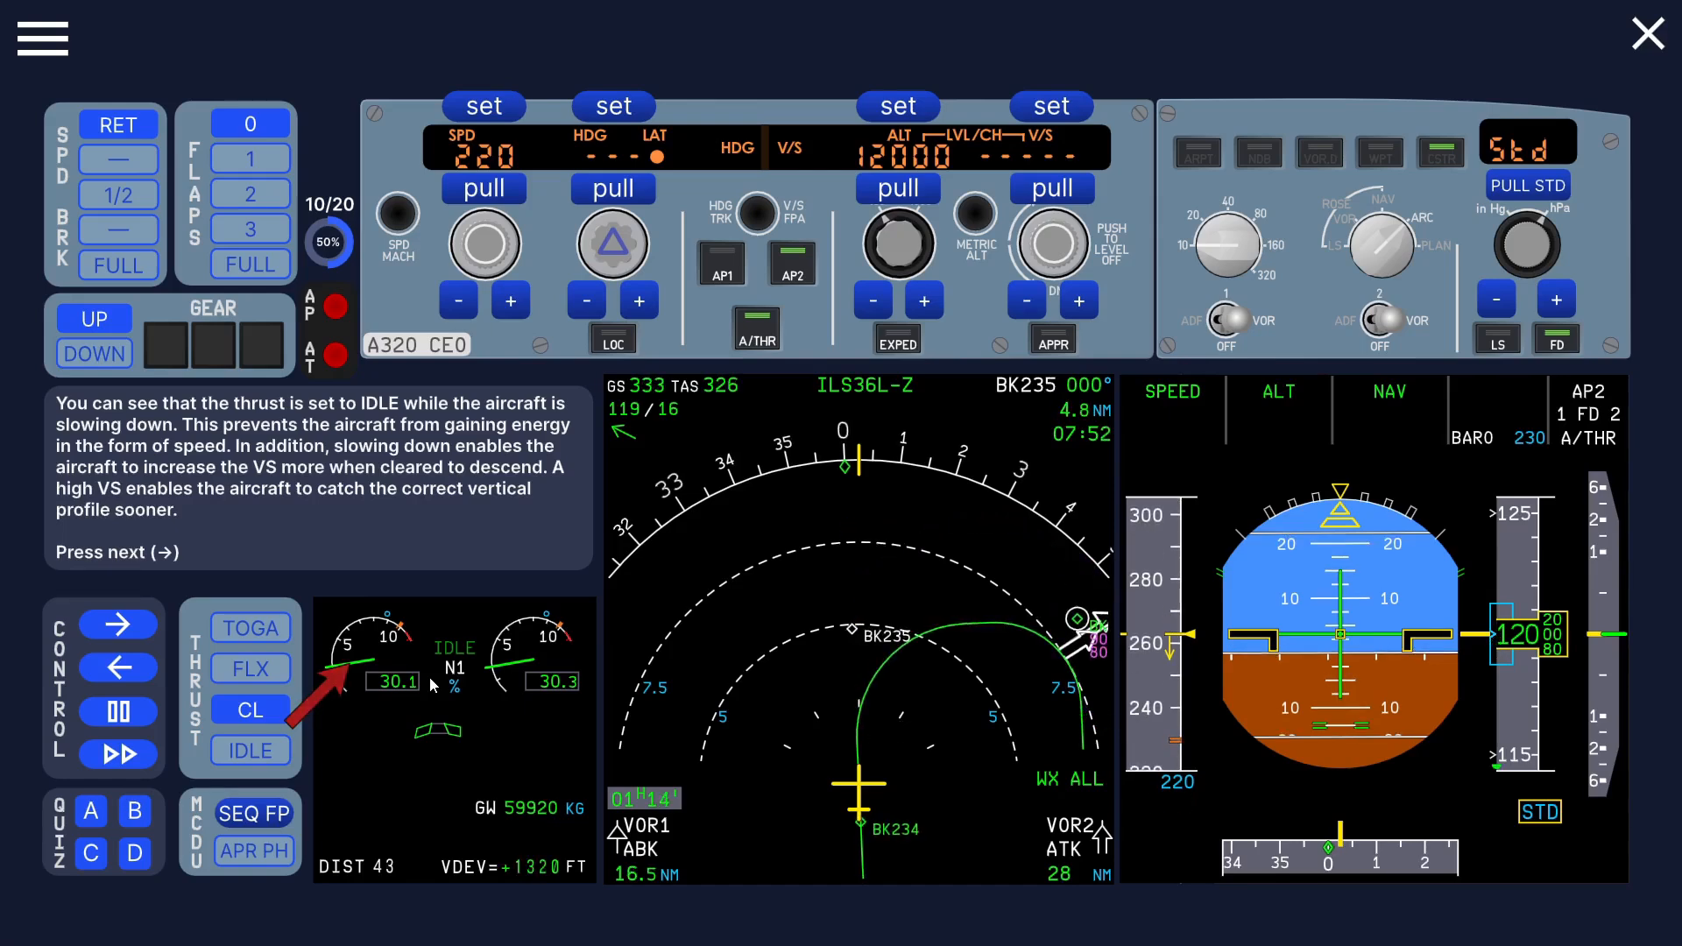
Step: Bring up the Free Flight Situations list from the main menu
click(42, 39)
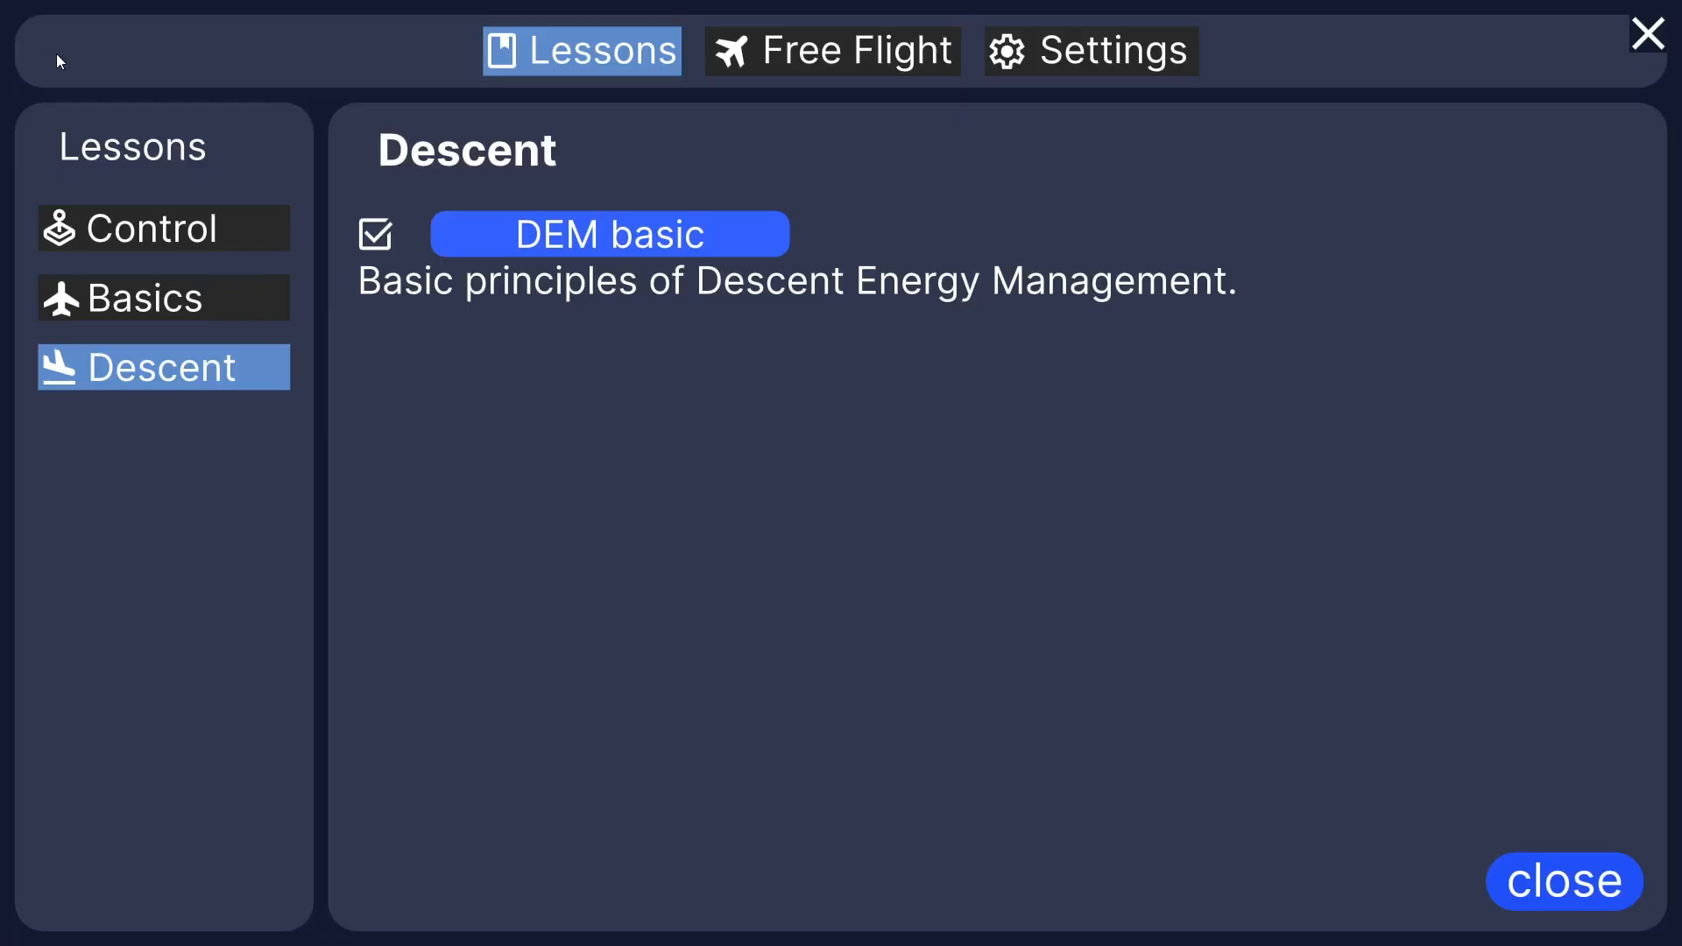
click(833, 51)
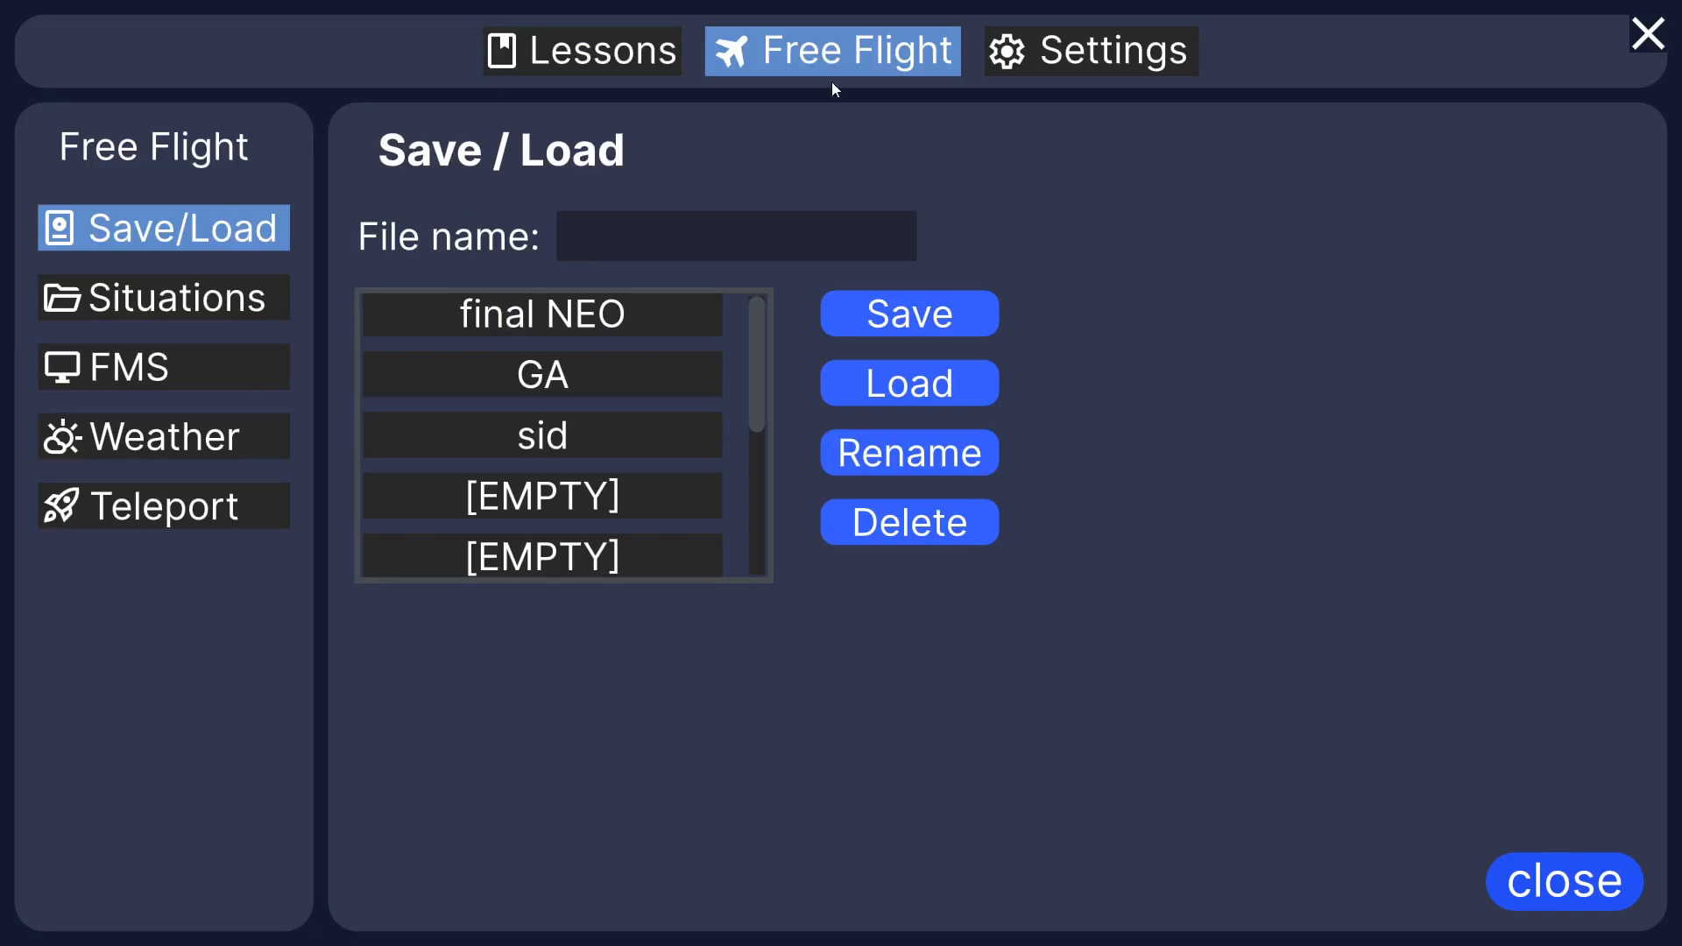
mouse_move(231, 275)
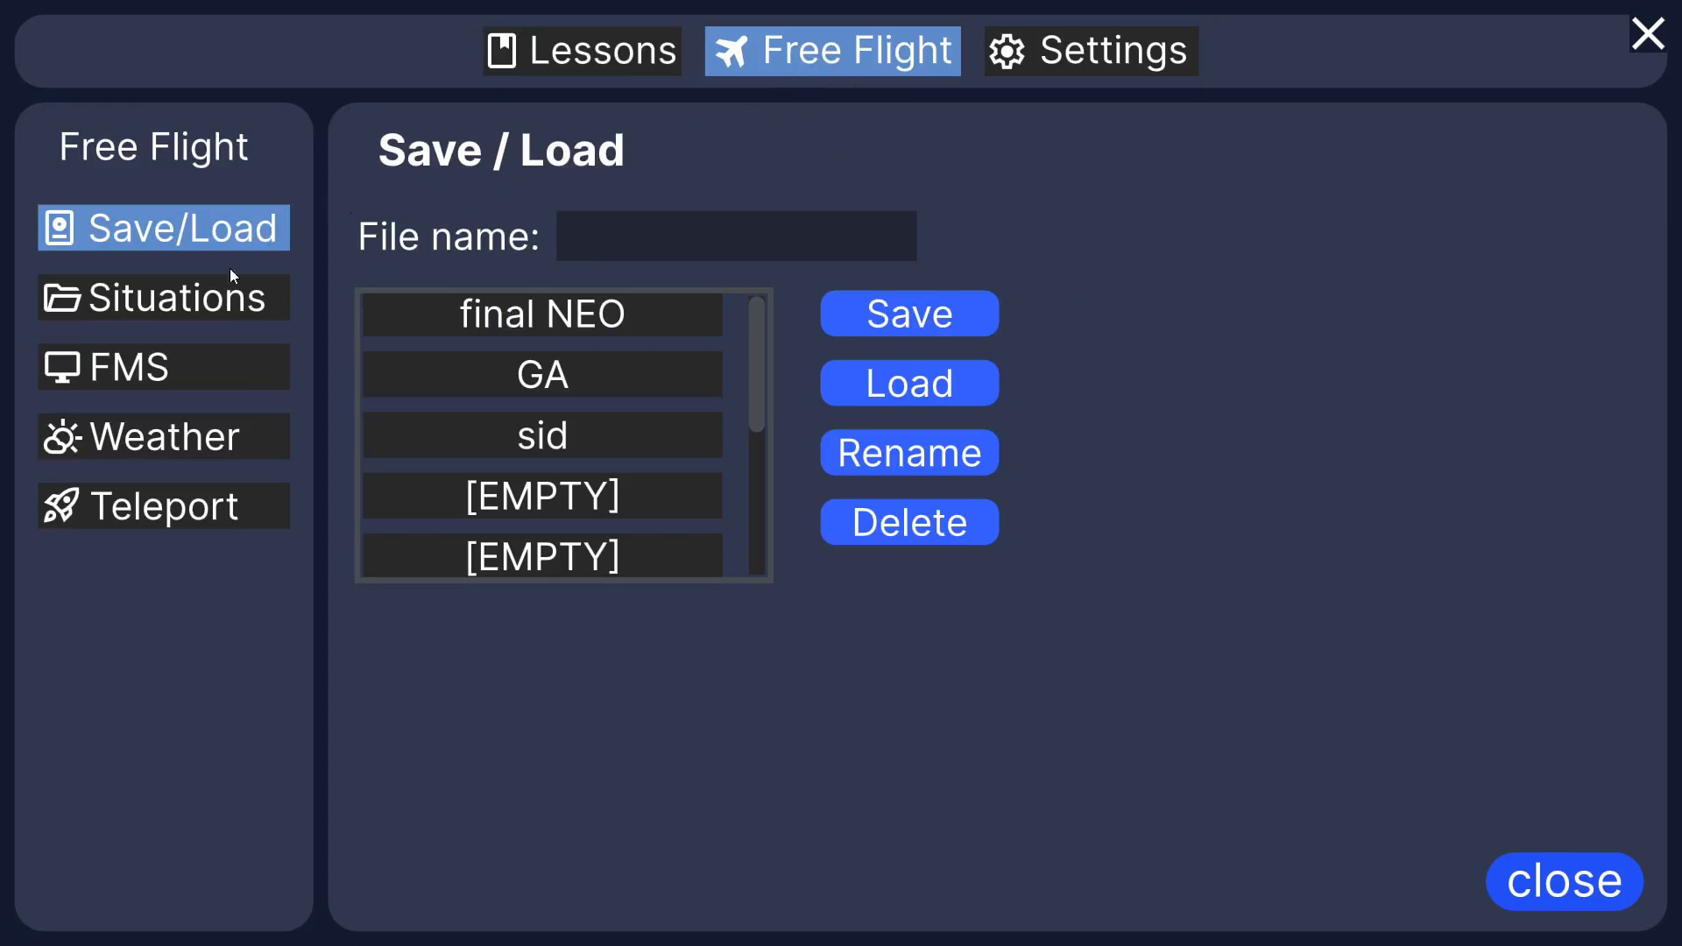
mouse_move(609, 139)
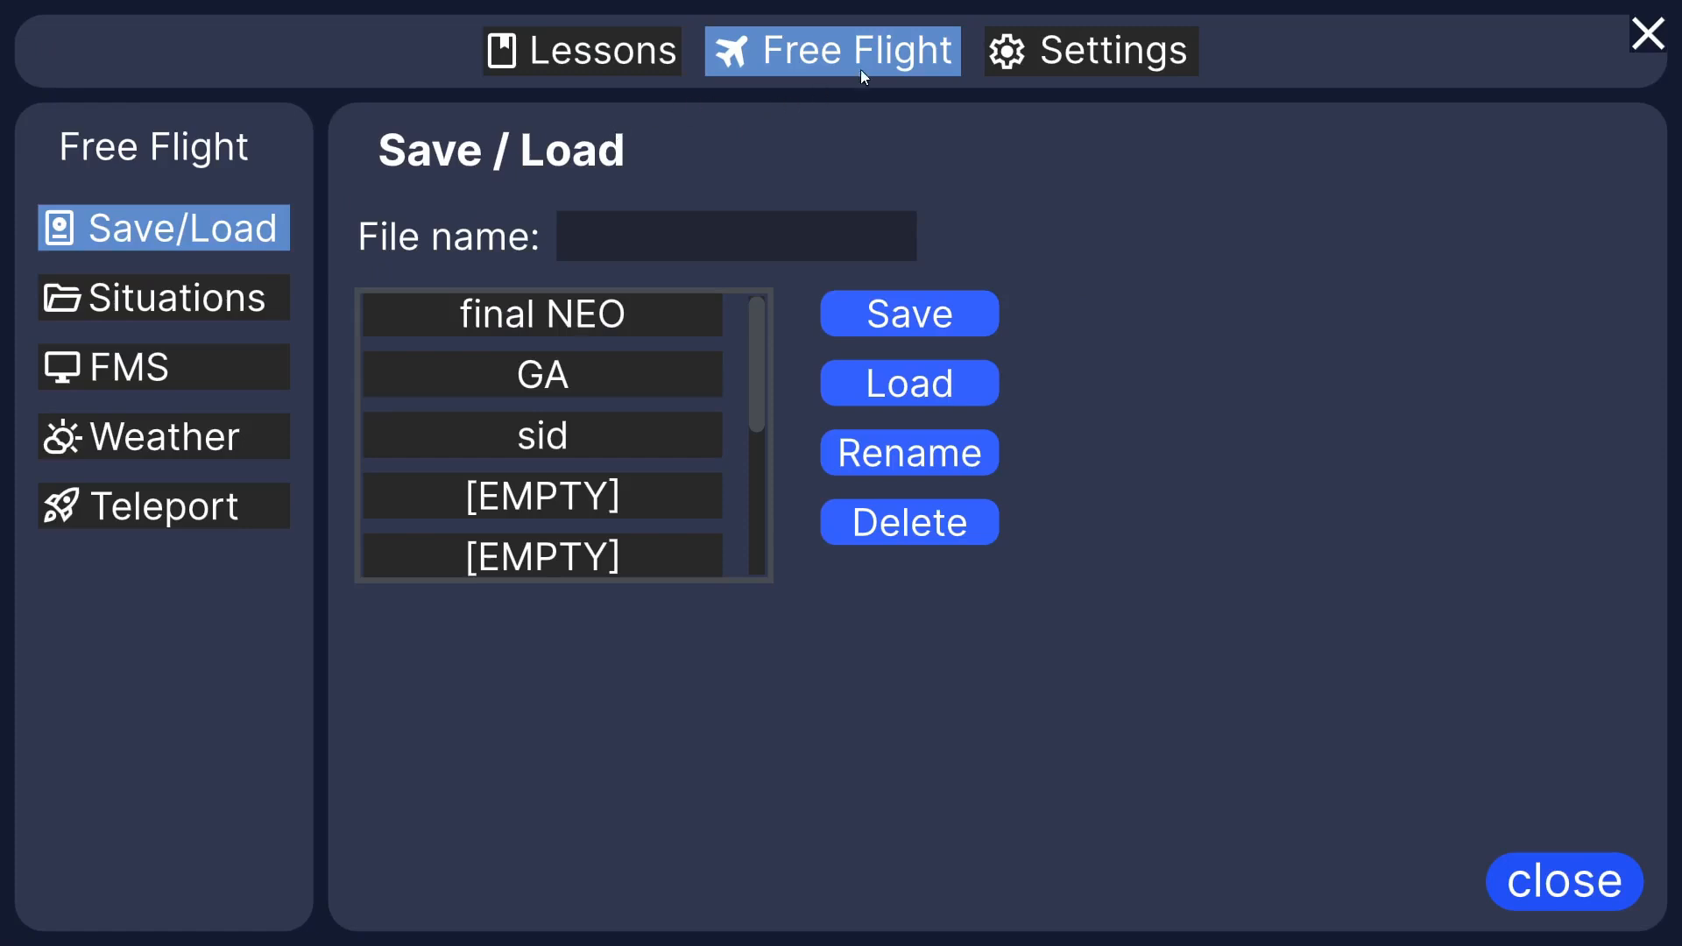
mouse_move(794, 83)
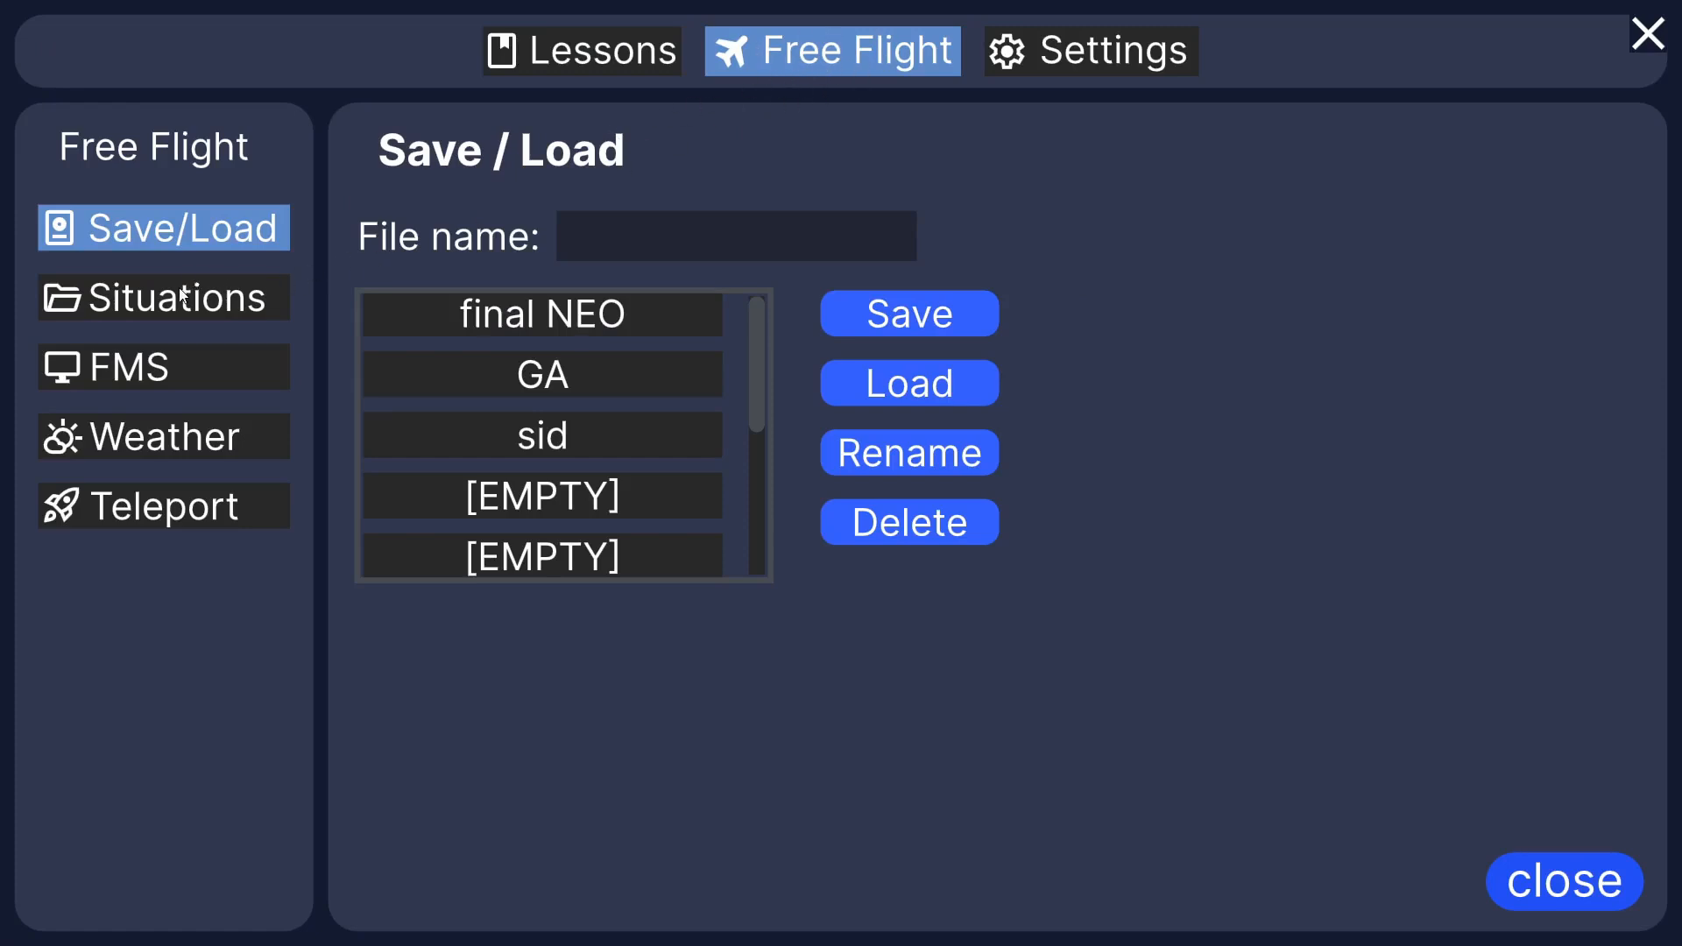
click(163, 298)
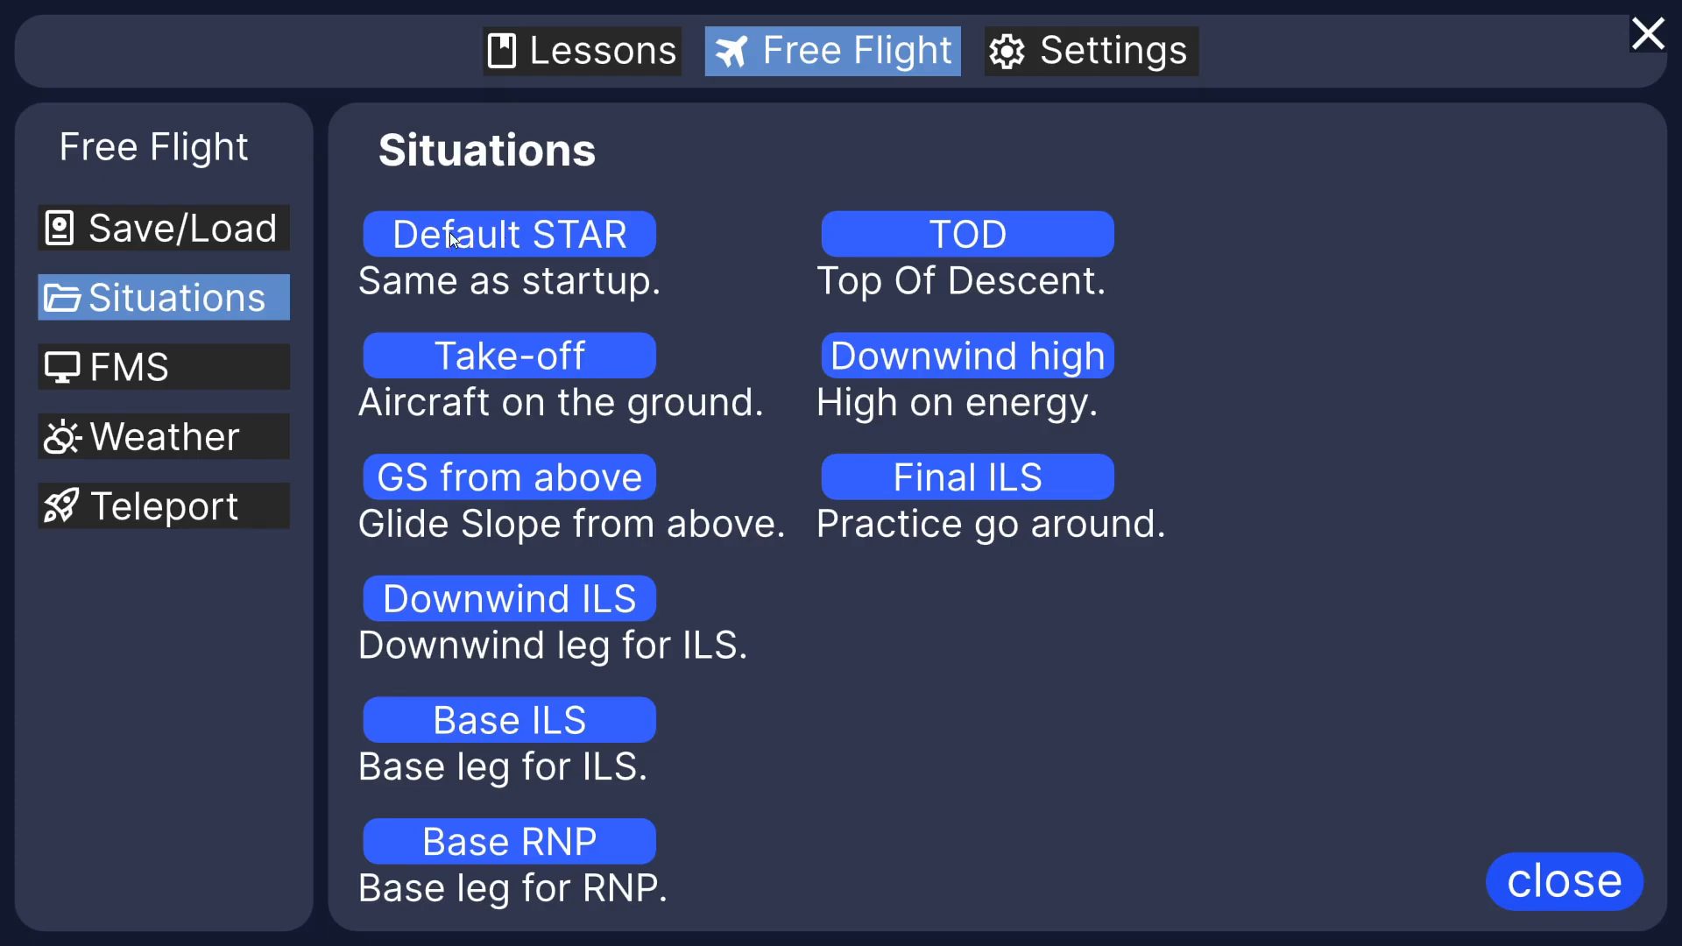
mouse_move(543, 243)
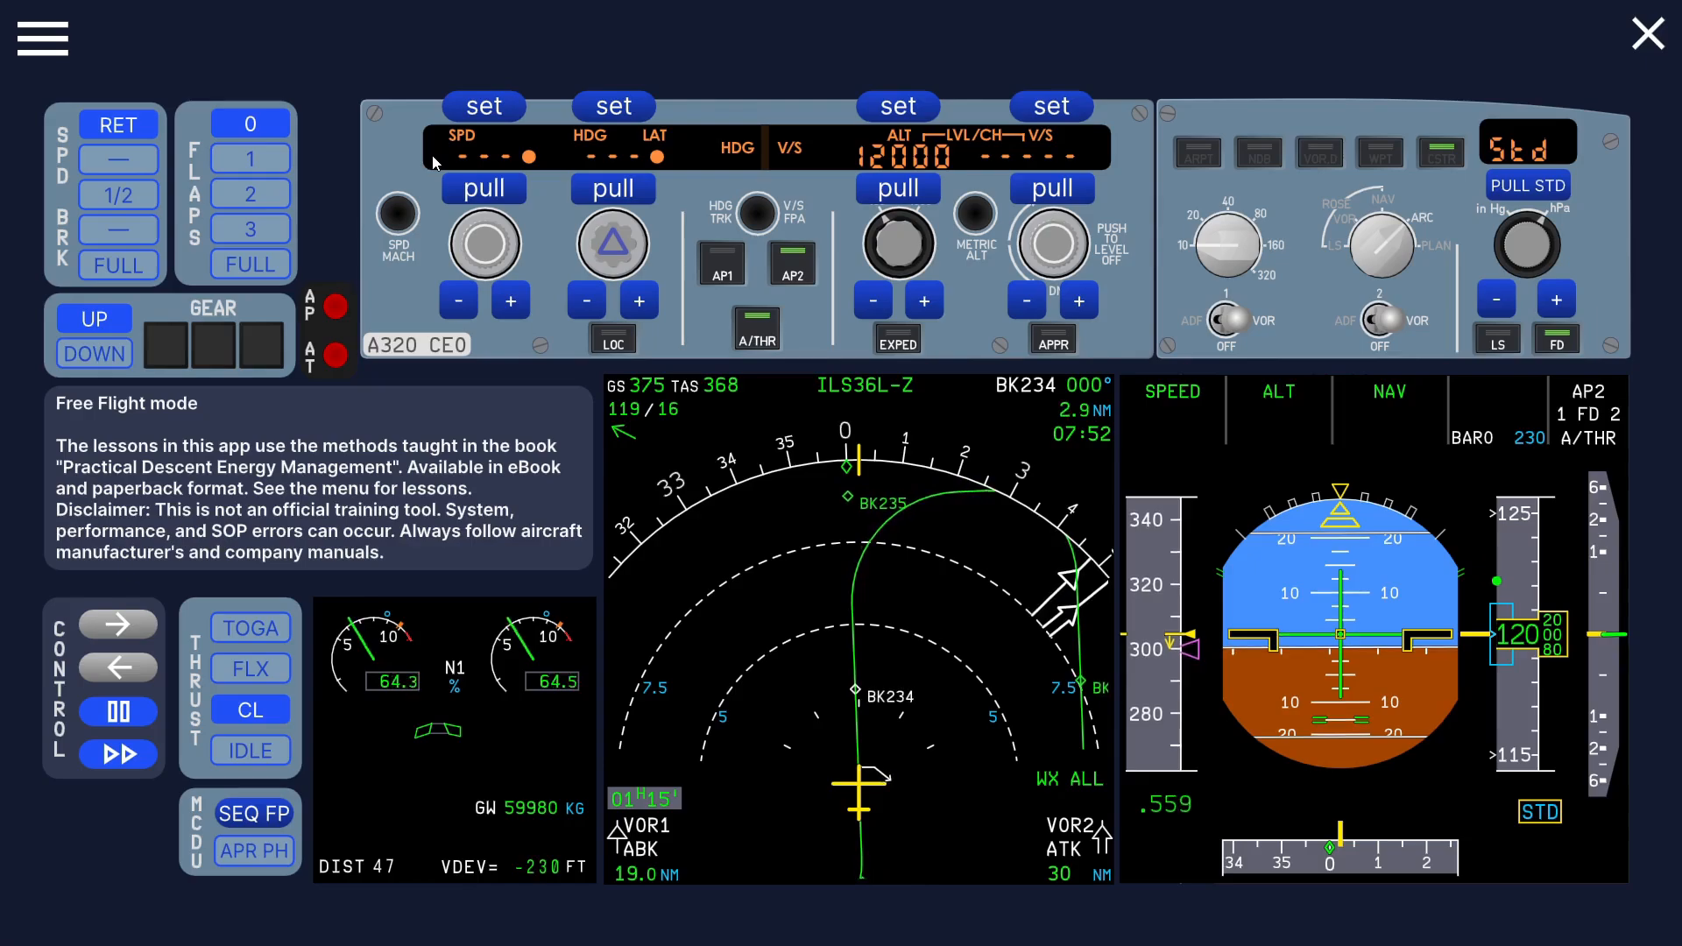
click(42, 39)
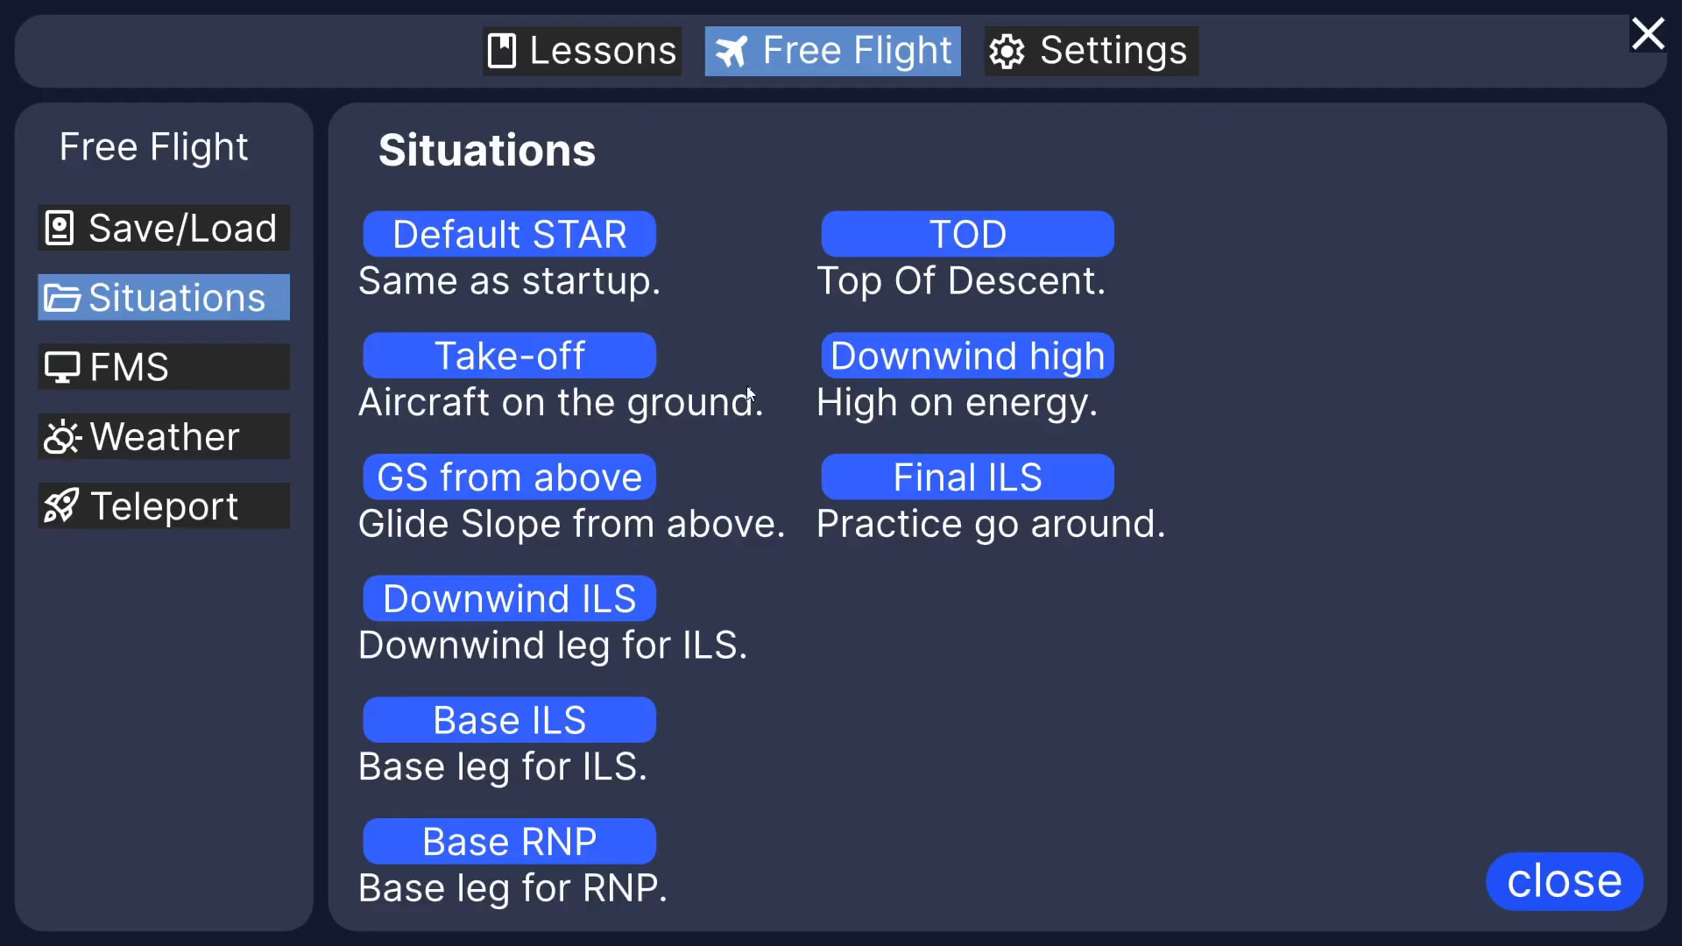
mouse_move(607, 620)
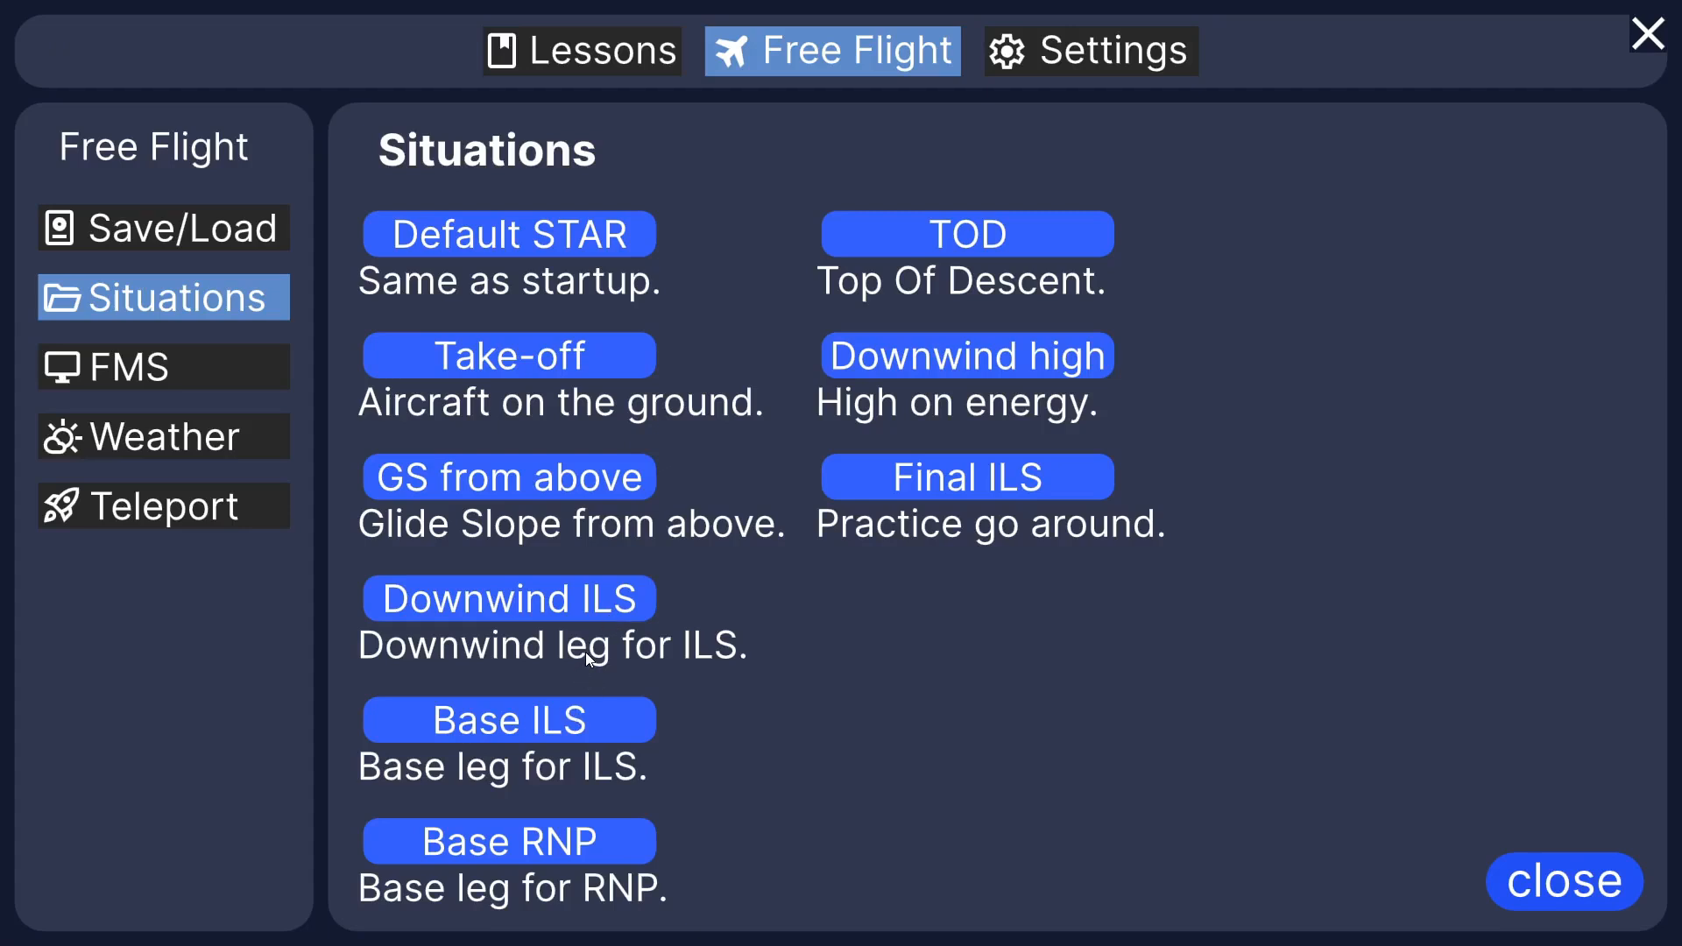
mouse_move(453, 485)
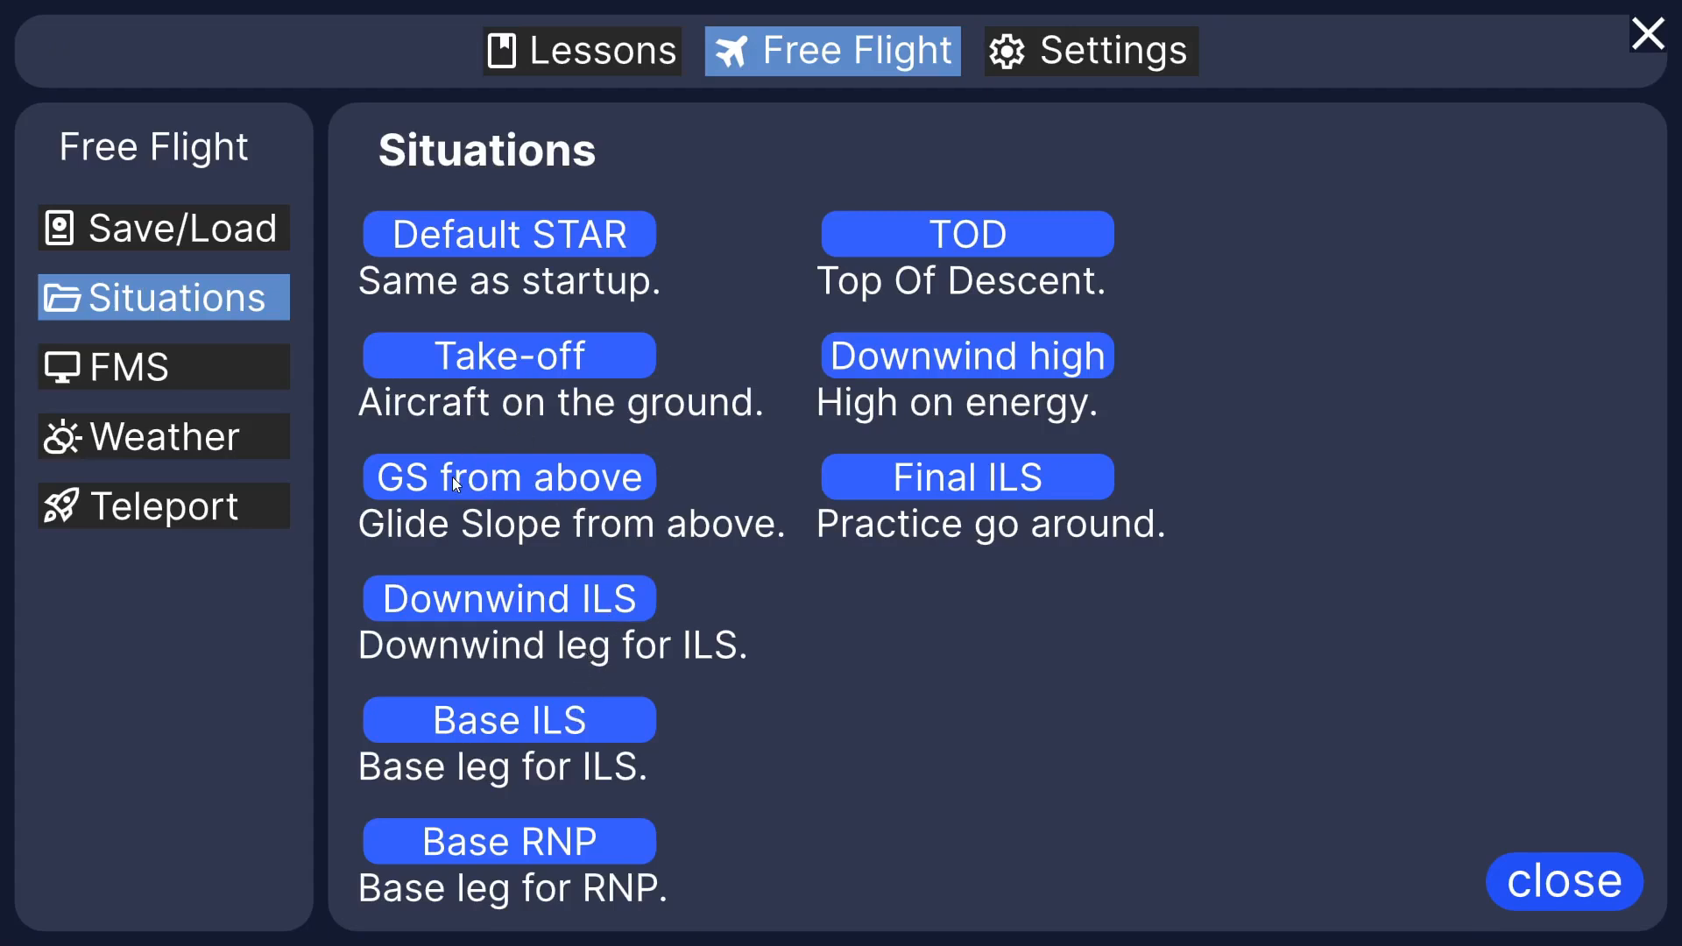
Step: Load the GS from above situation, then show the Save/Load panel
click(510, 476)
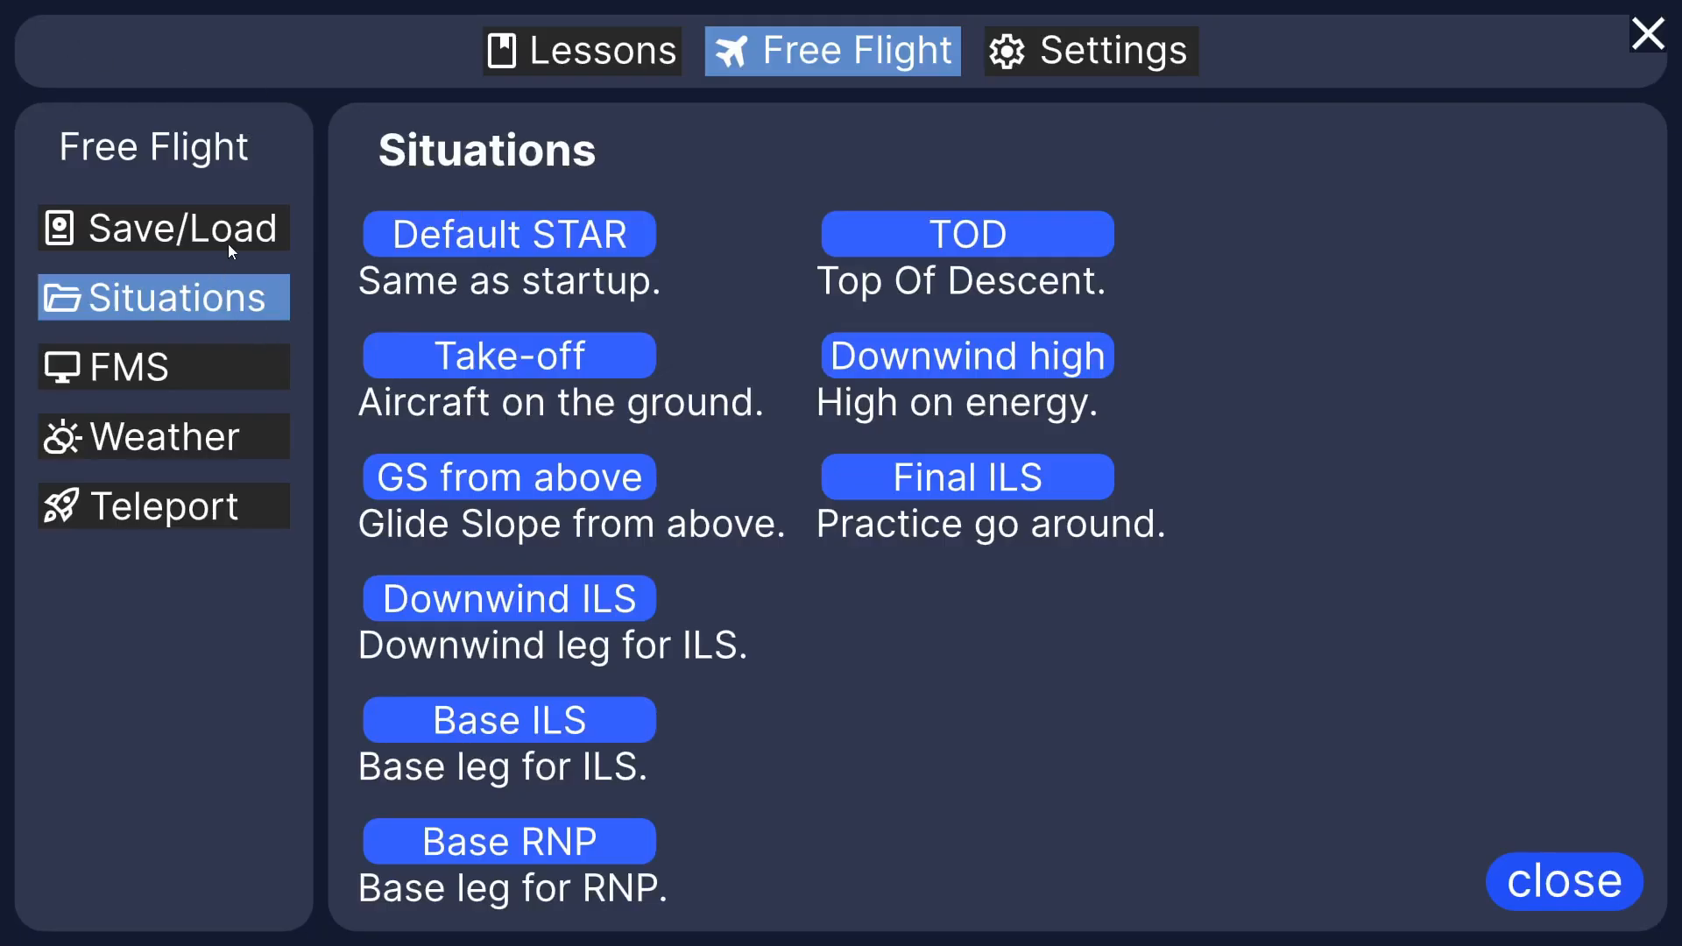
mouse_move(222, 238)
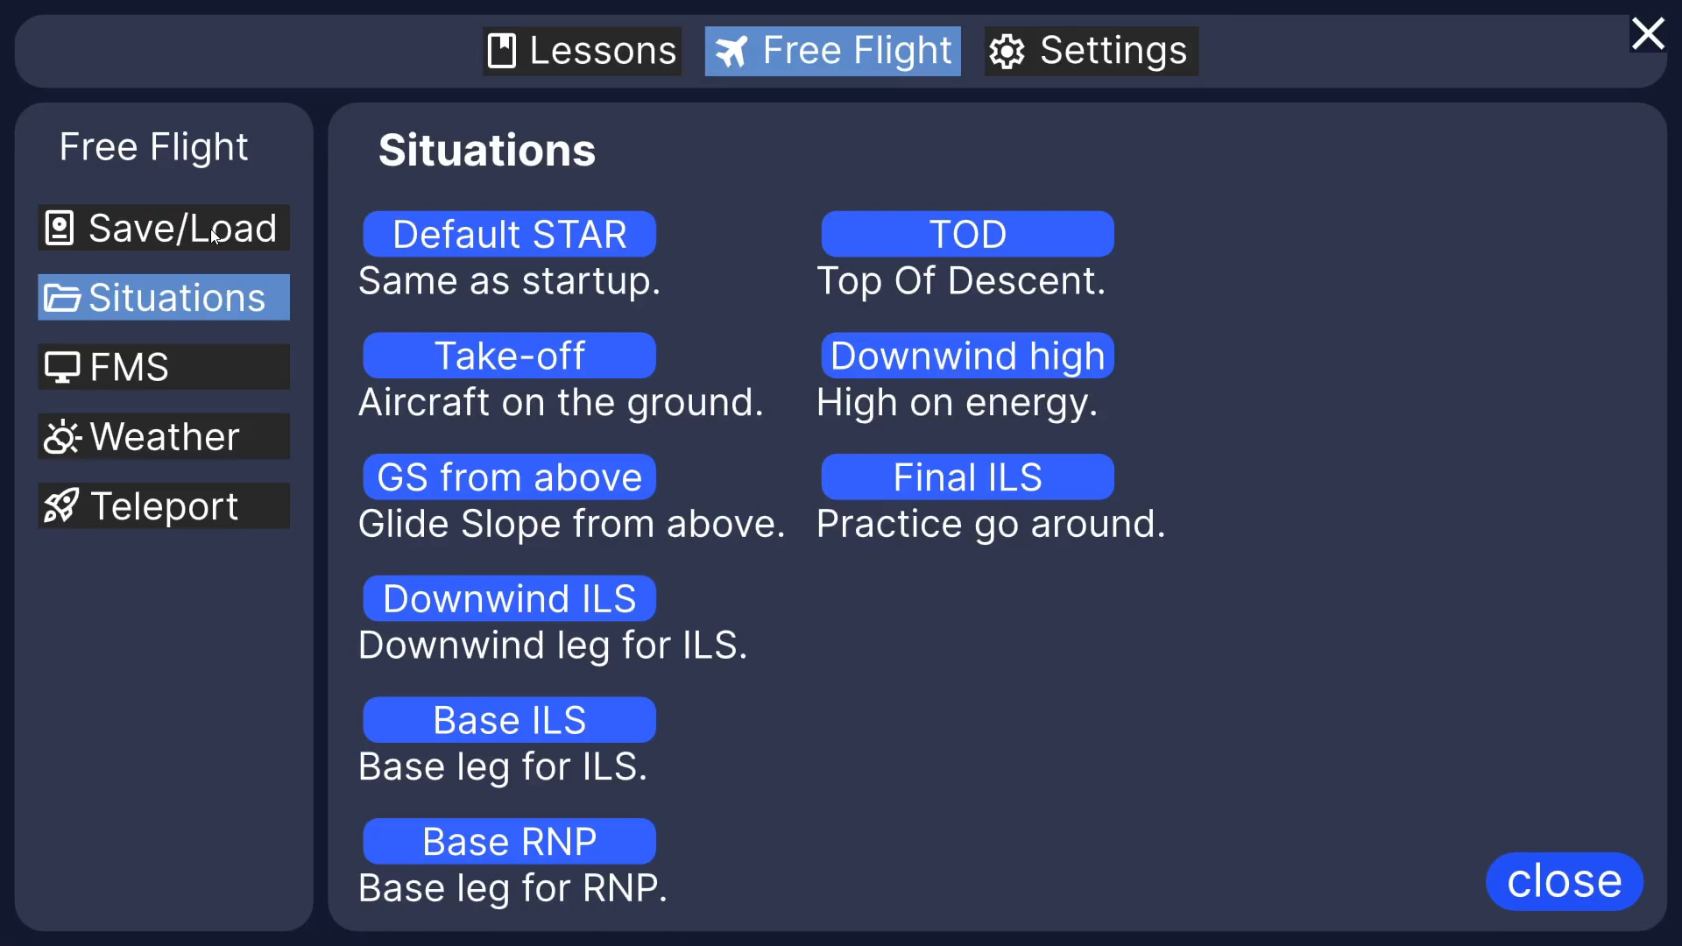
mouse_move(874, 328)
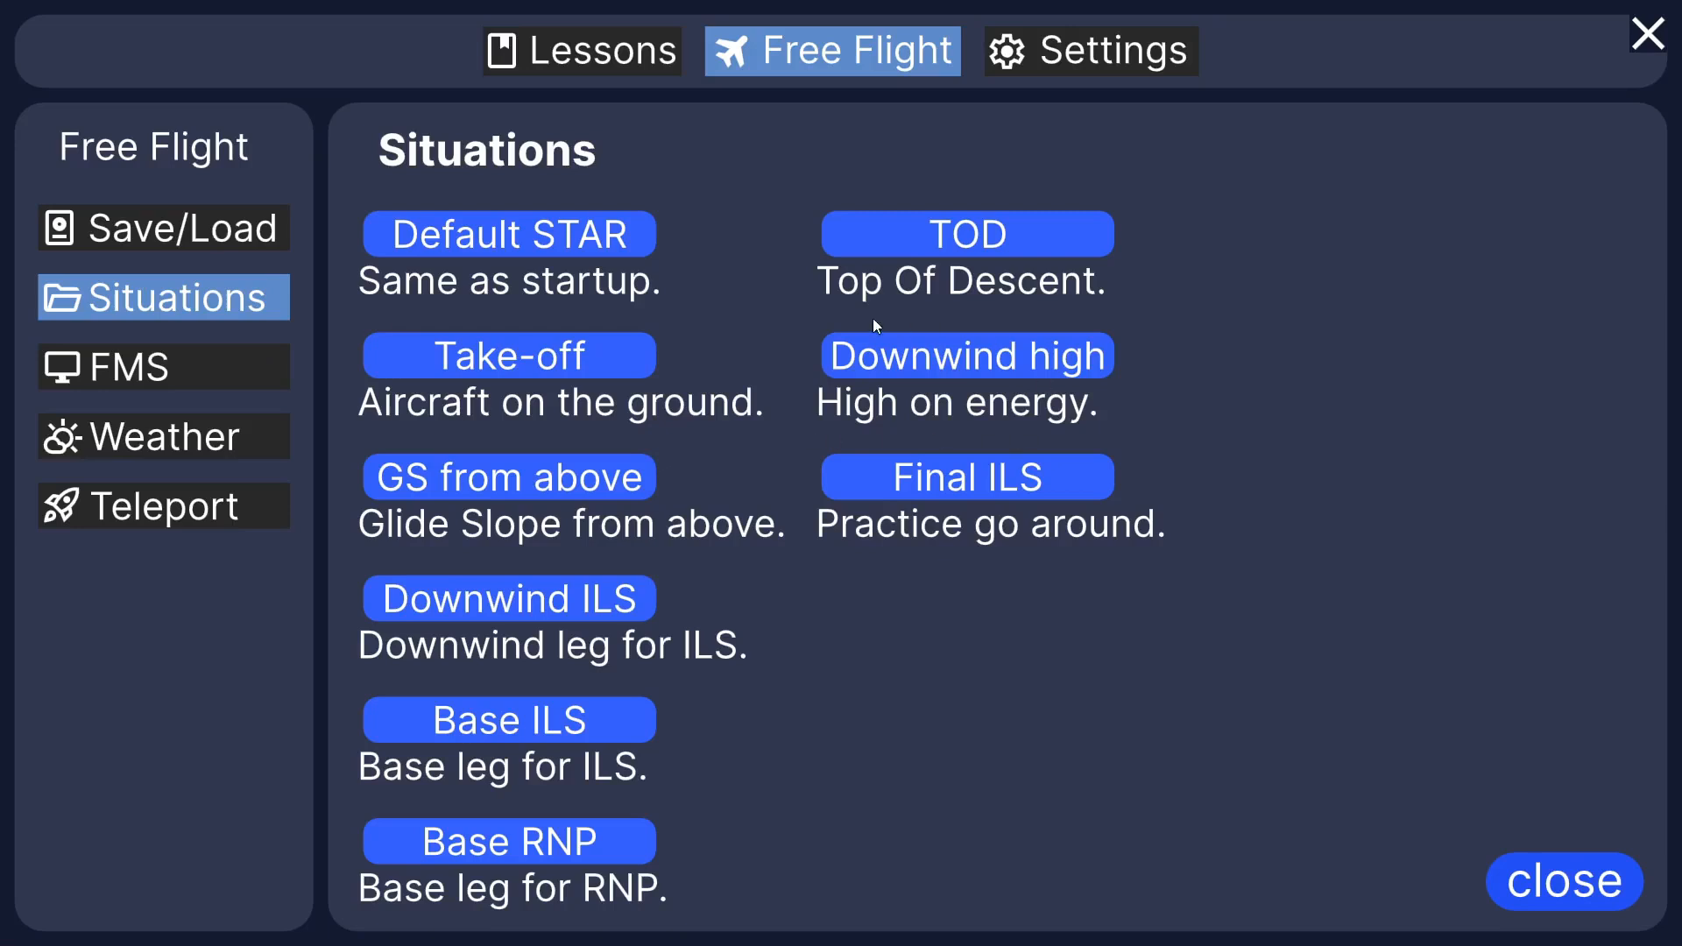
click(163, 228)
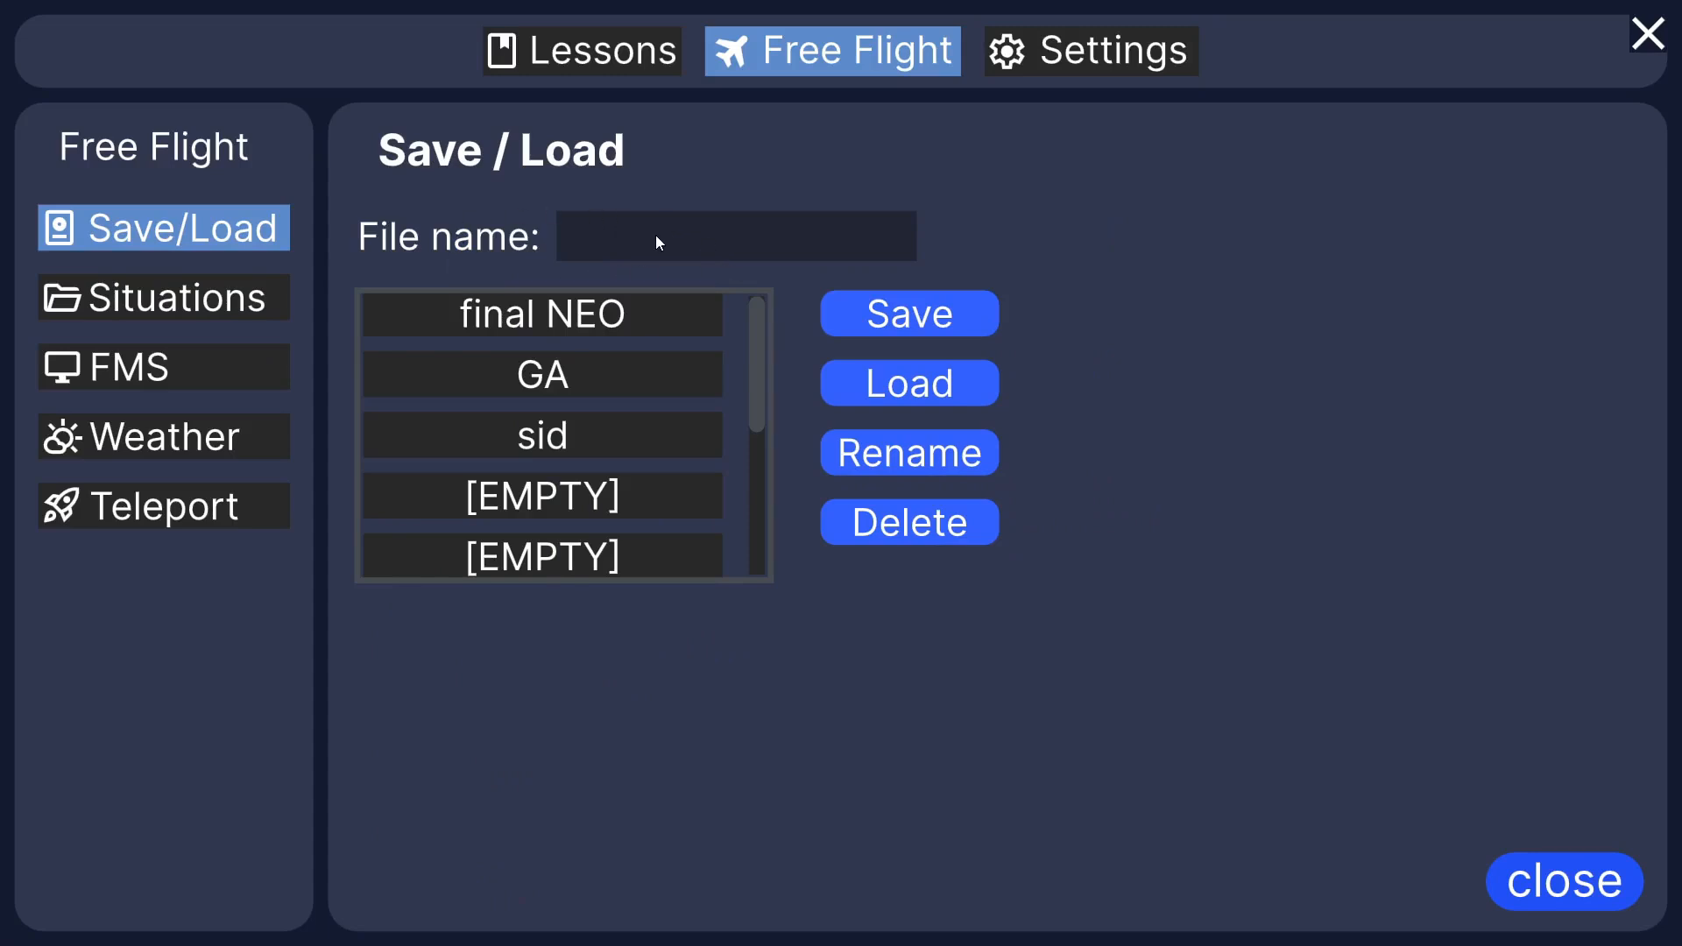
mouse_move(706, 418)
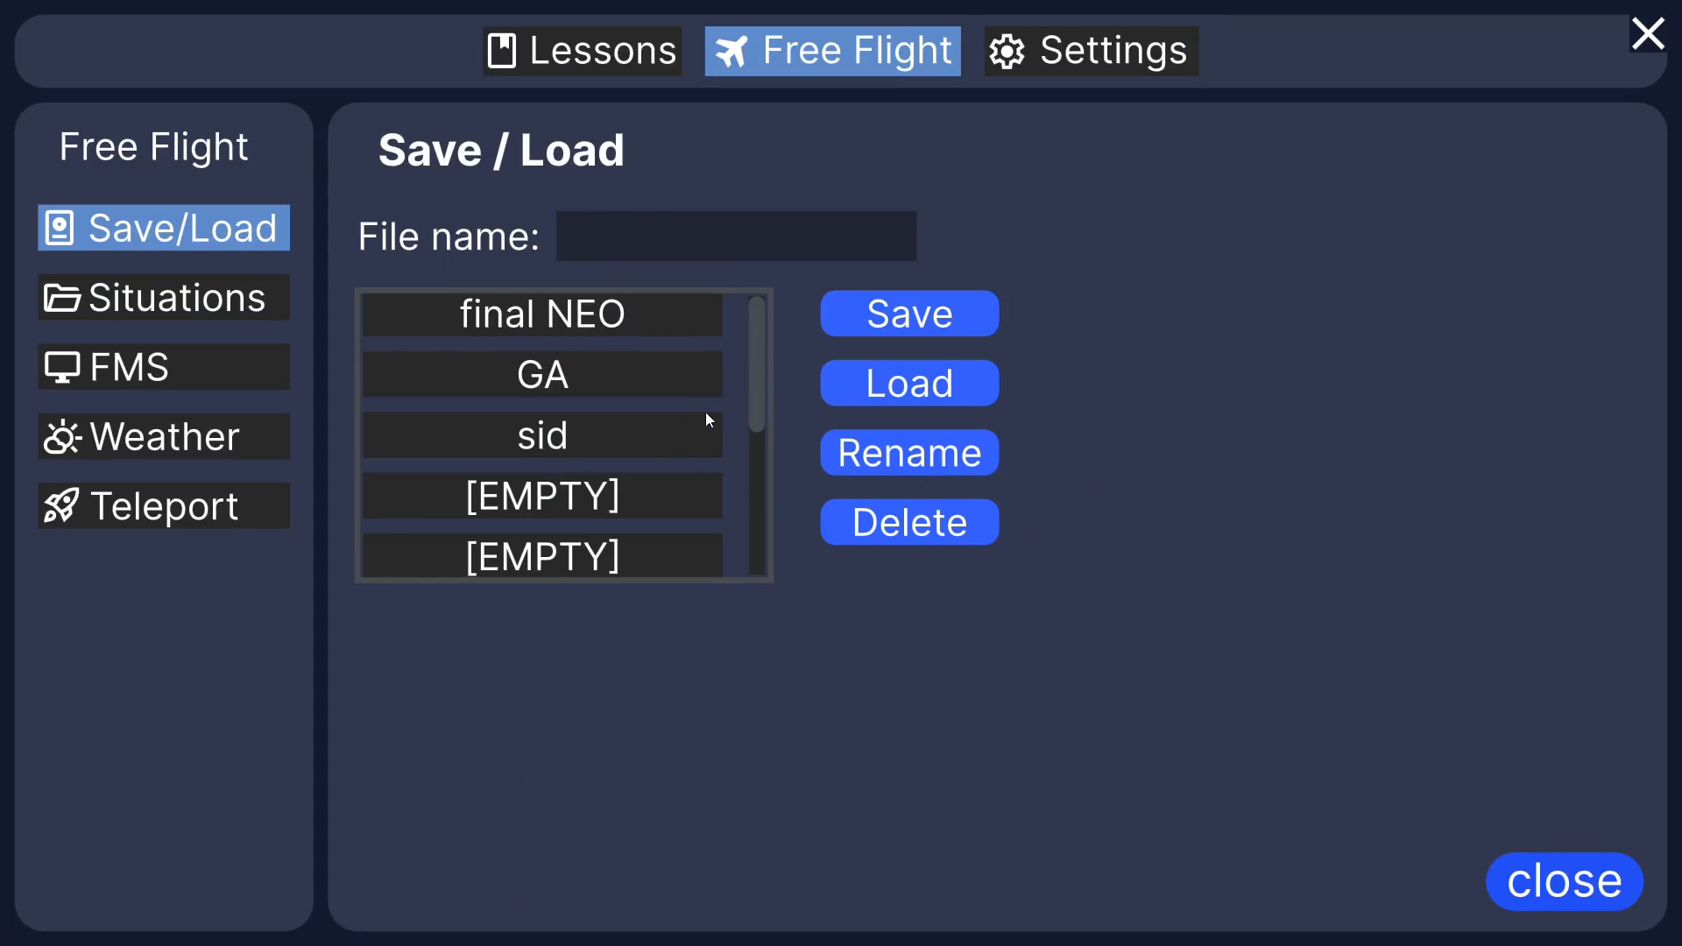
Step: Select saved flight 'sid' and show the FMS setup page
click(542, 434)
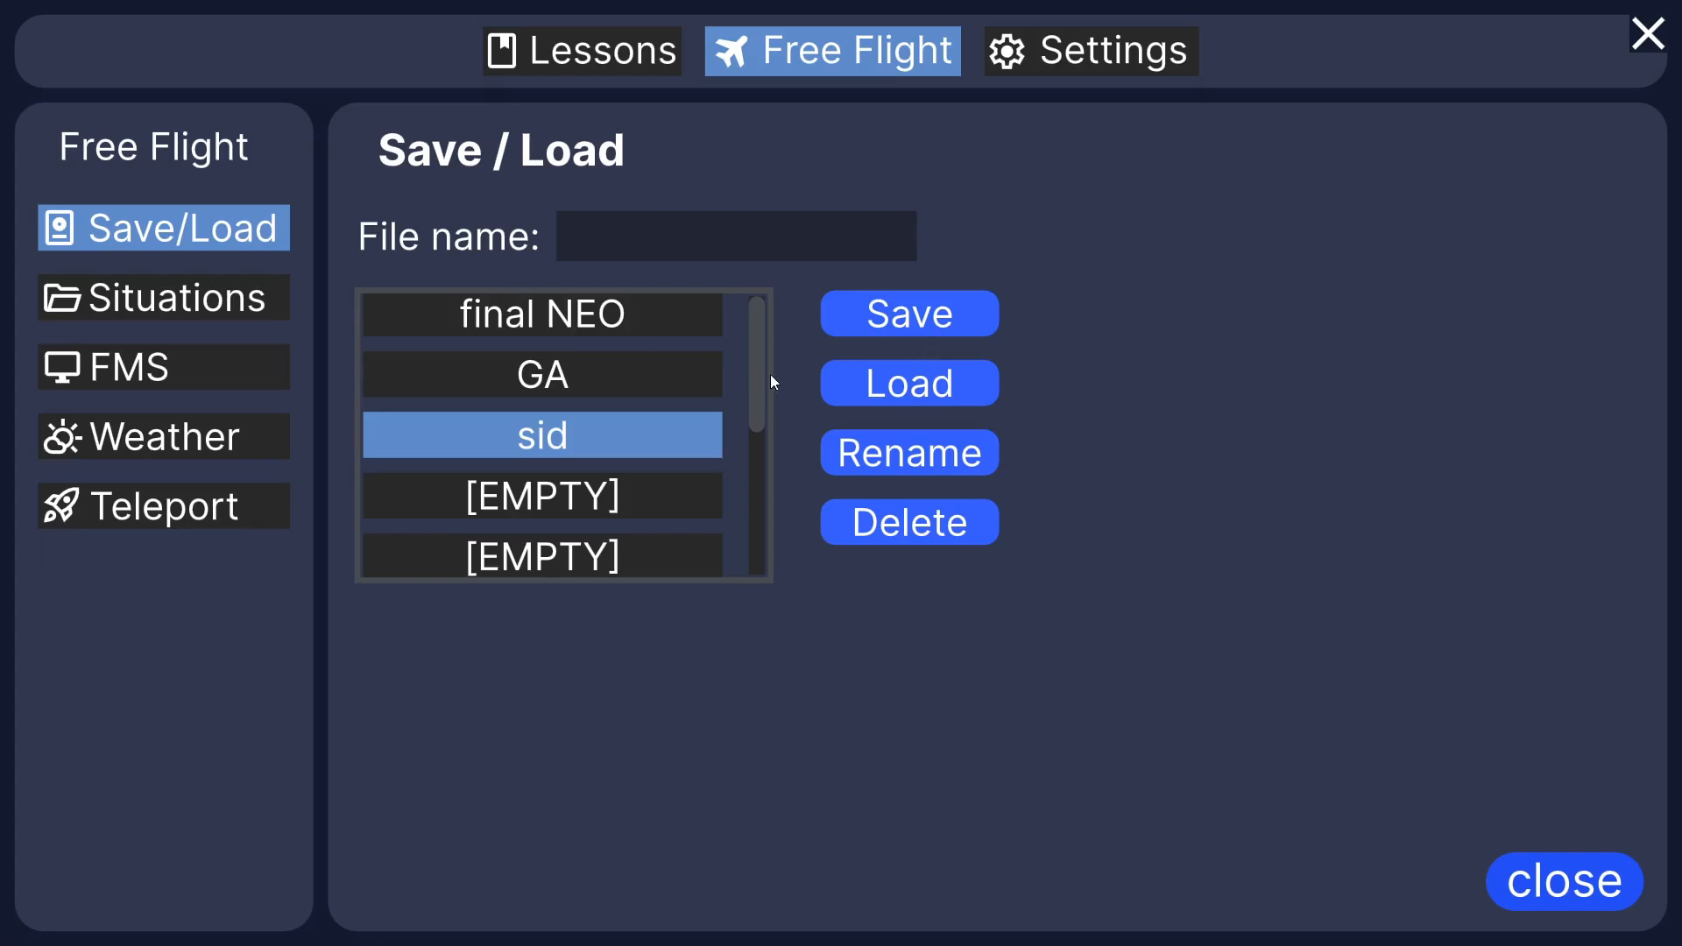
click(128, 366)
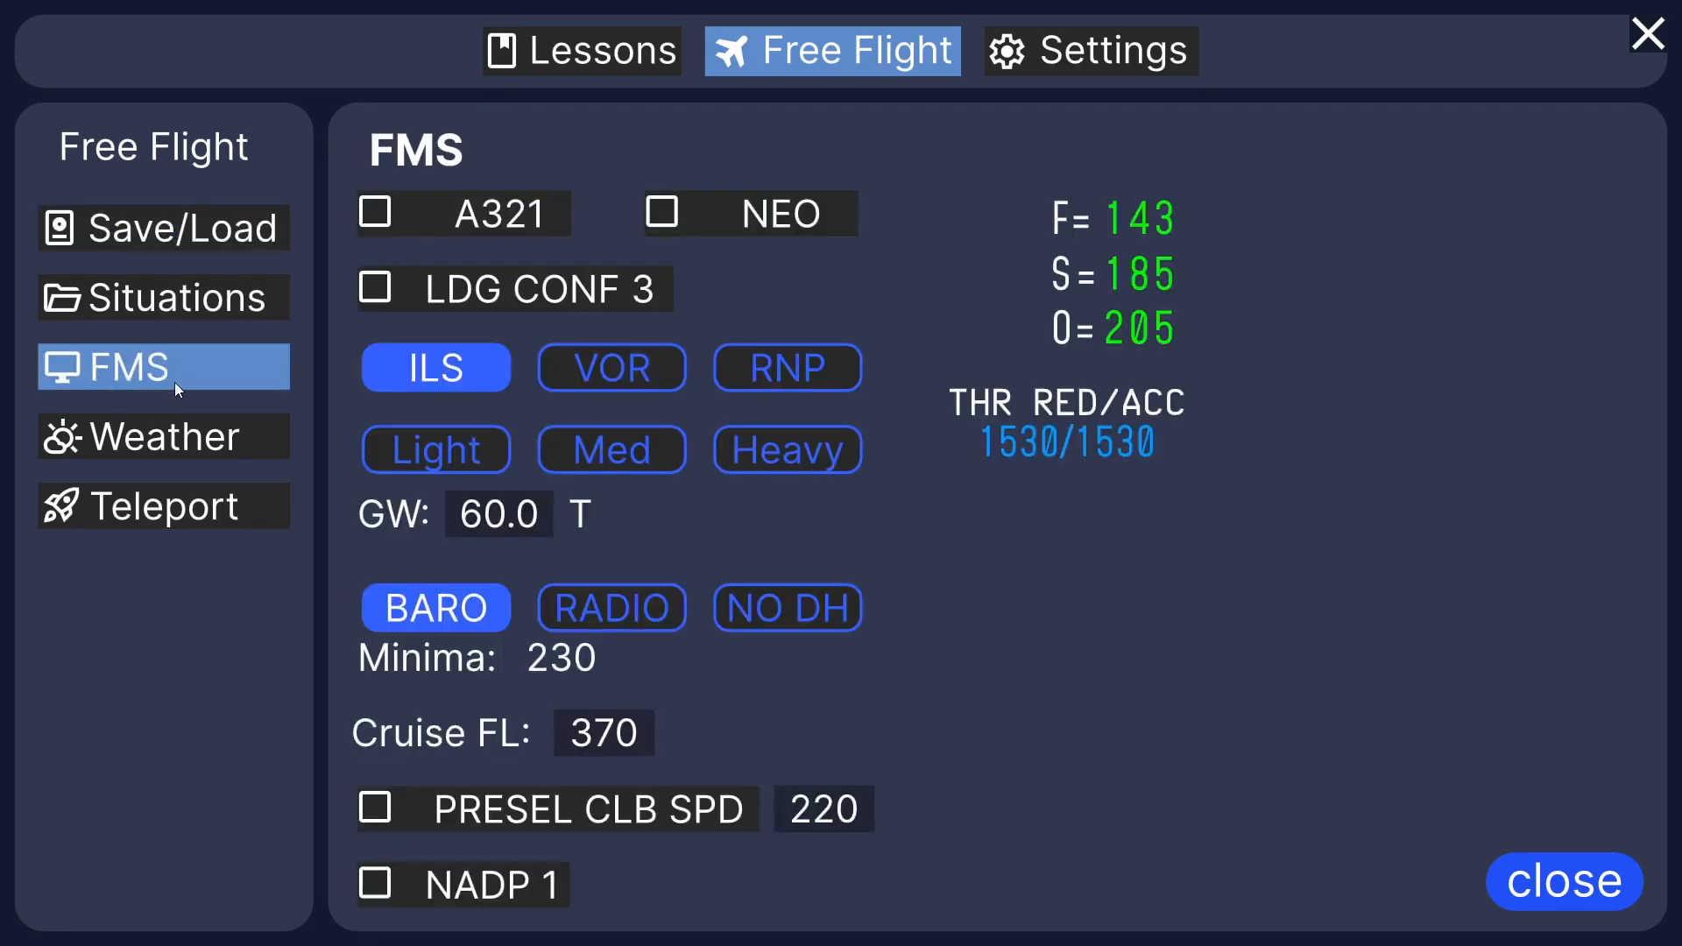
mouse_move(673, 403)
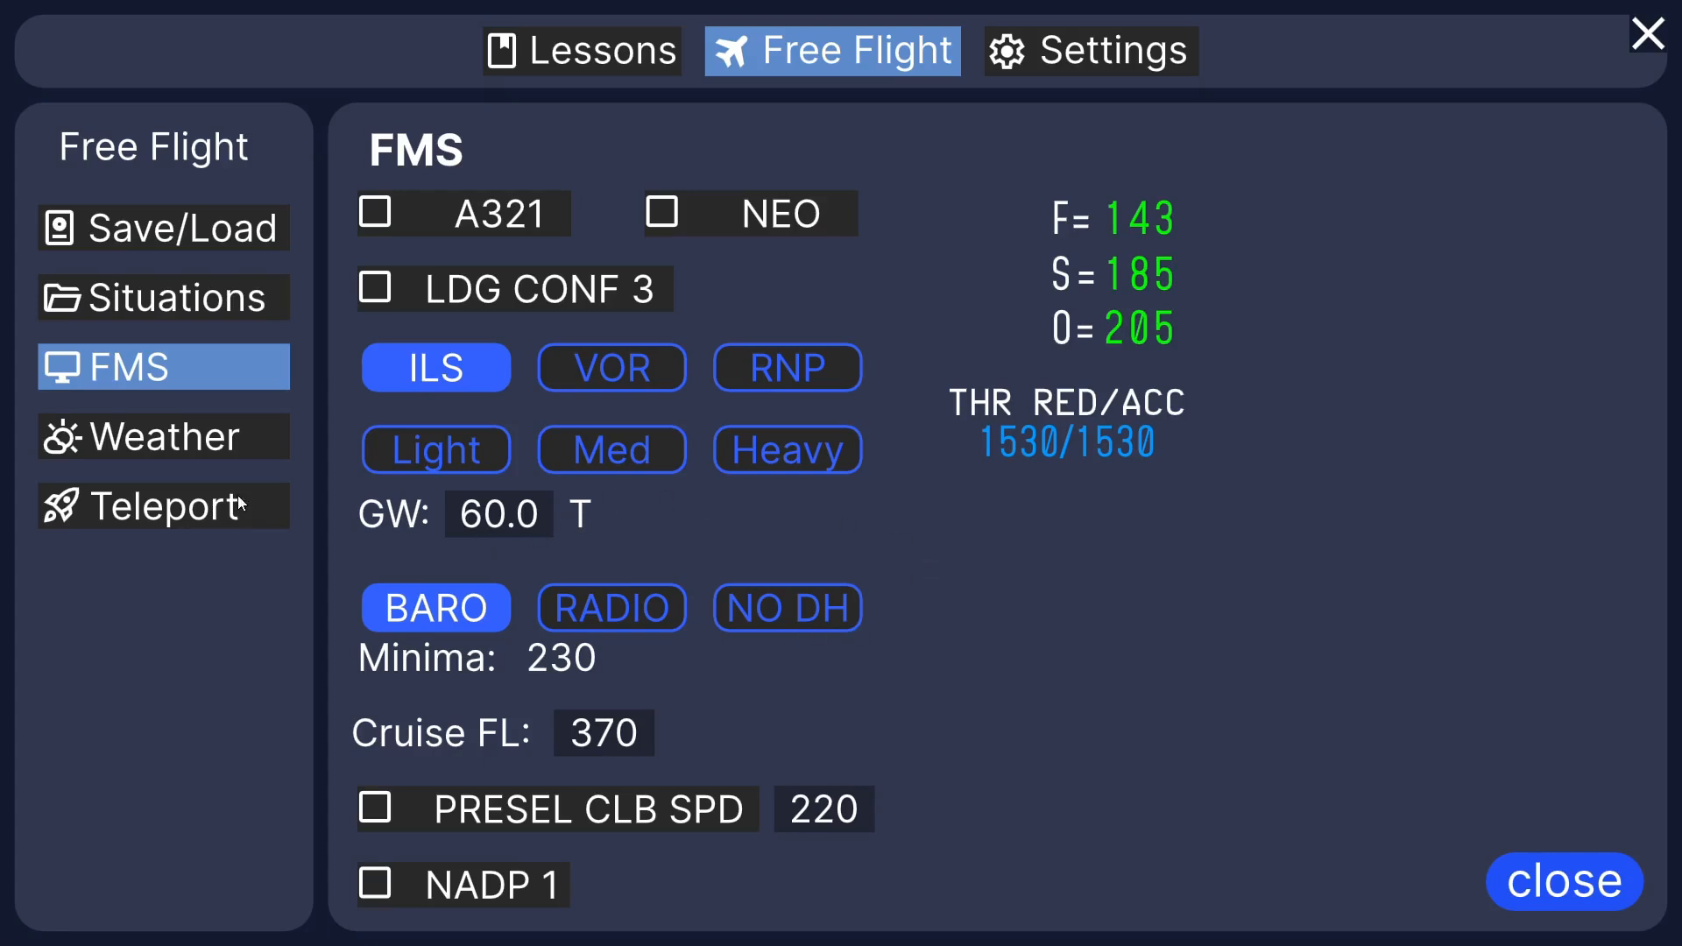
Step: Review the Weather settings, then show the Teleport page
click(161, 436)
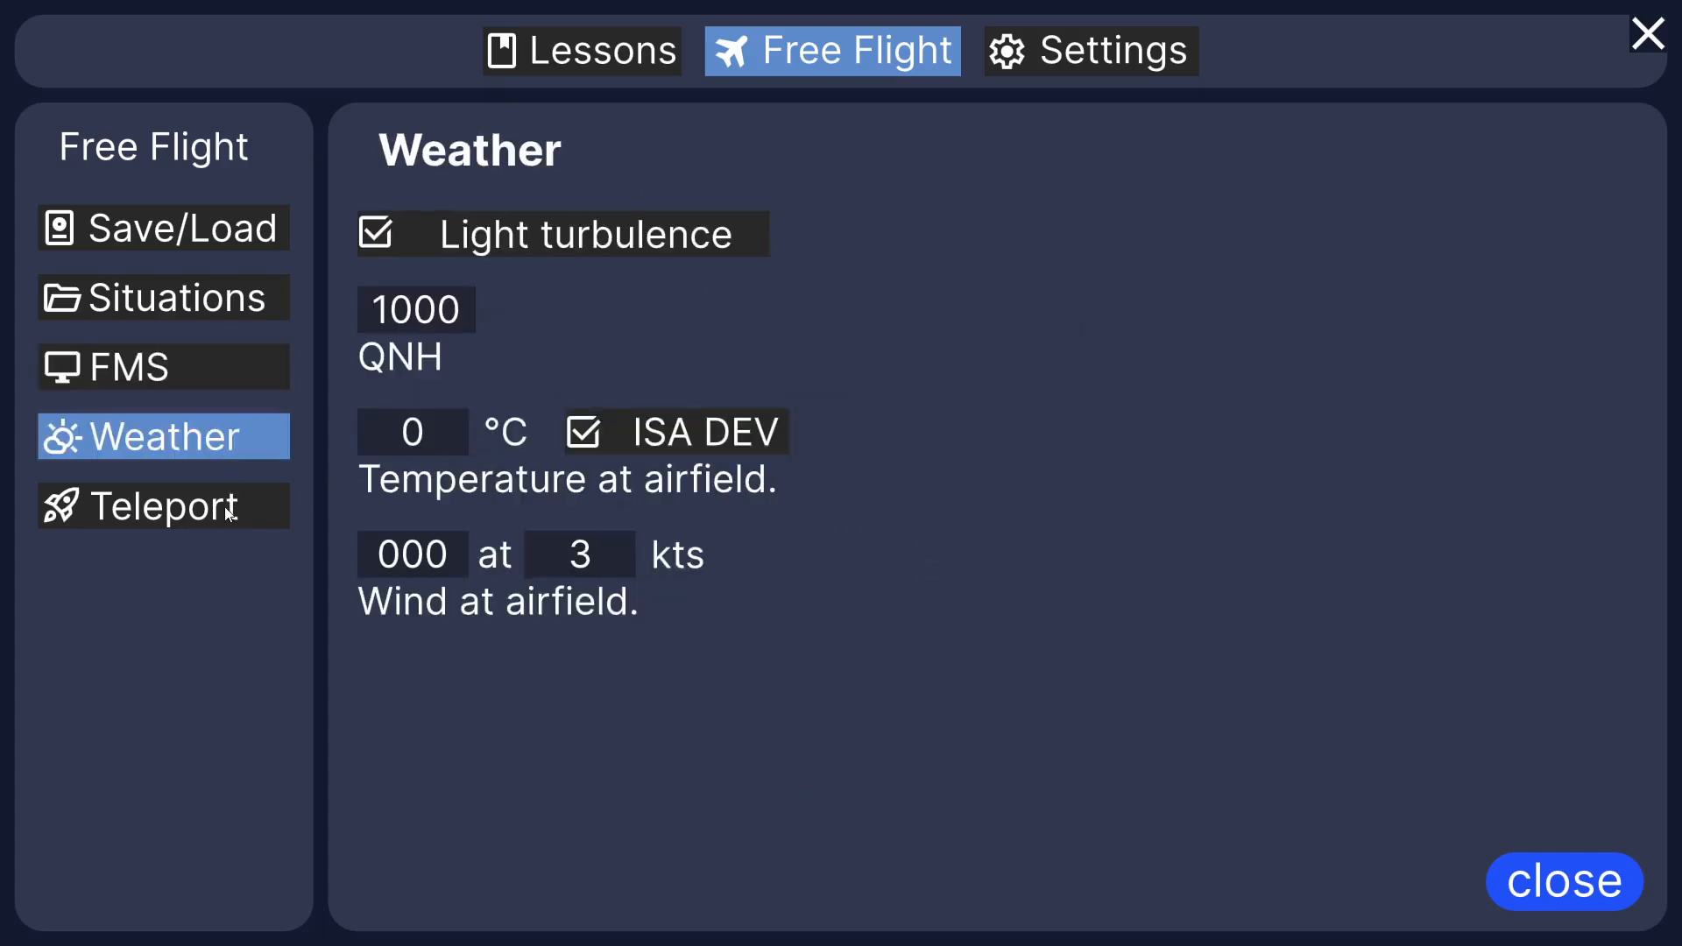
click(163, 505)
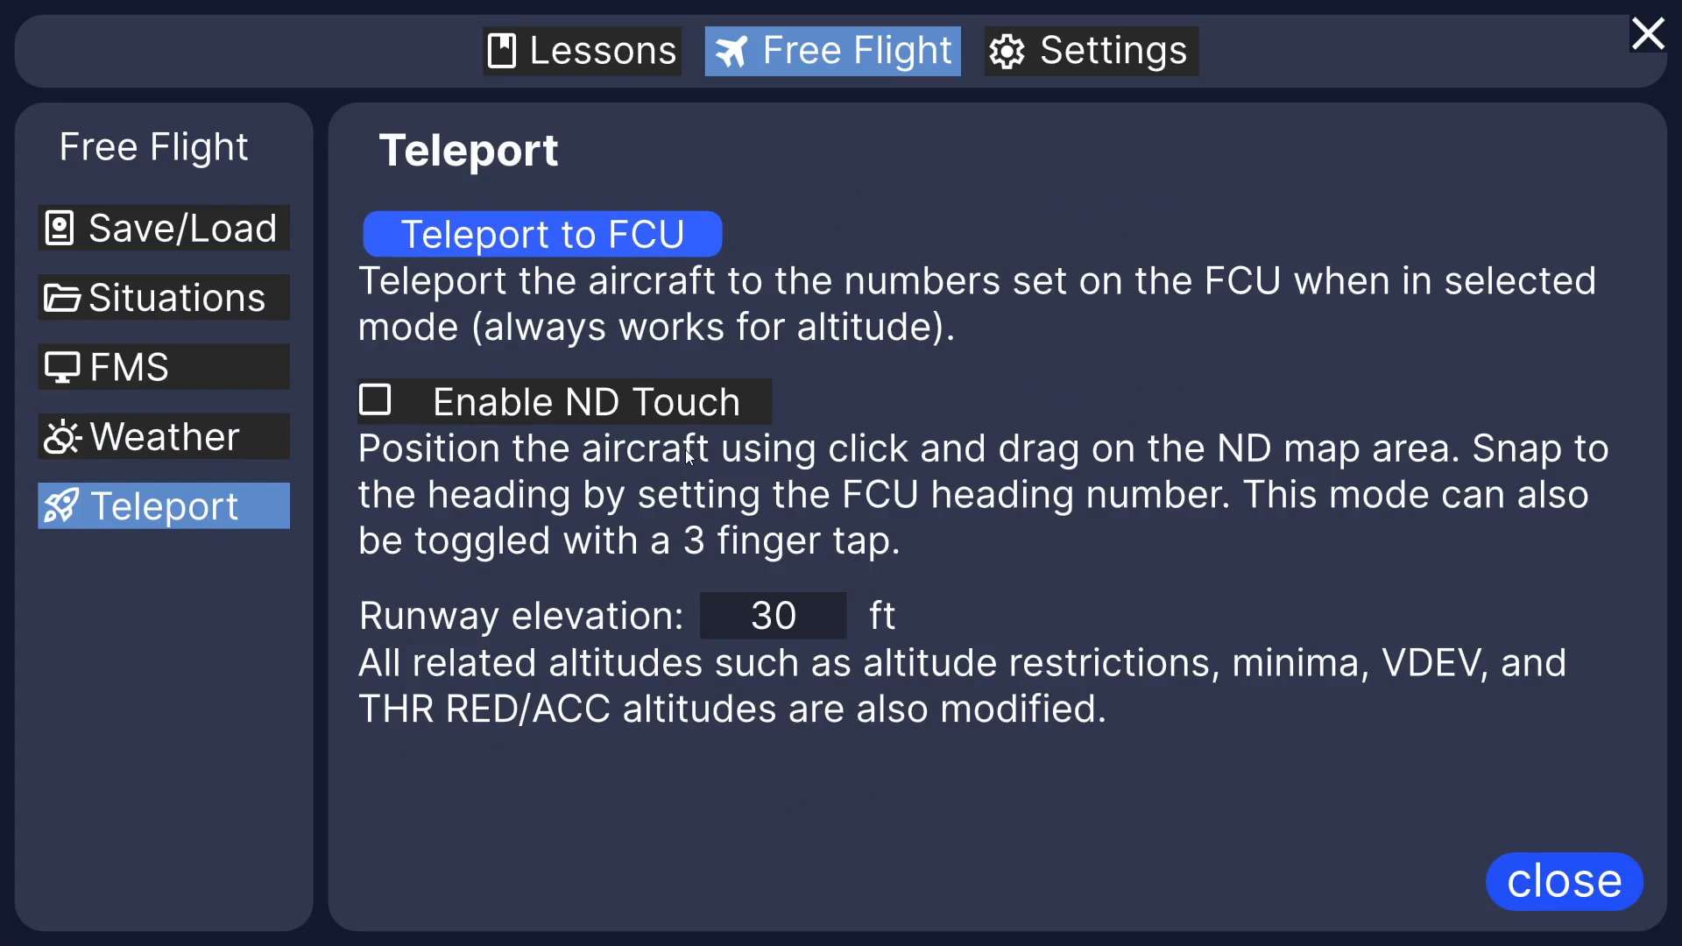
mouse_move(1016, 386)
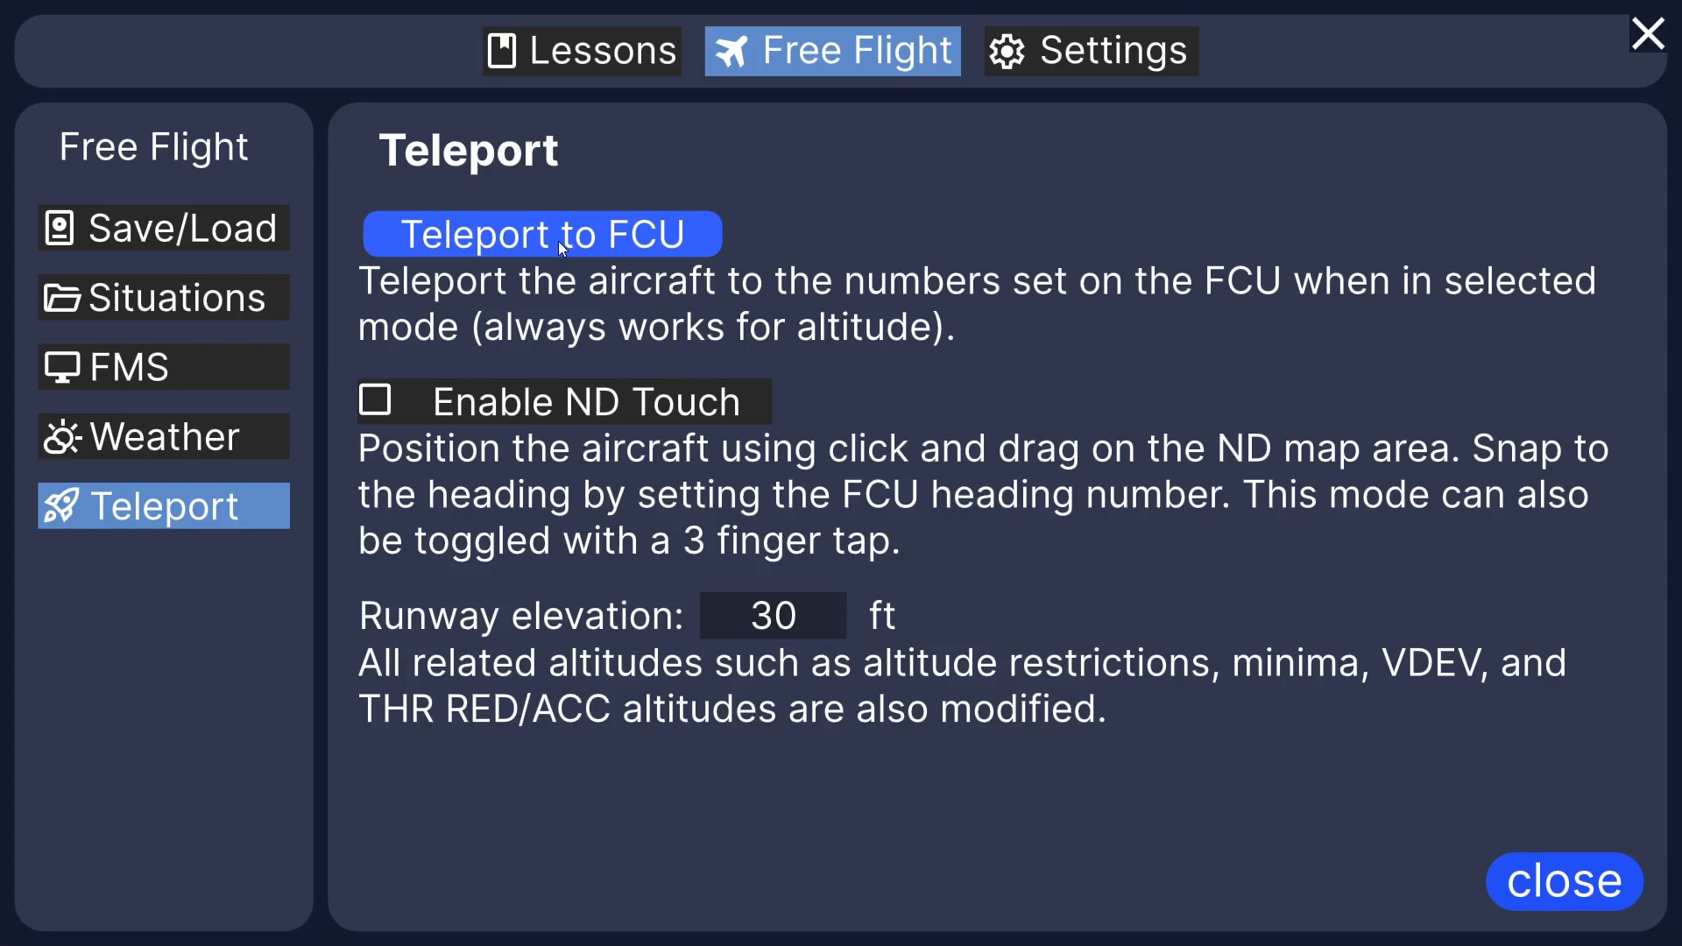
mouse_move(723, 254)
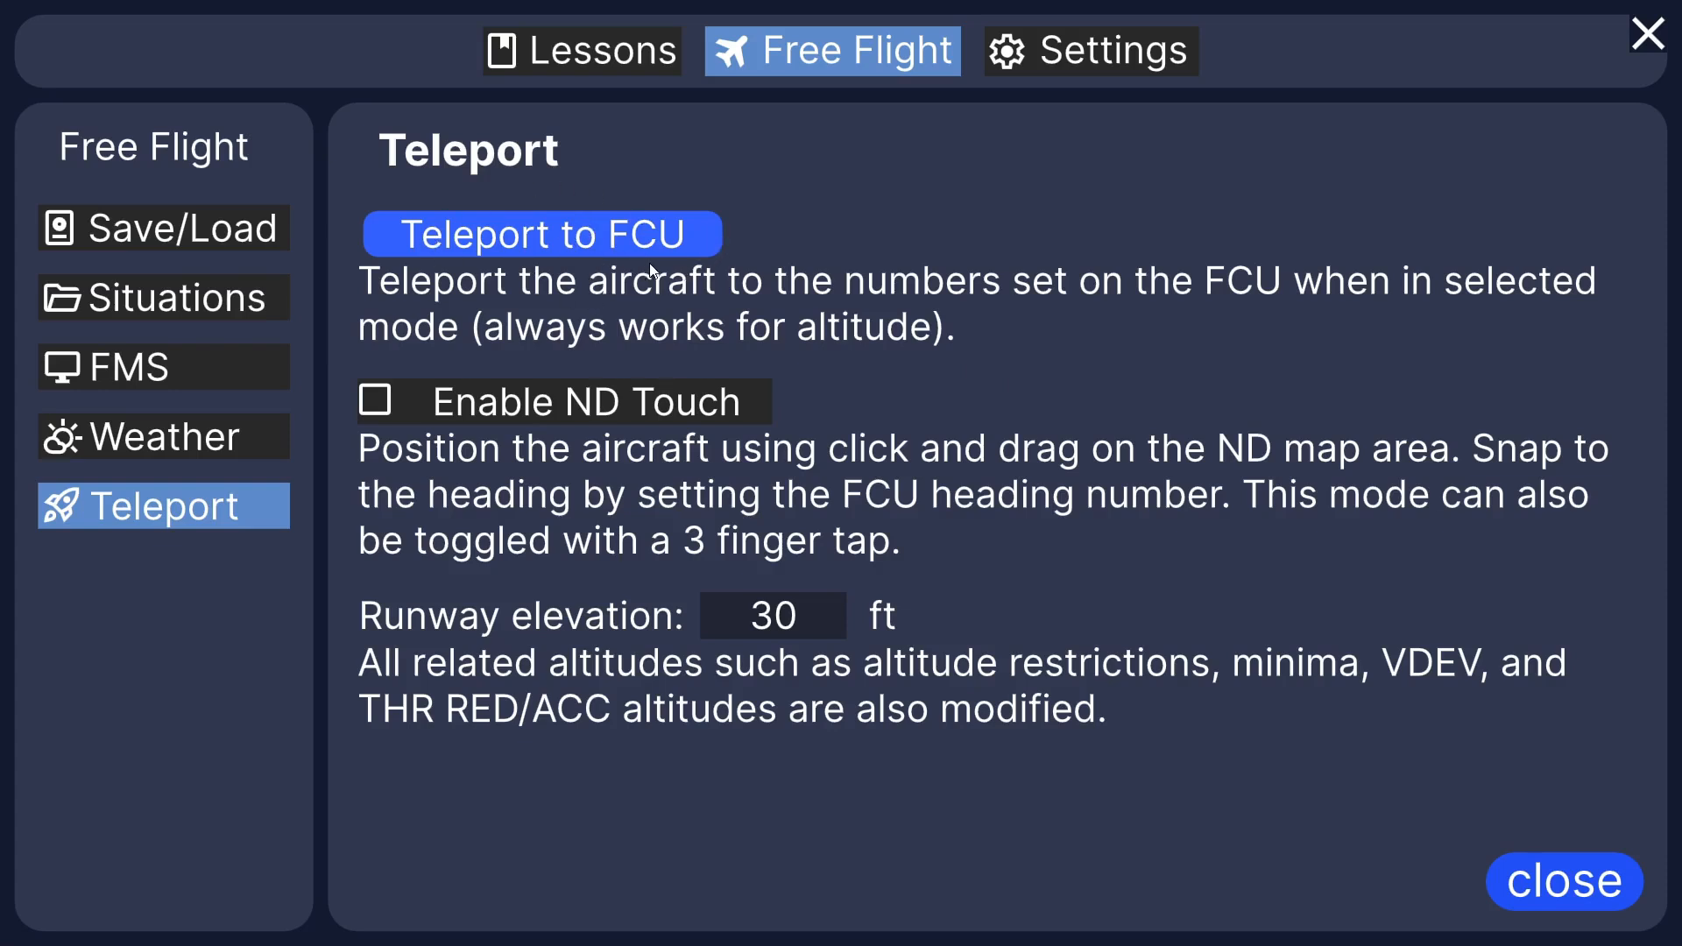
mouse_move(376, 403)
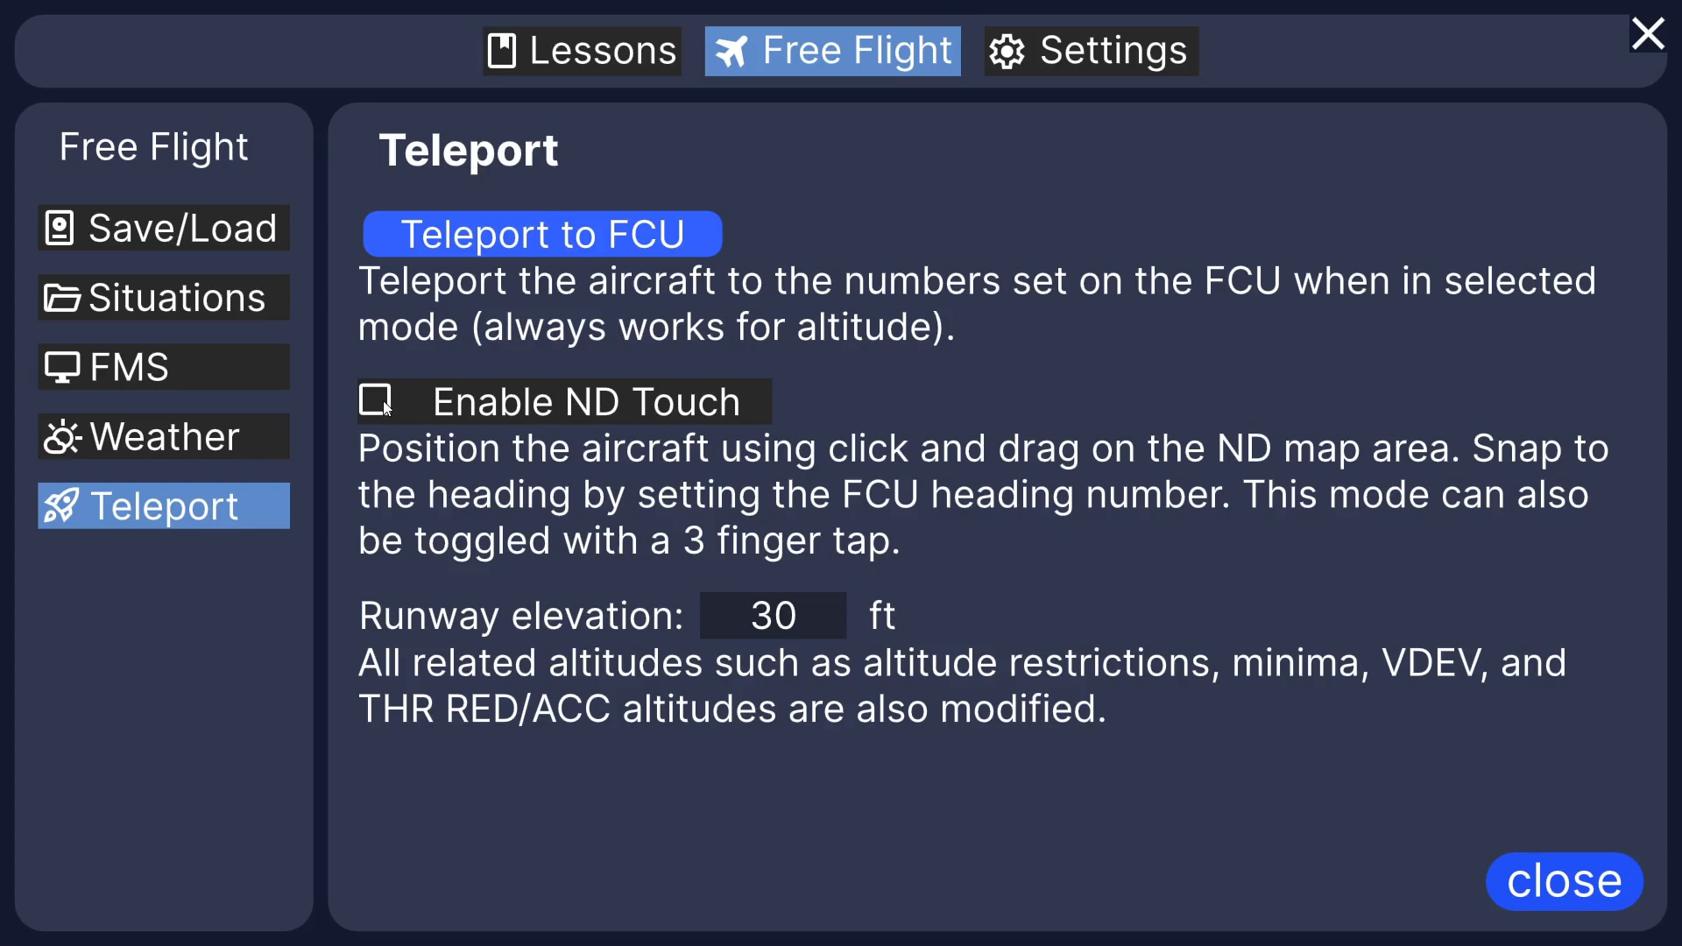
Step: Enable ND Touch repositioning, then return to the menu's Settings page
click(376, 403)
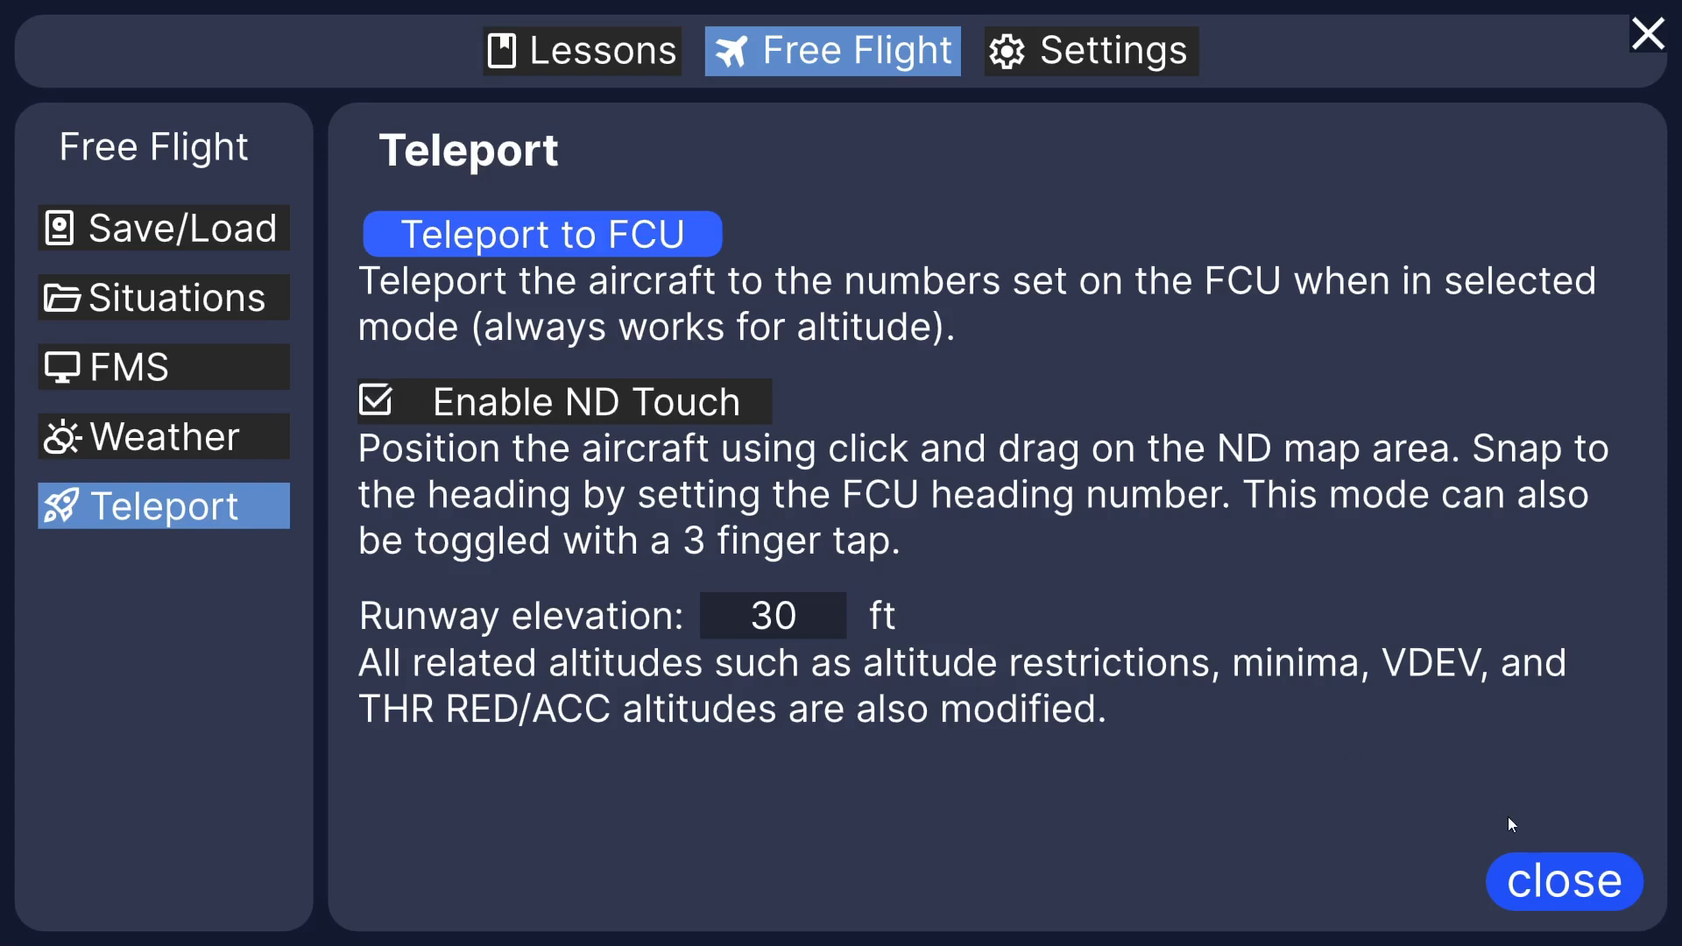
click(1564, 882)
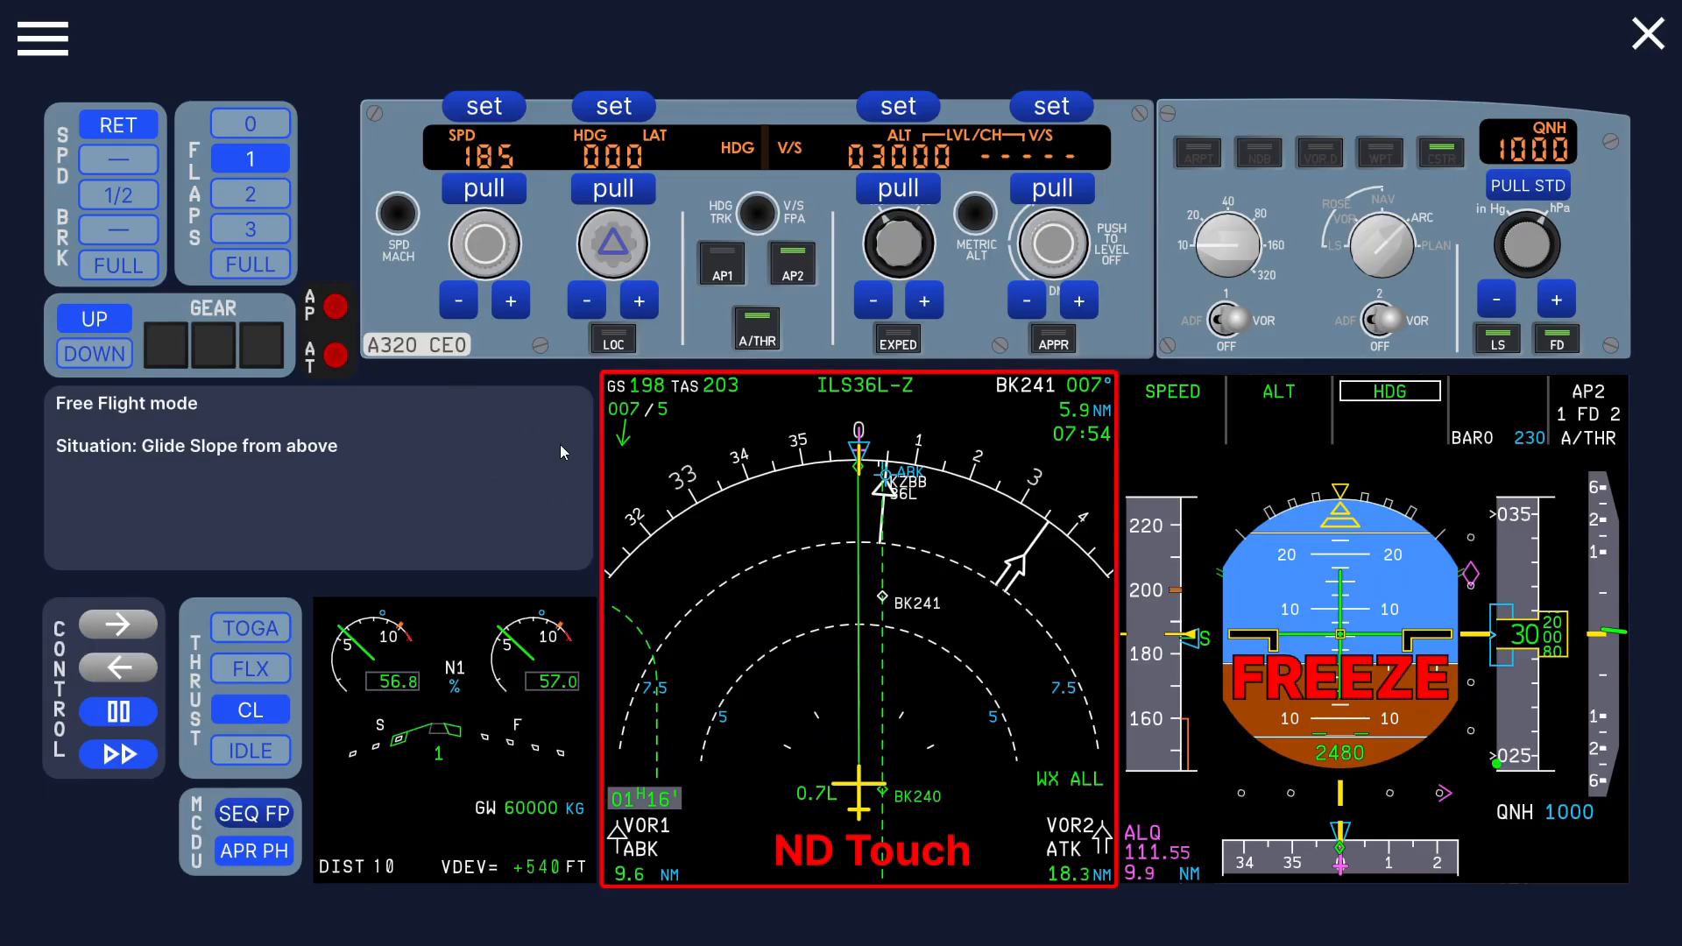
click(42, 41)
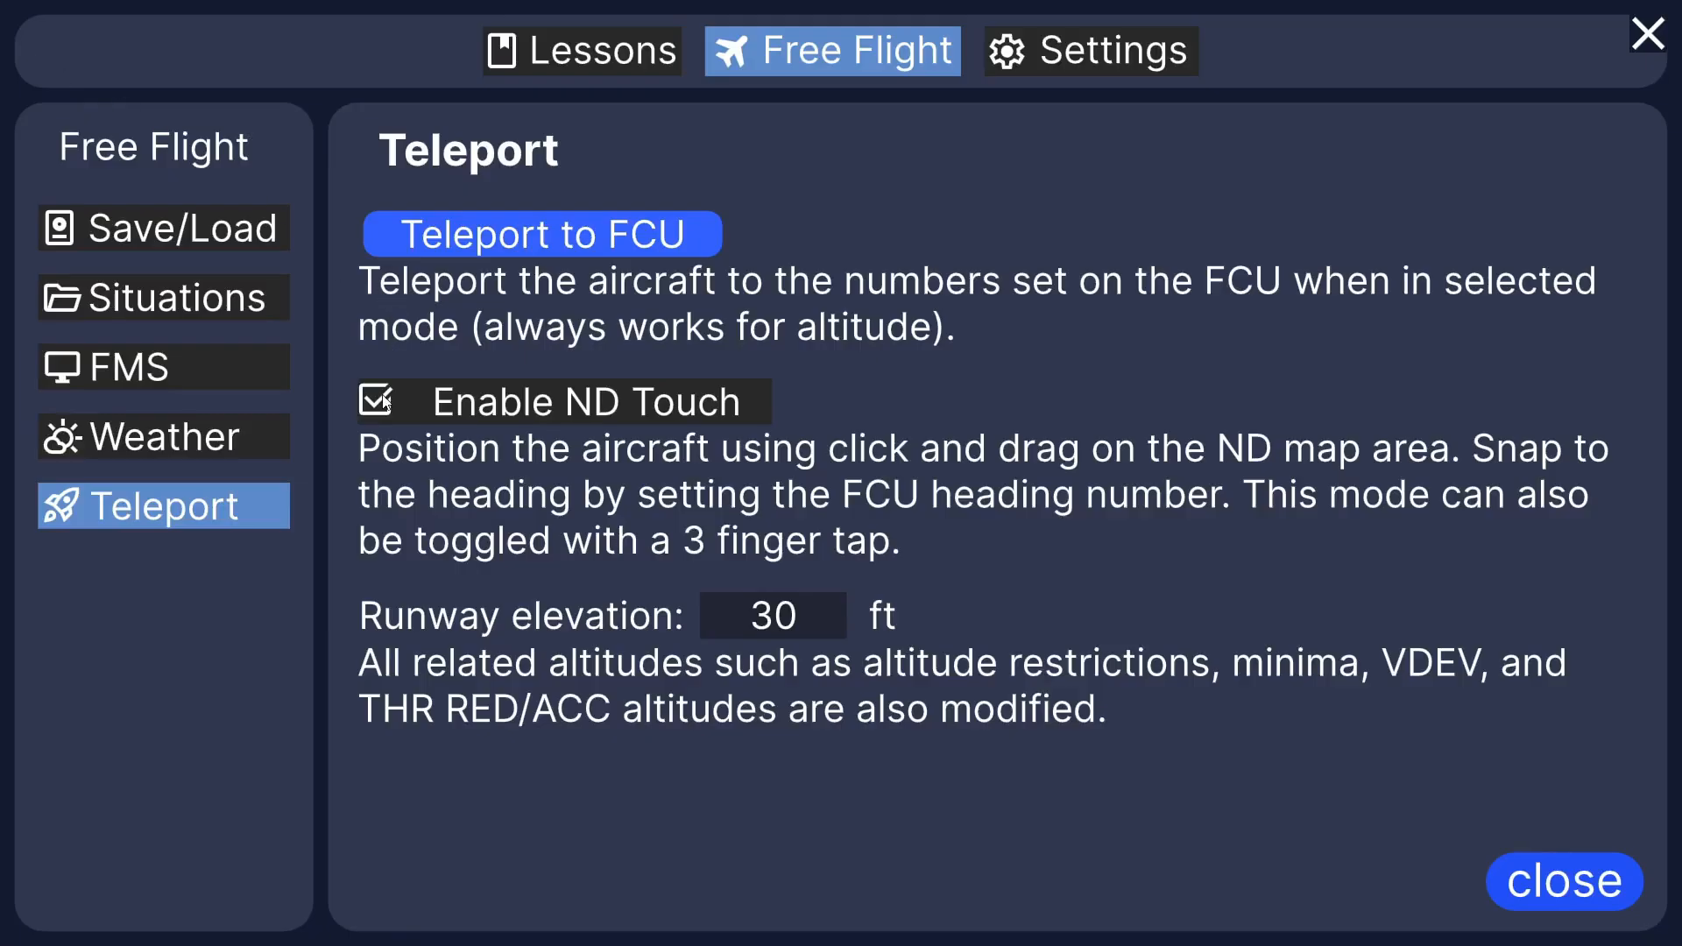
click(1088, 51)
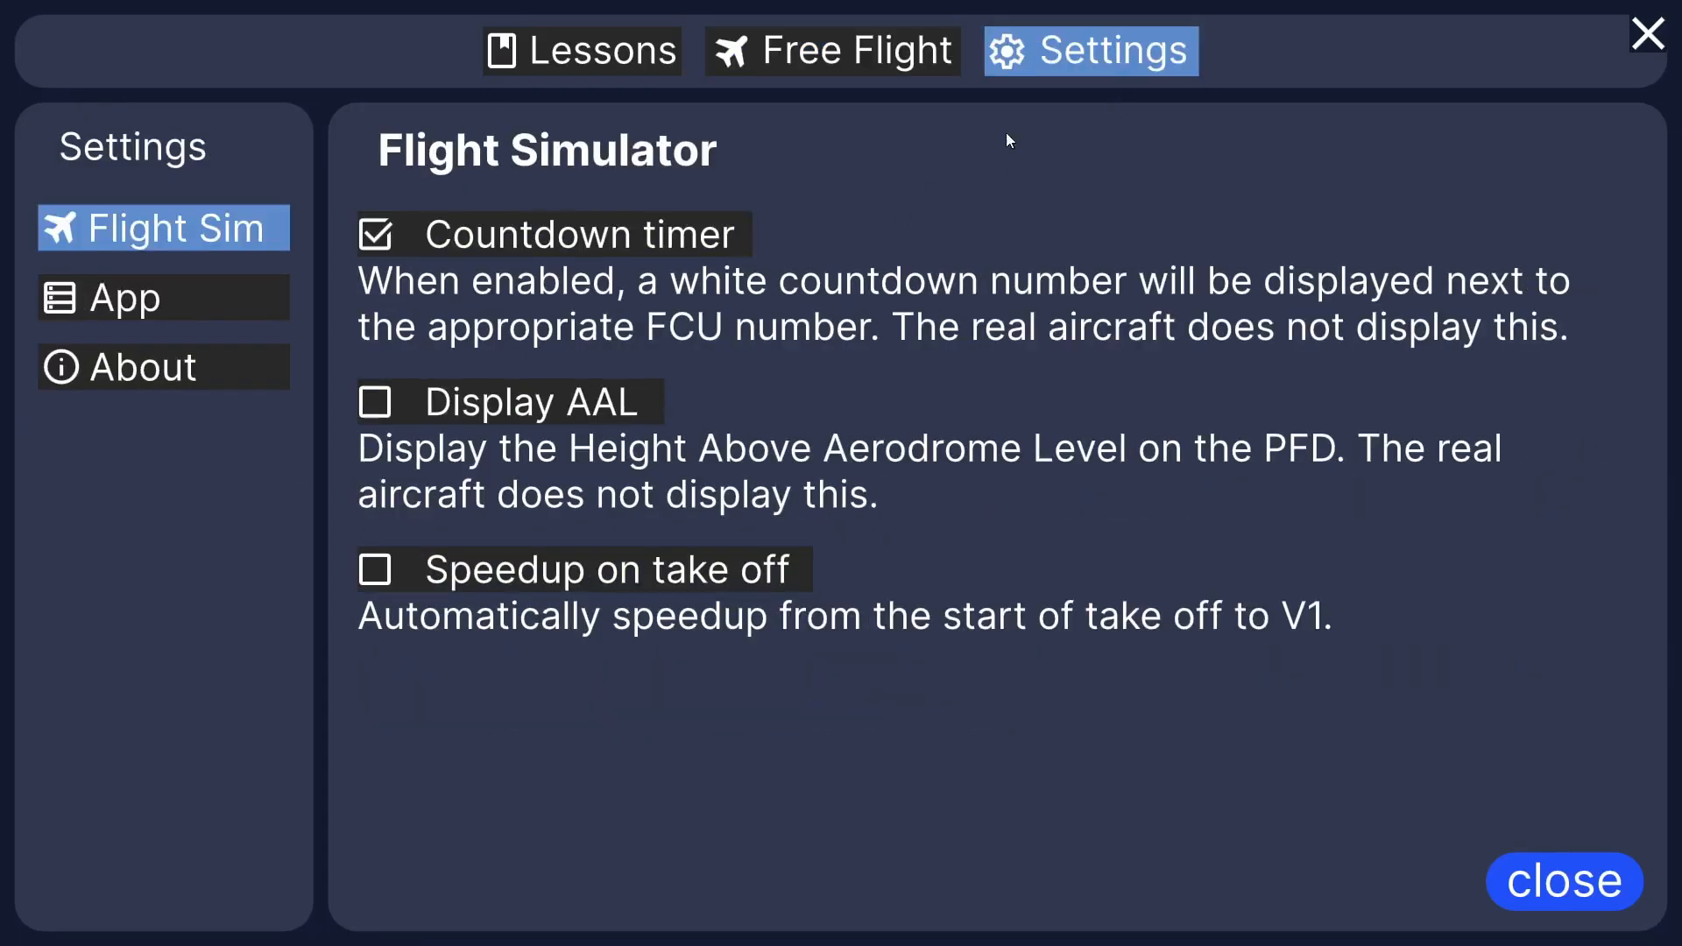
mouse_move(161, 308)
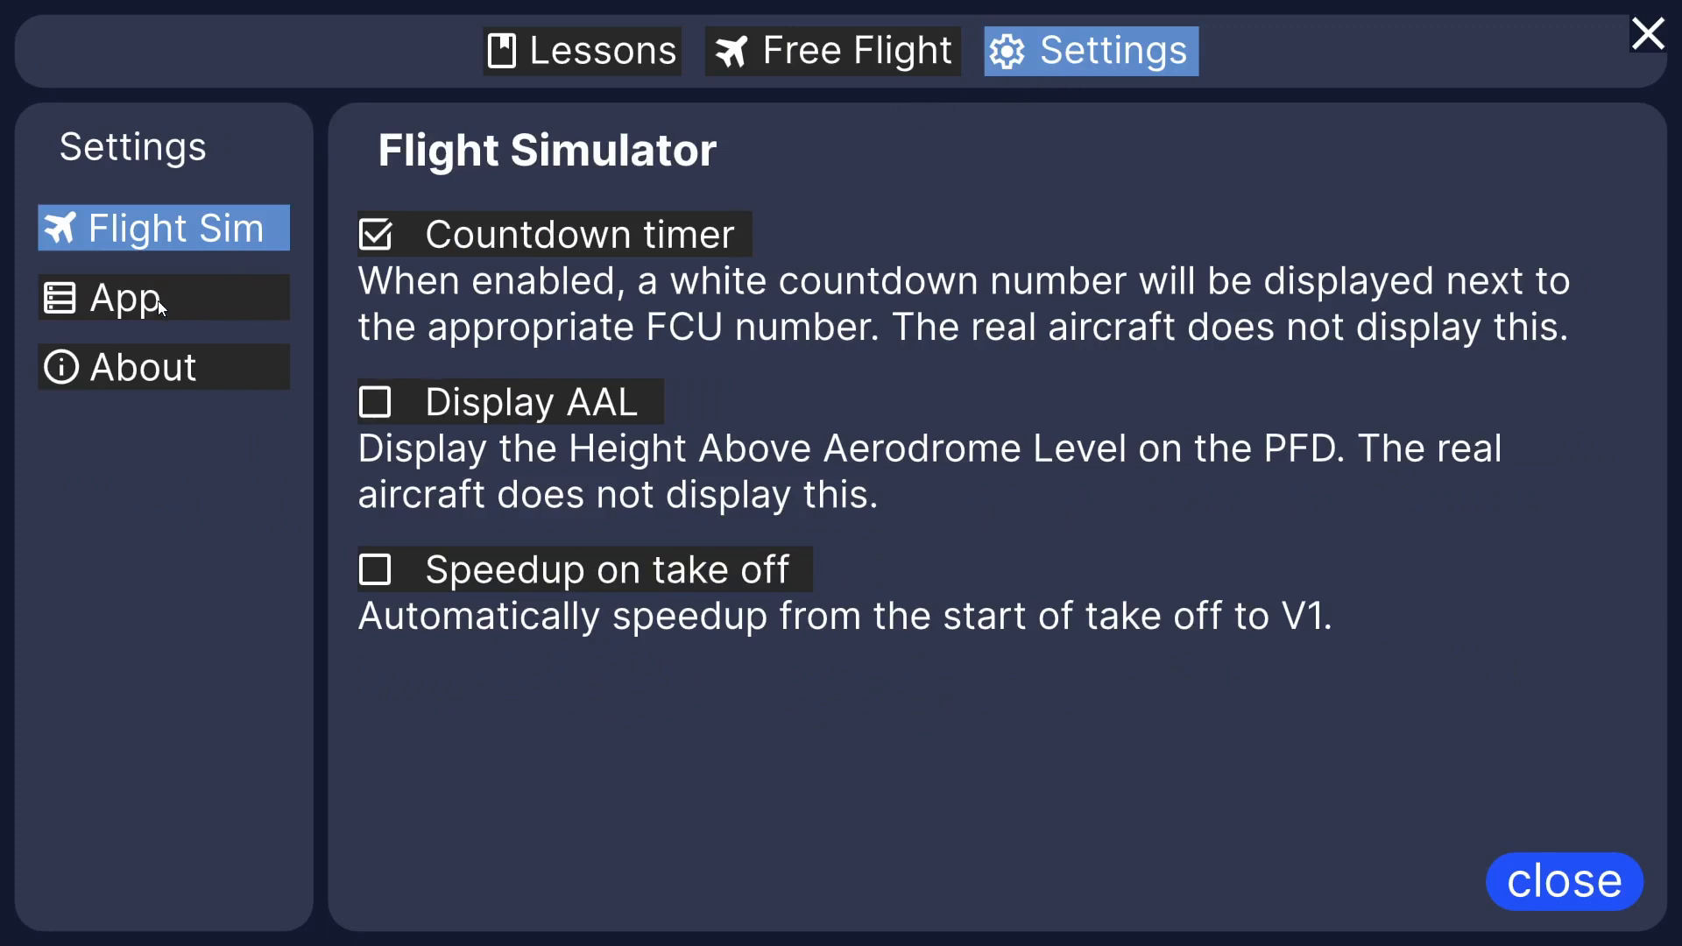
Step: View the App preferences and About page in Settings, then return to the cockpit
click(123, 297)
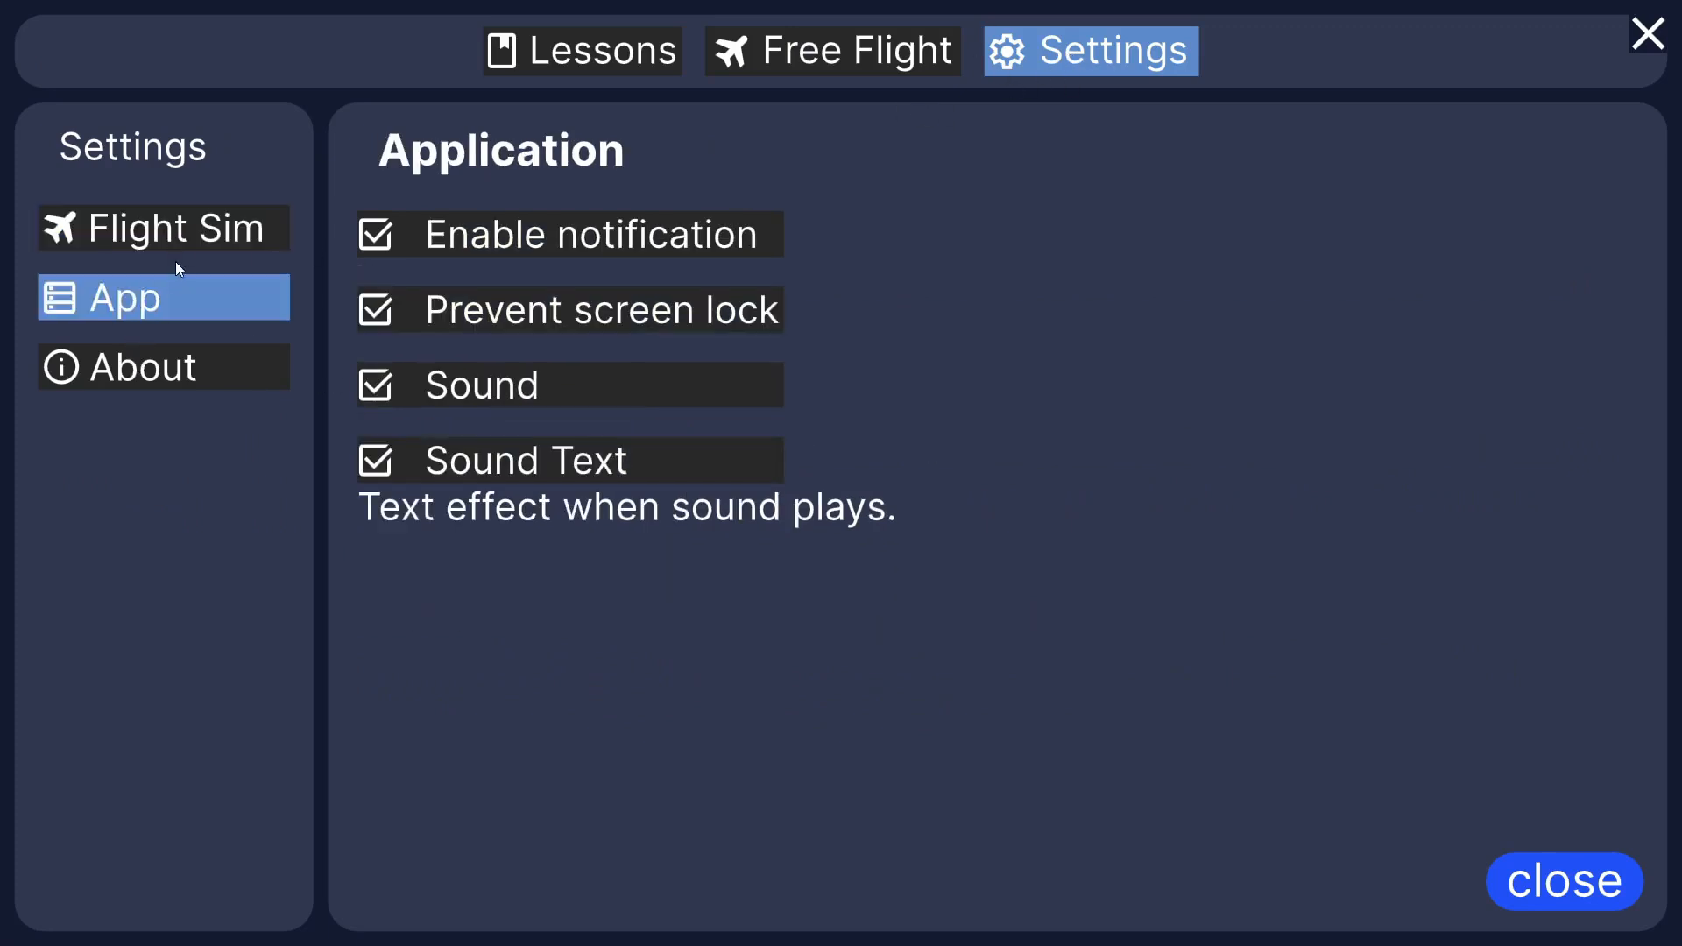
click(136, 366)
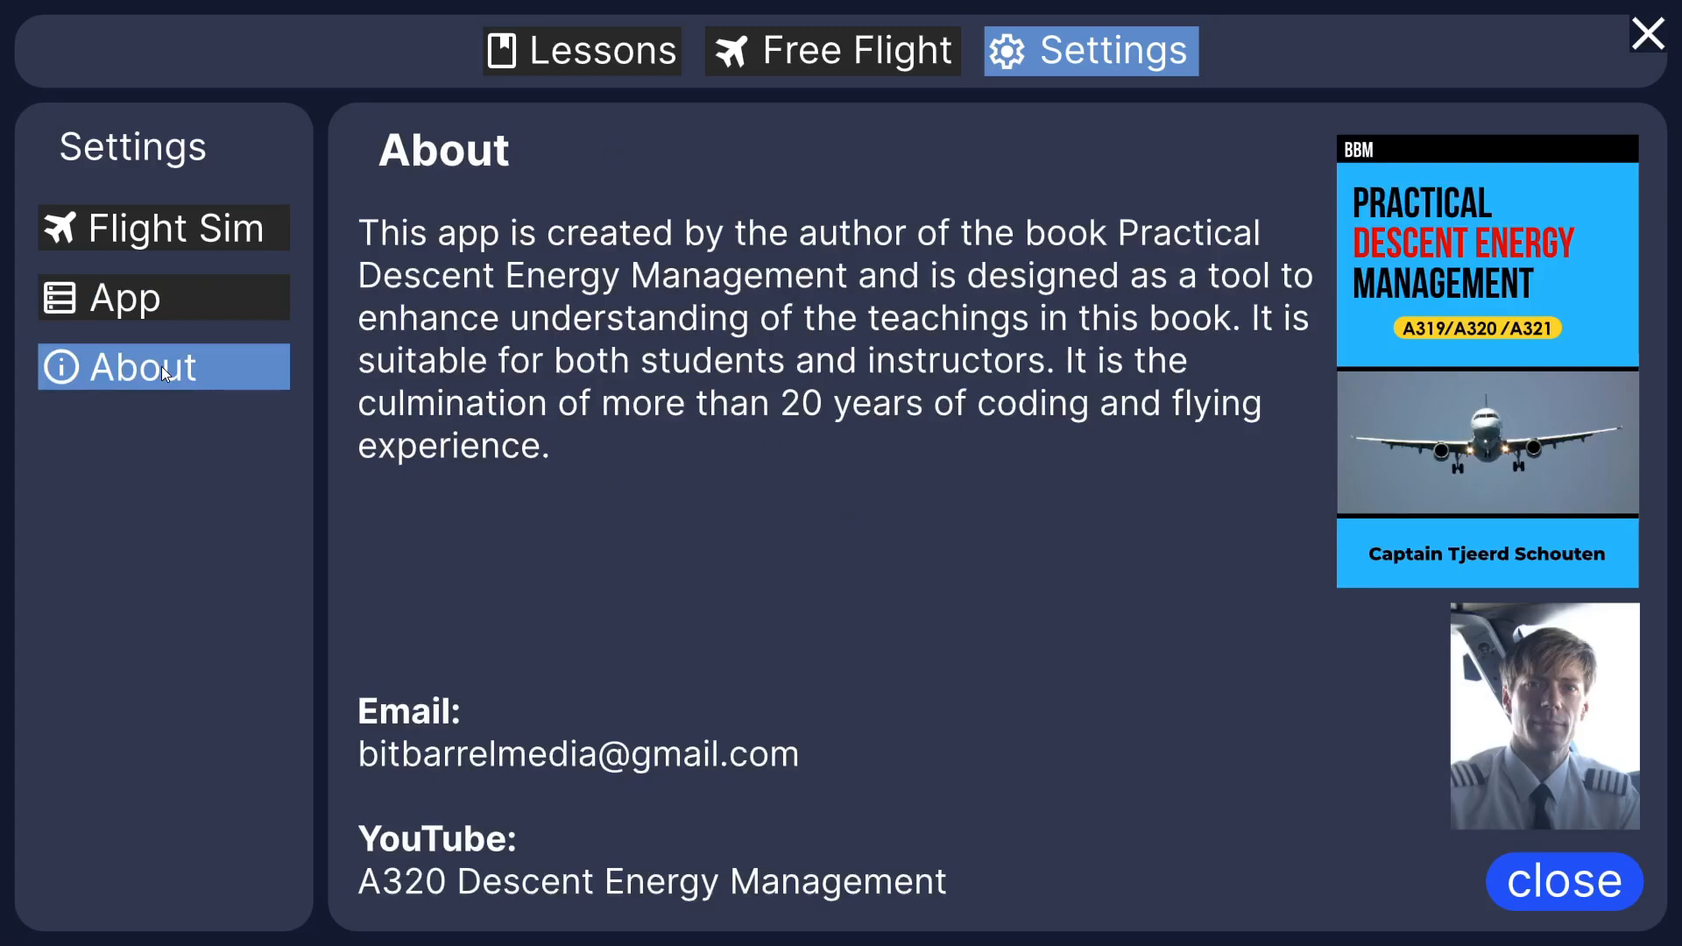
click(1564, 882)
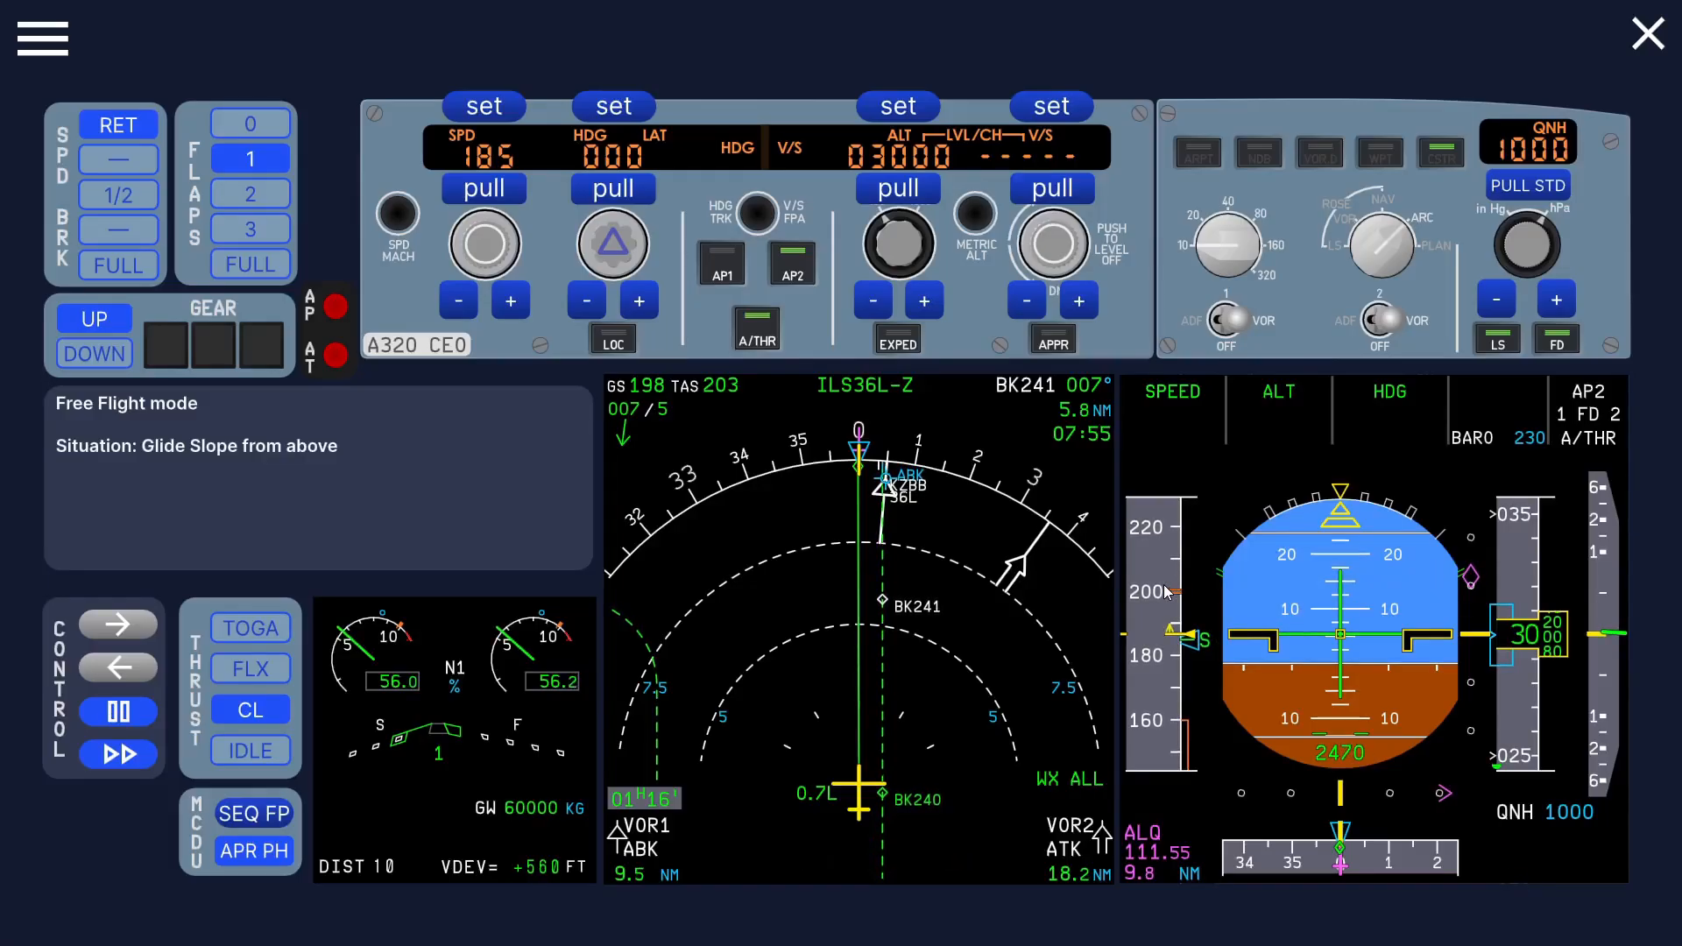